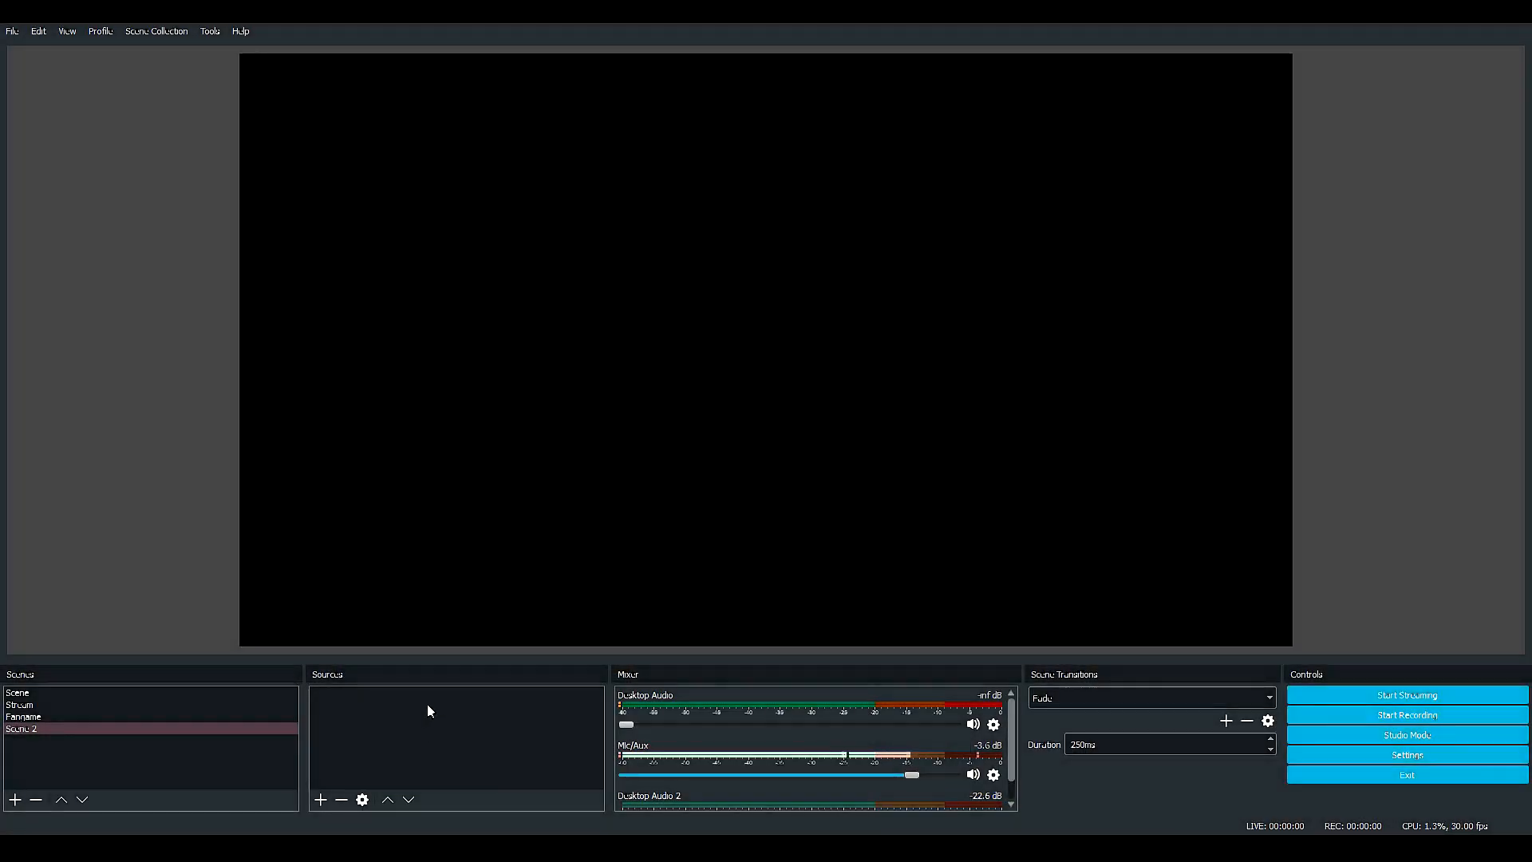
mouse_move(434, 518)
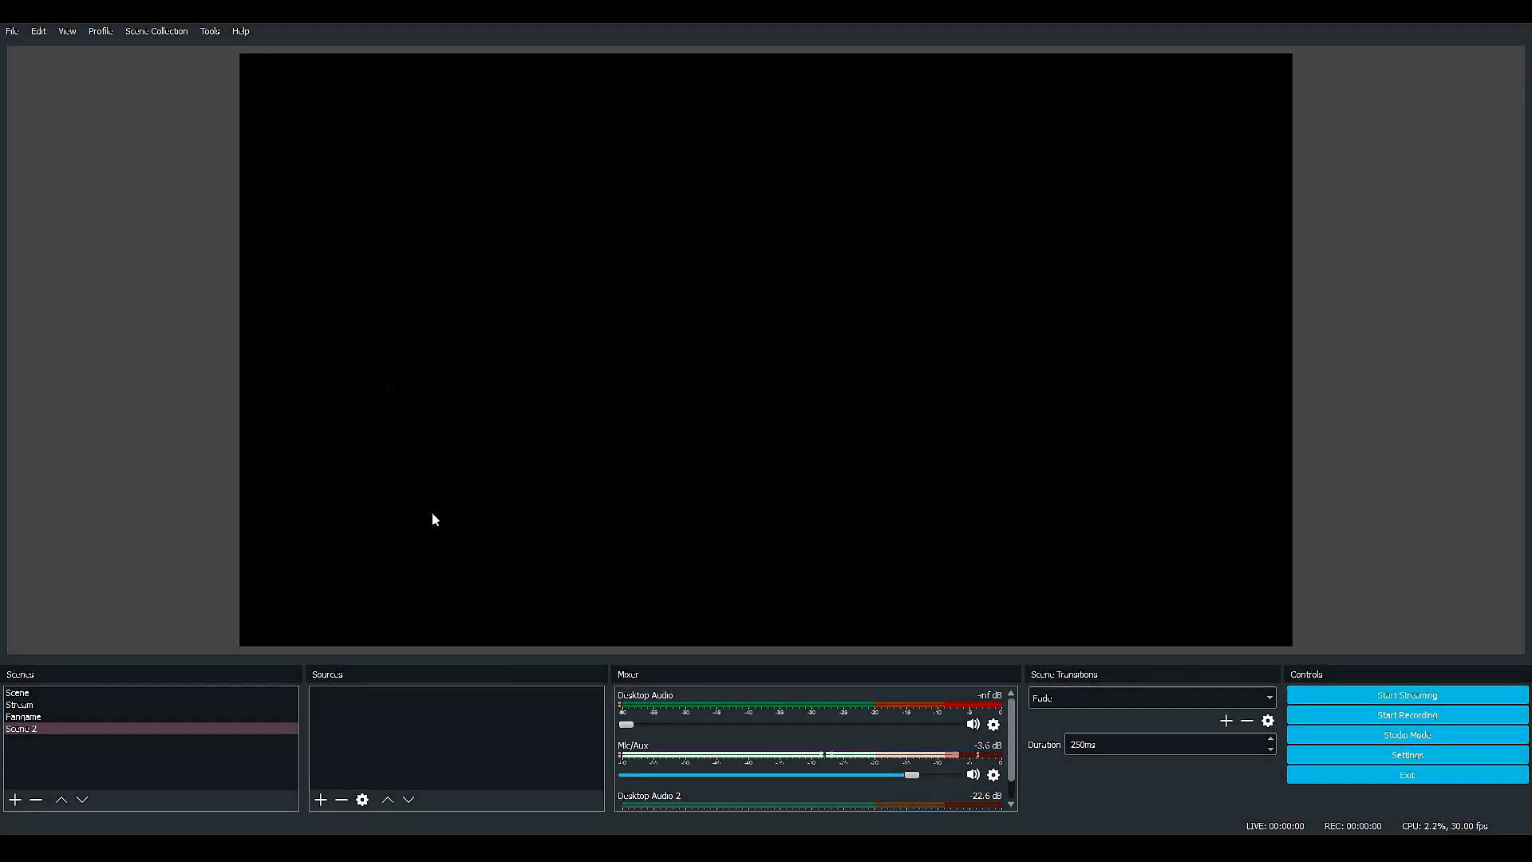
mouse_move(1026, 349)
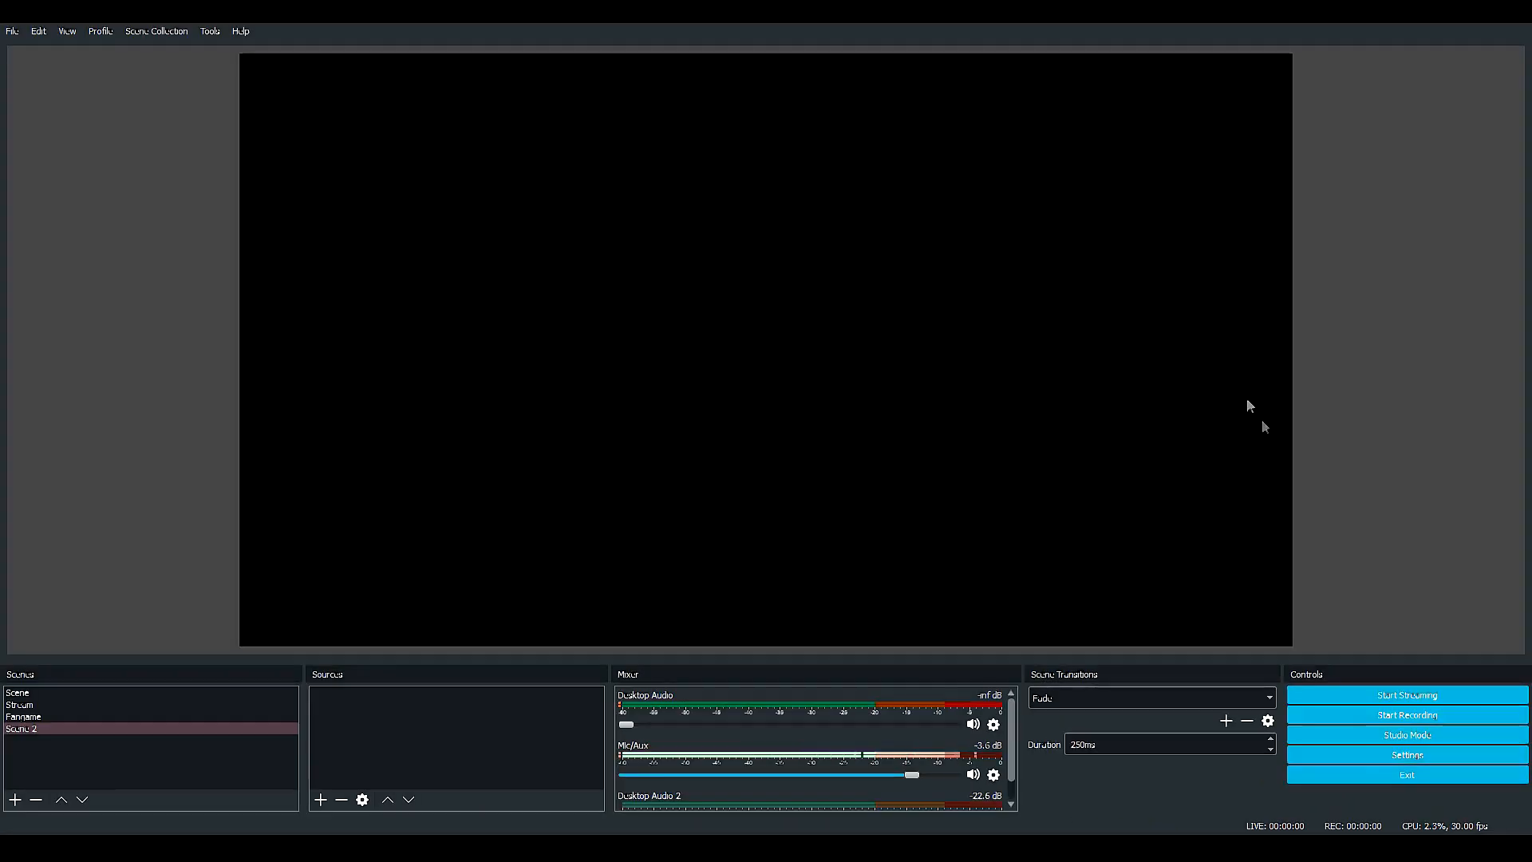
mouse_move(1404, 714)
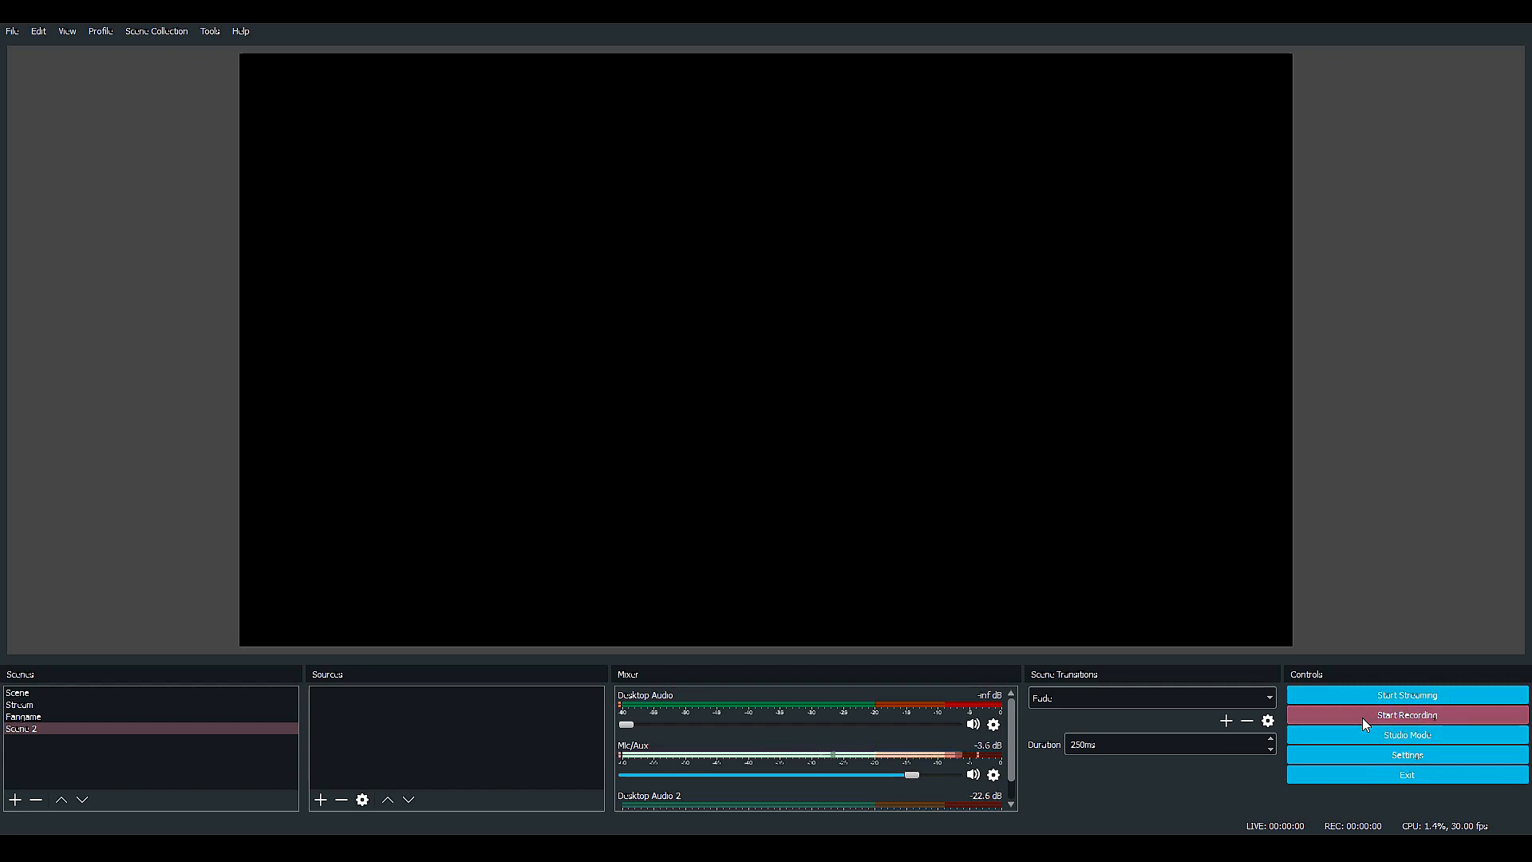
mouse_move(1364, 725)
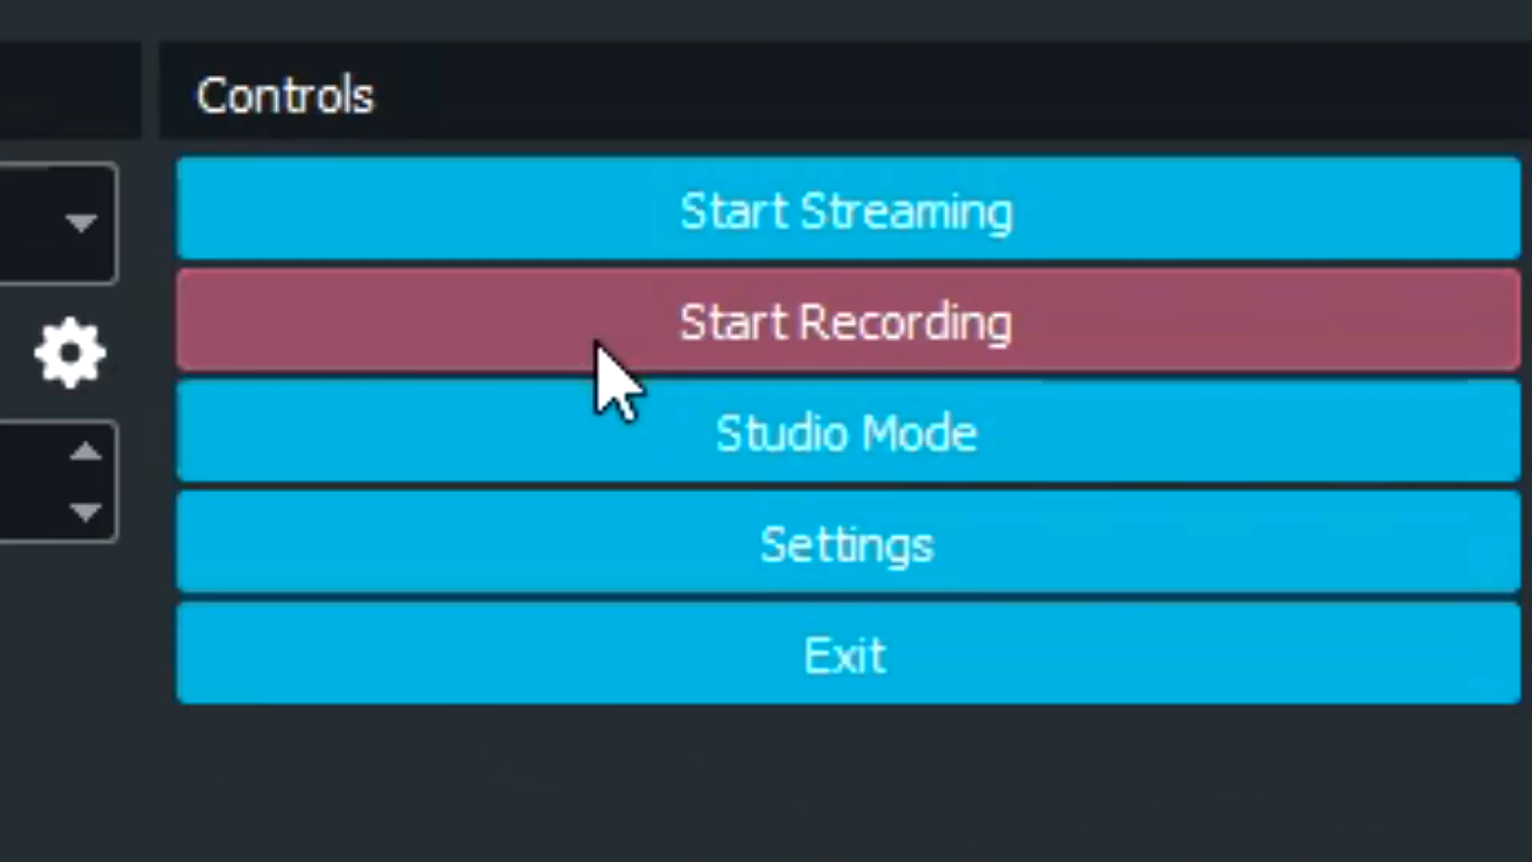
mouse_move(673, 254)
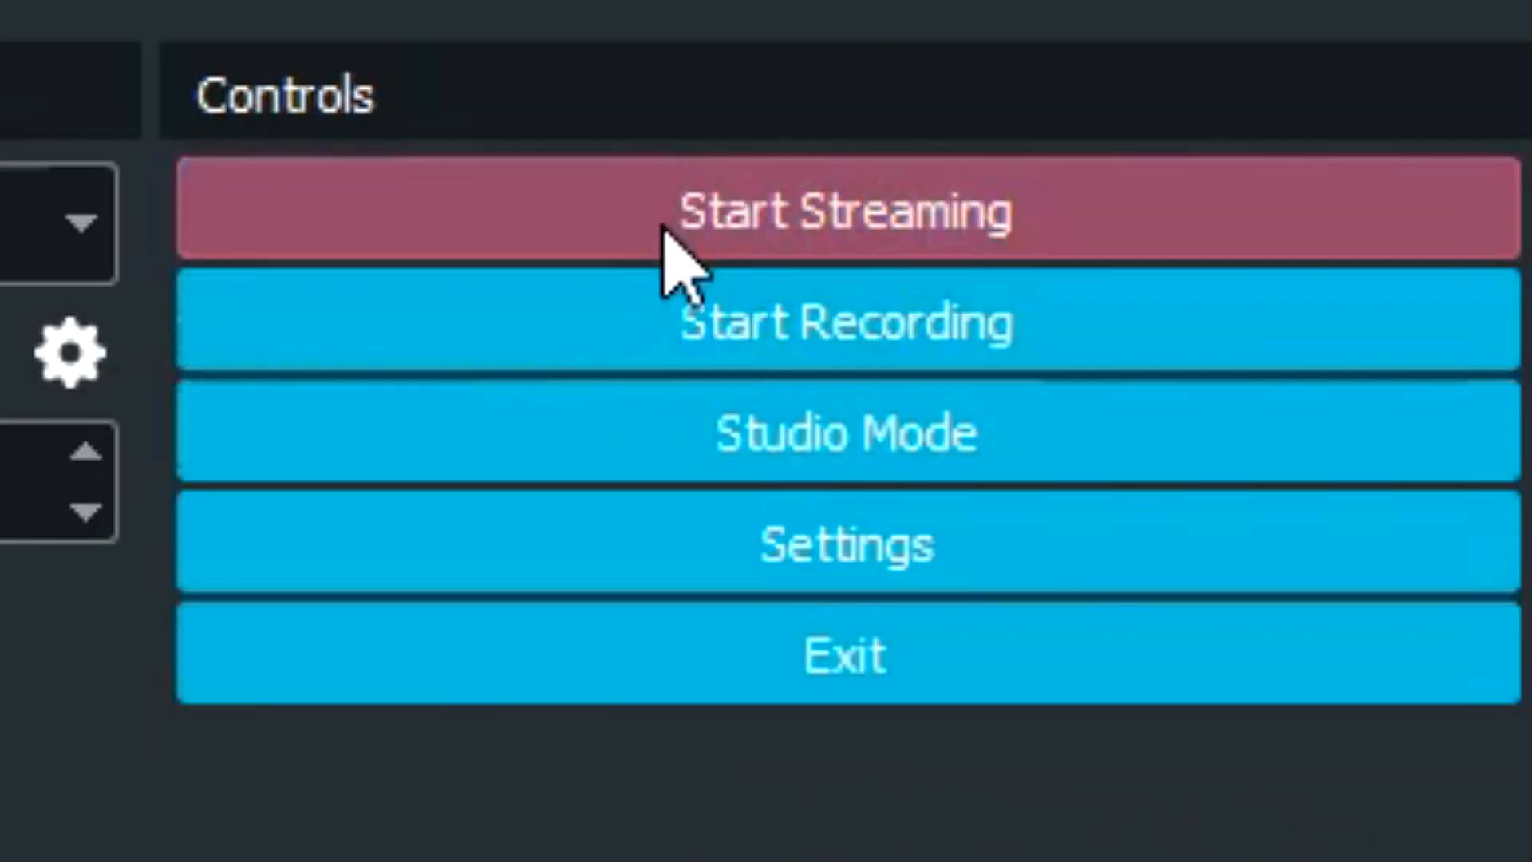
Step: Select Scene 2 and review its existing scenes and sources list
click(846, 210)
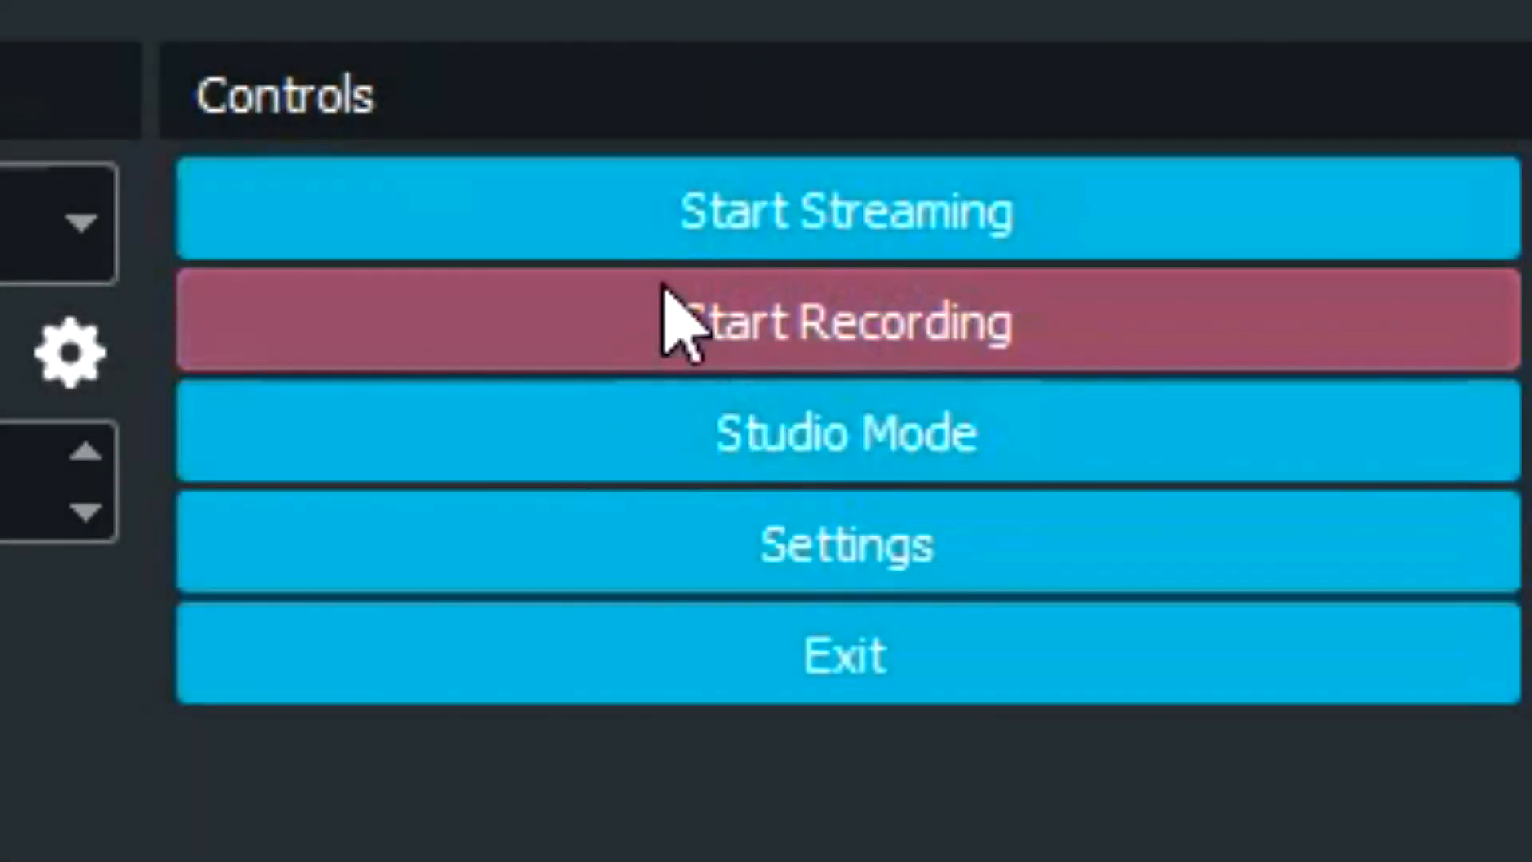
mouse_move(1211, 206)
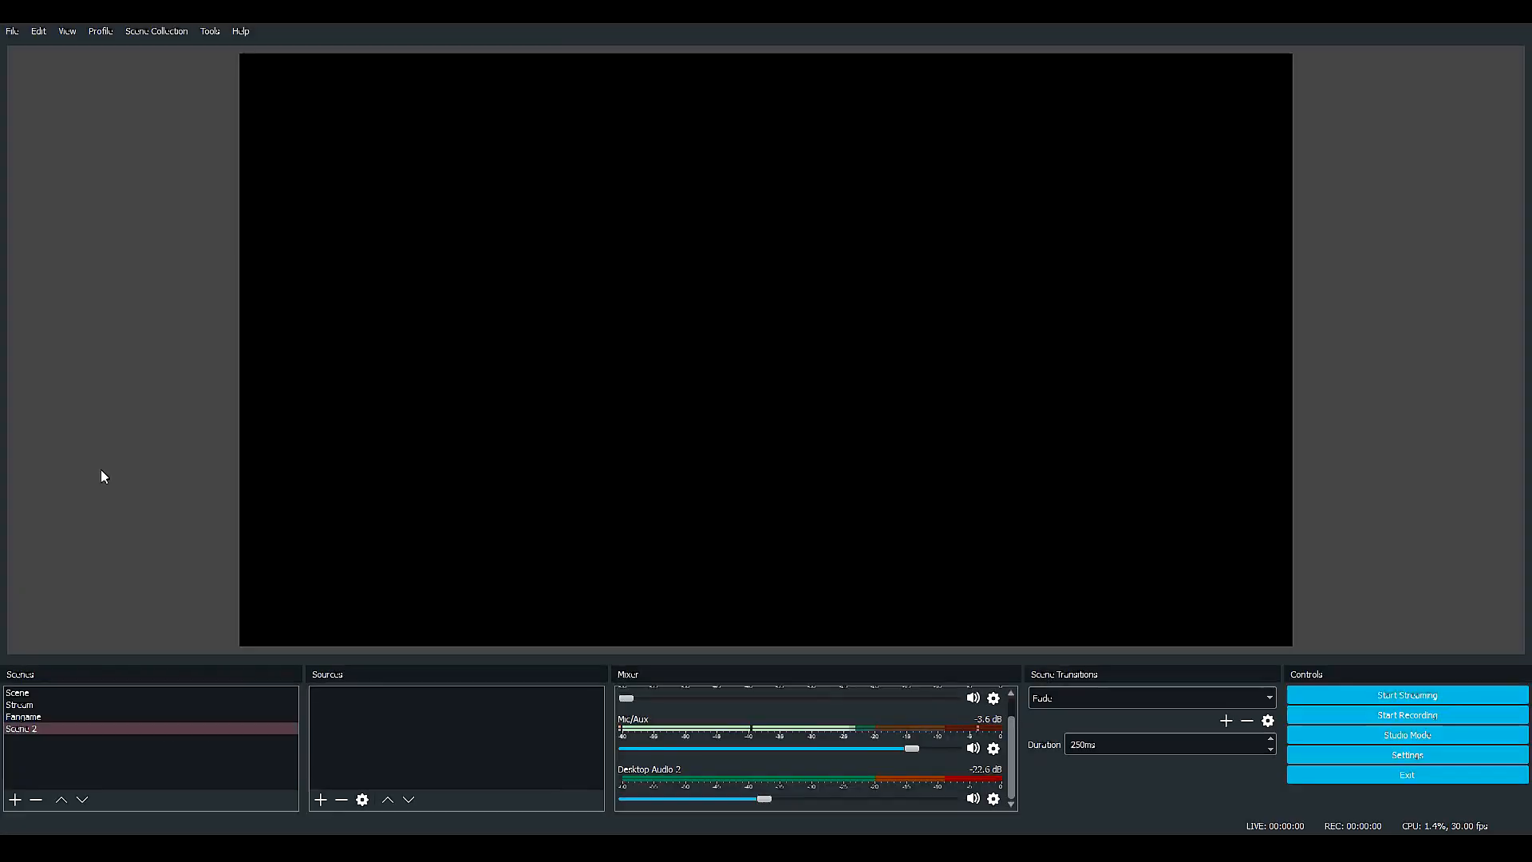
mouse_move(61, 691)
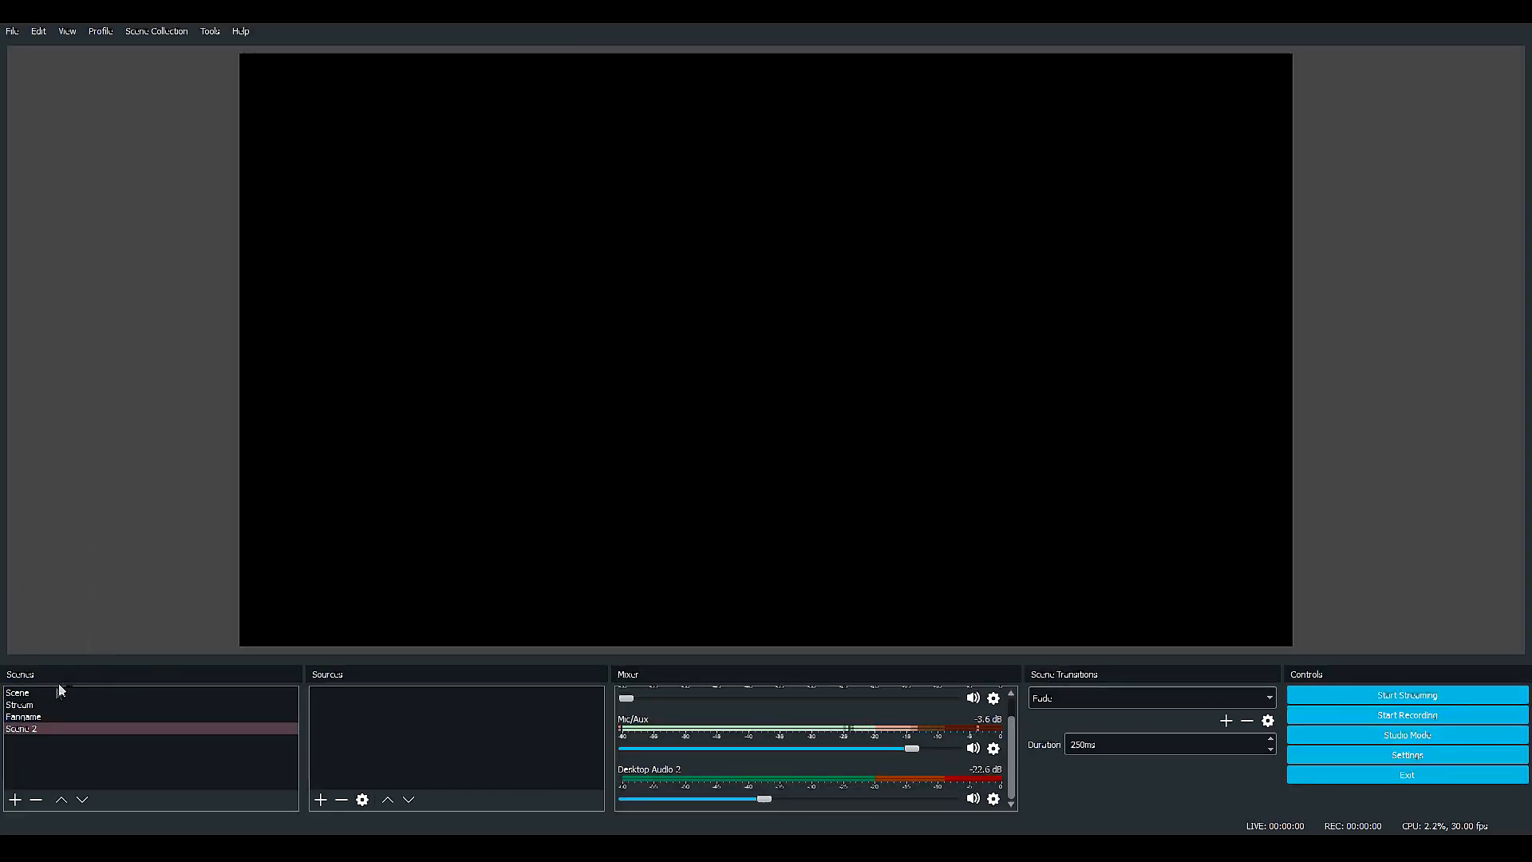
click(19, 704)
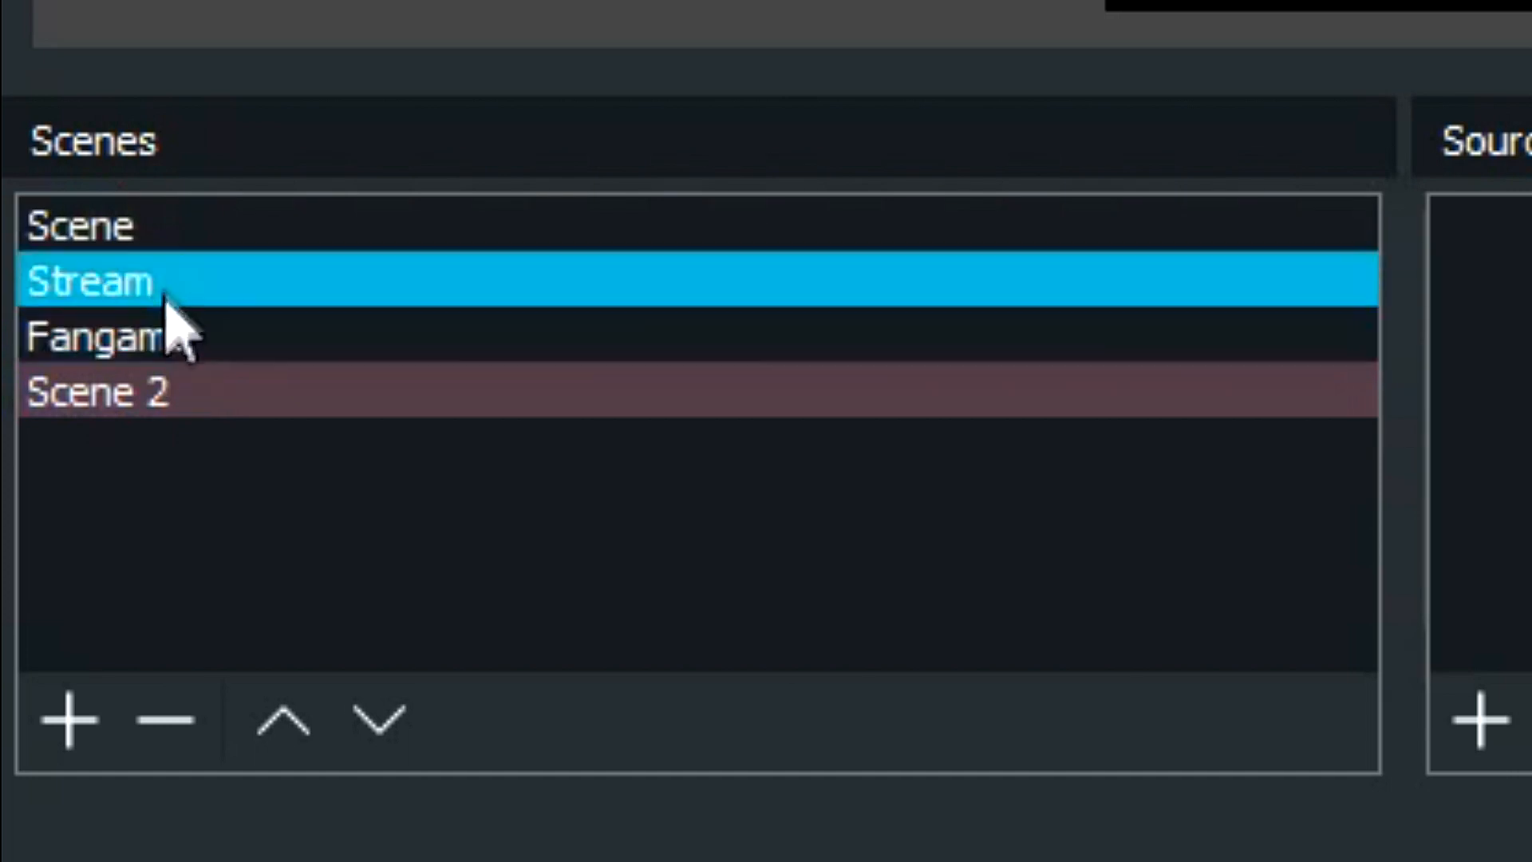
click(88, 225)
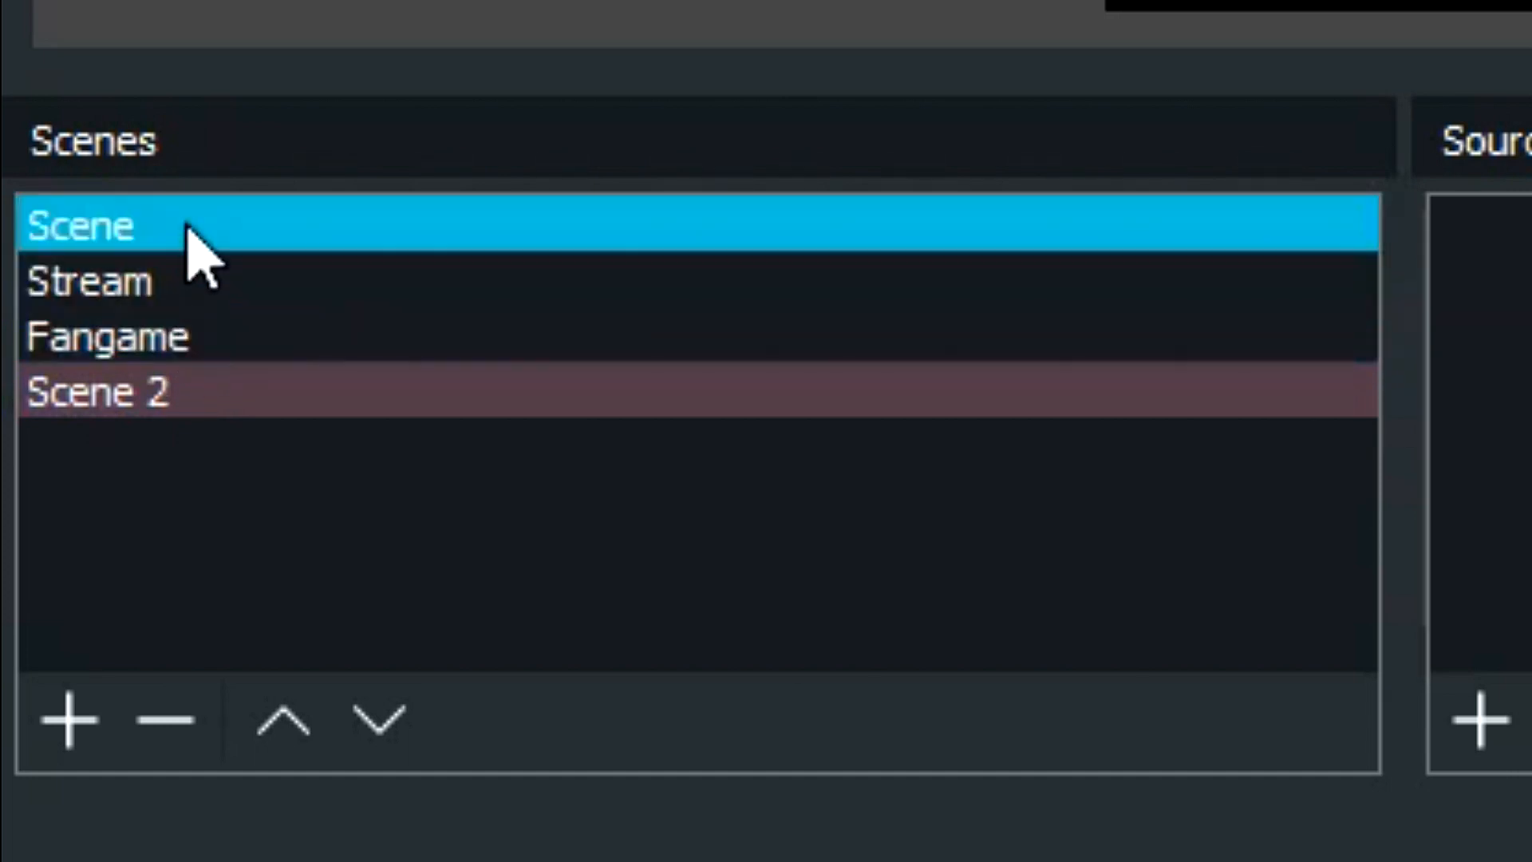
click(107, 337)
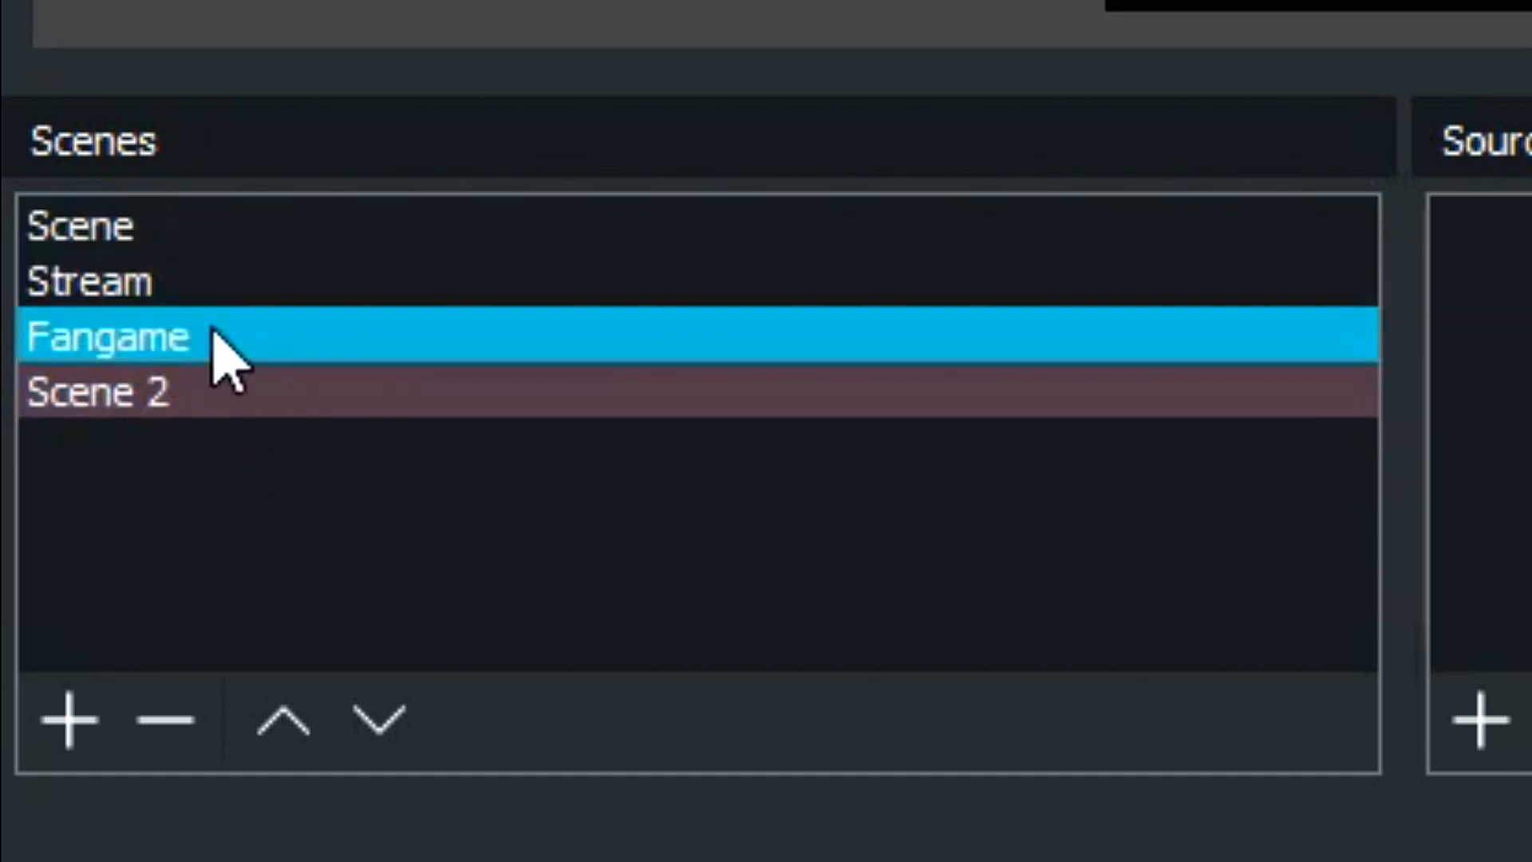
click(97, 391)
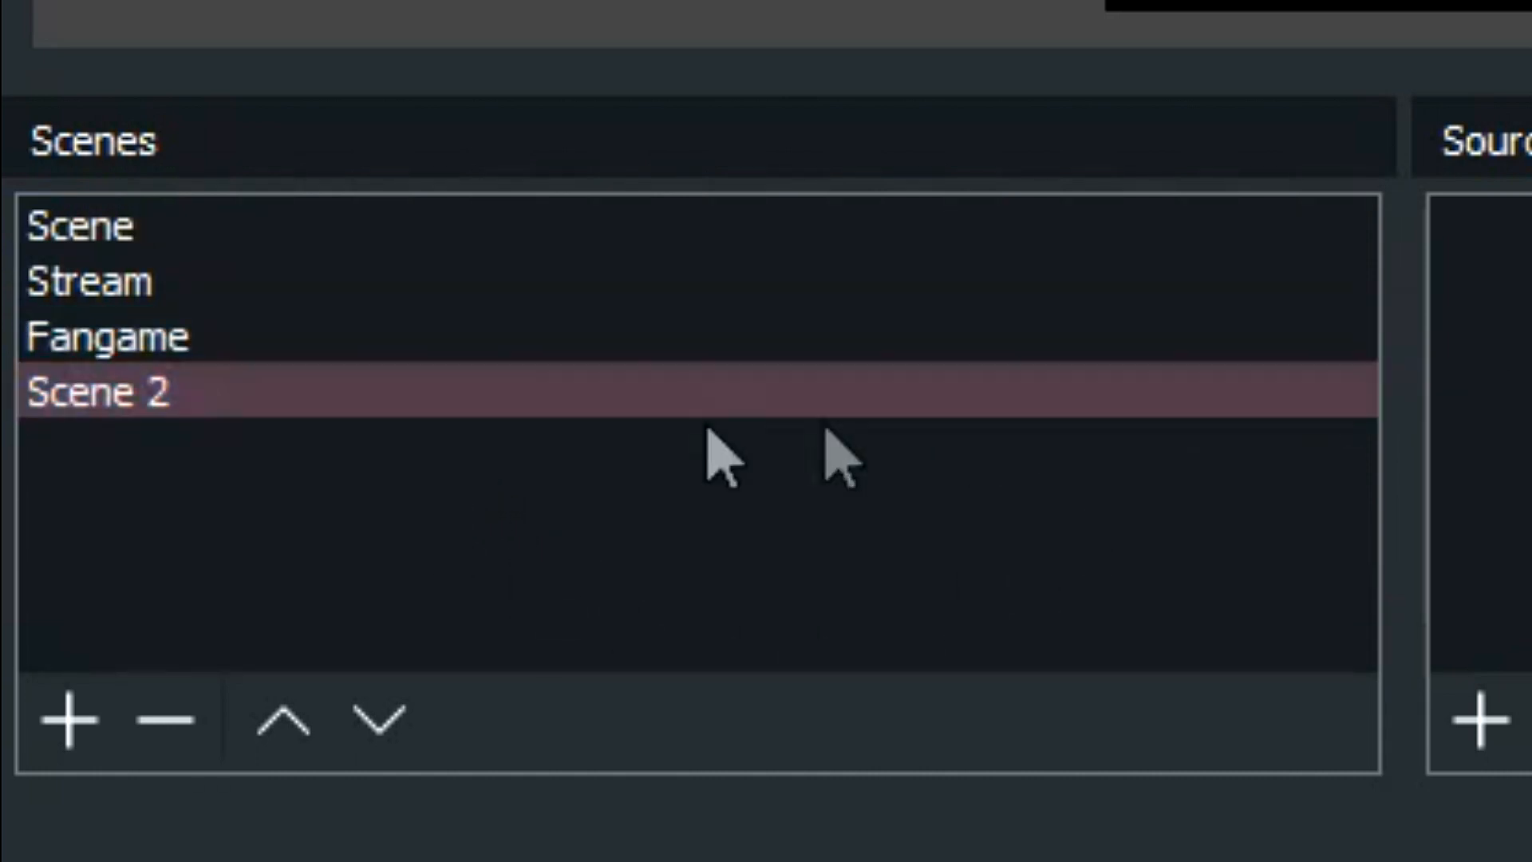
click(102, 391)
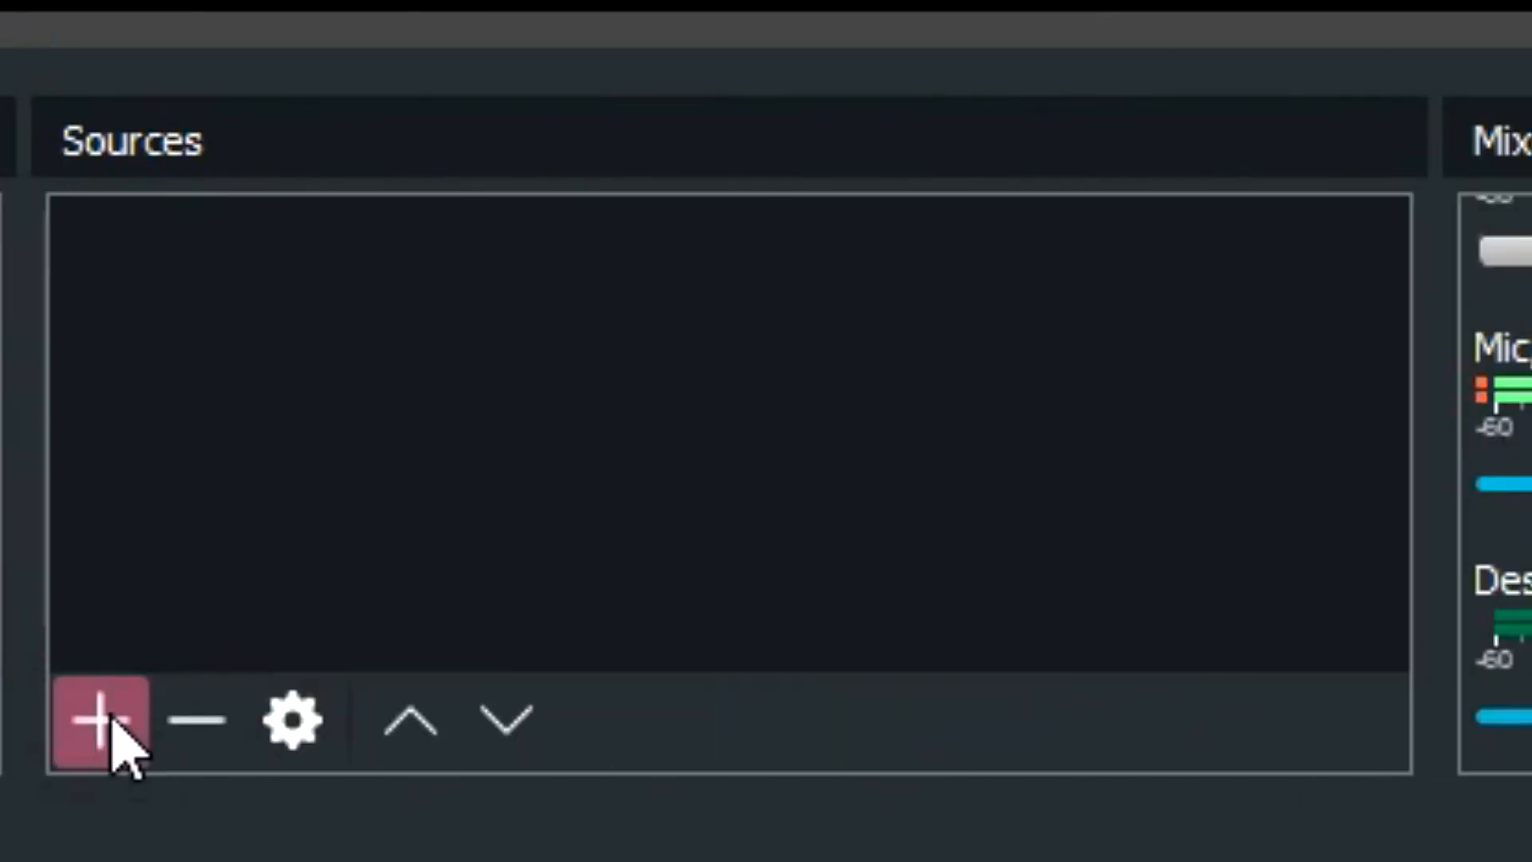
Step: Create a new capture source named Pokemon in Scene 2
click(100, 719)
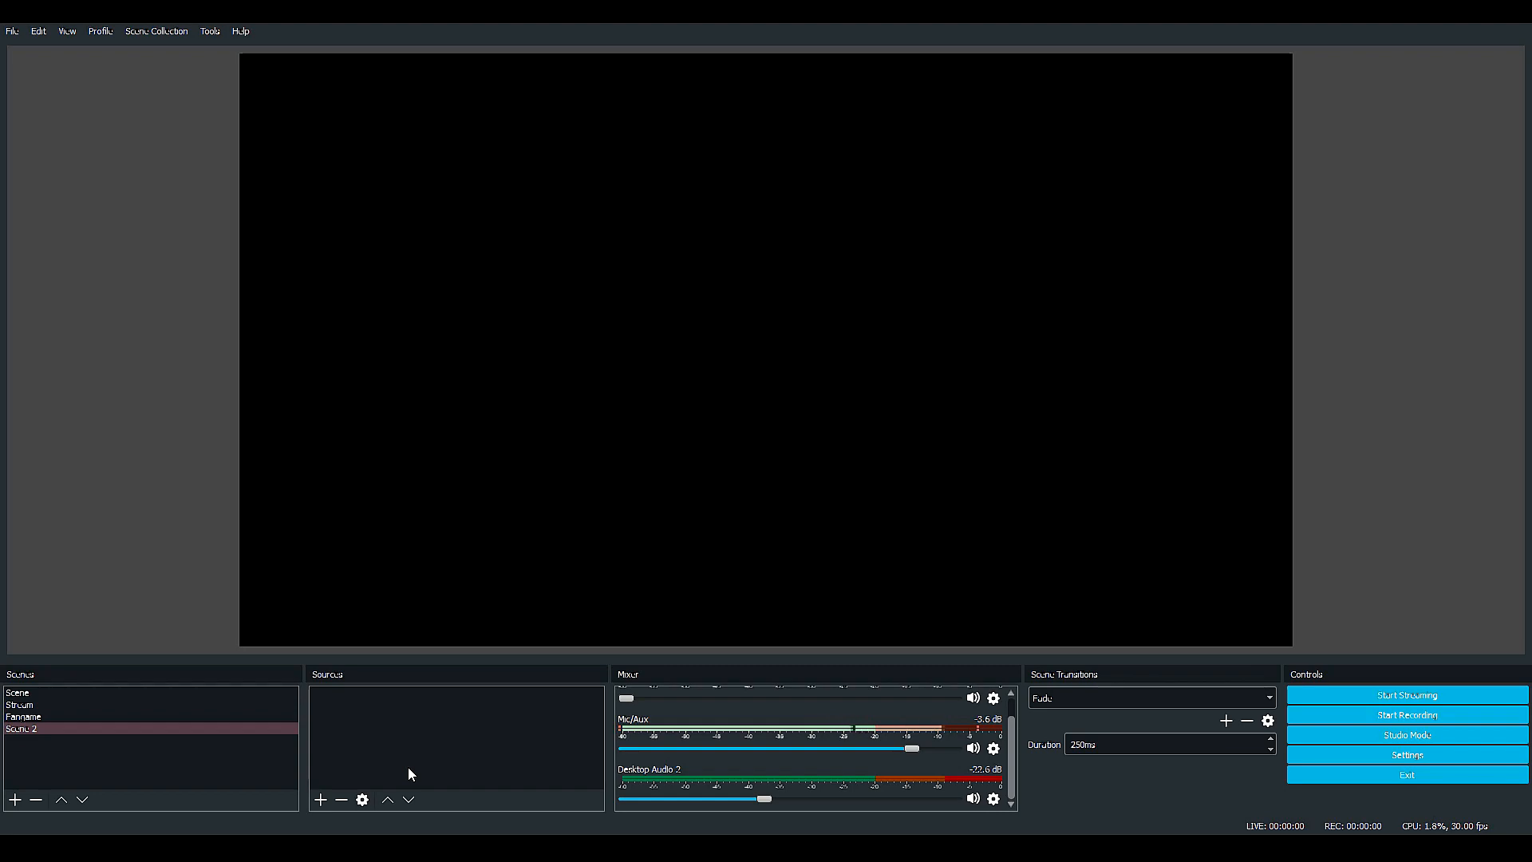
mouse_move(731, 428)
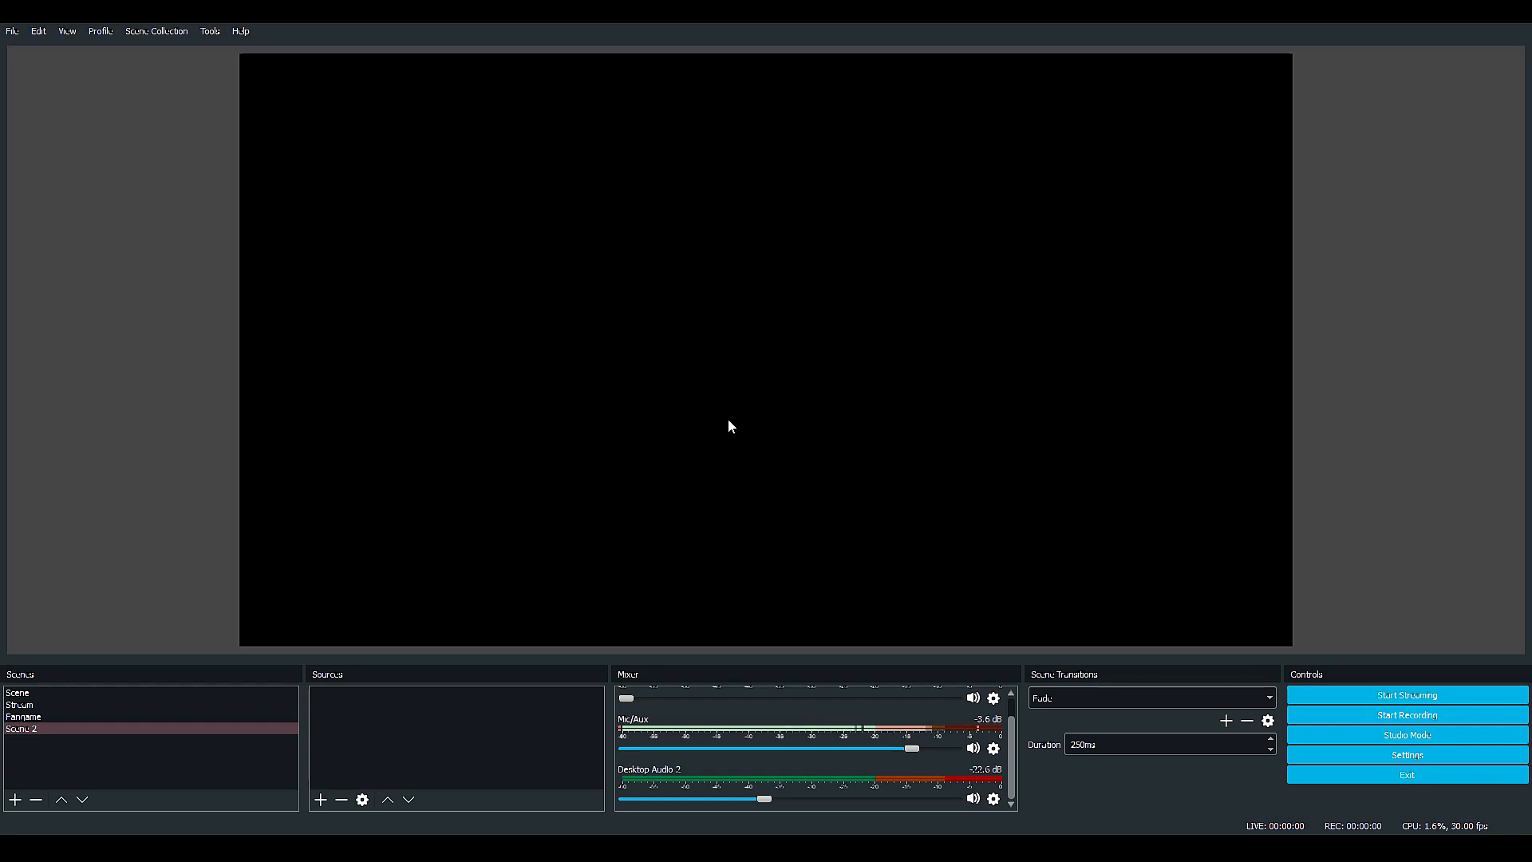
click(319, 799)
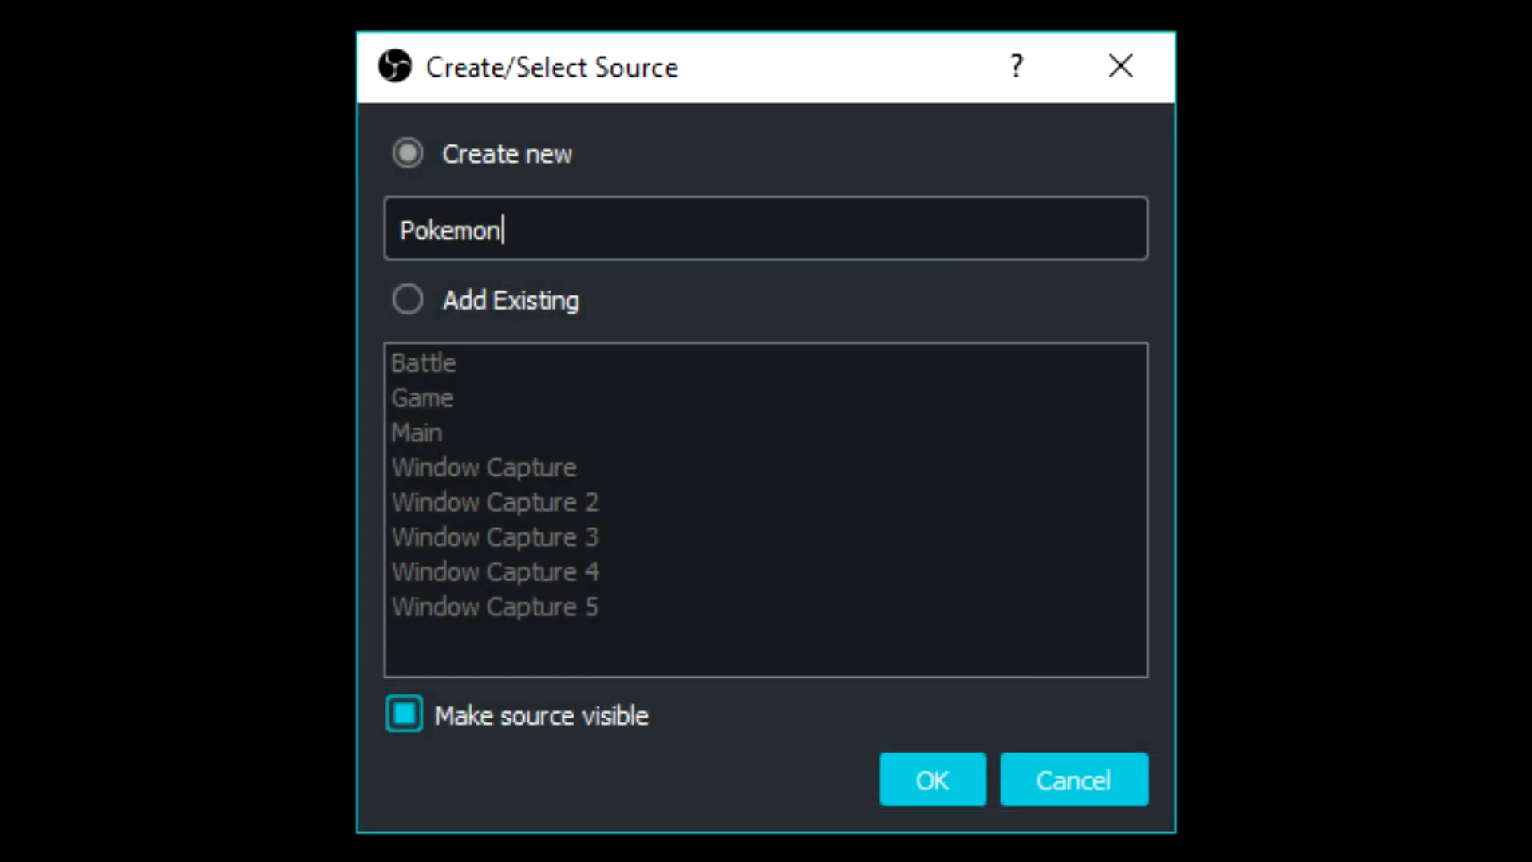
click(930, 779)
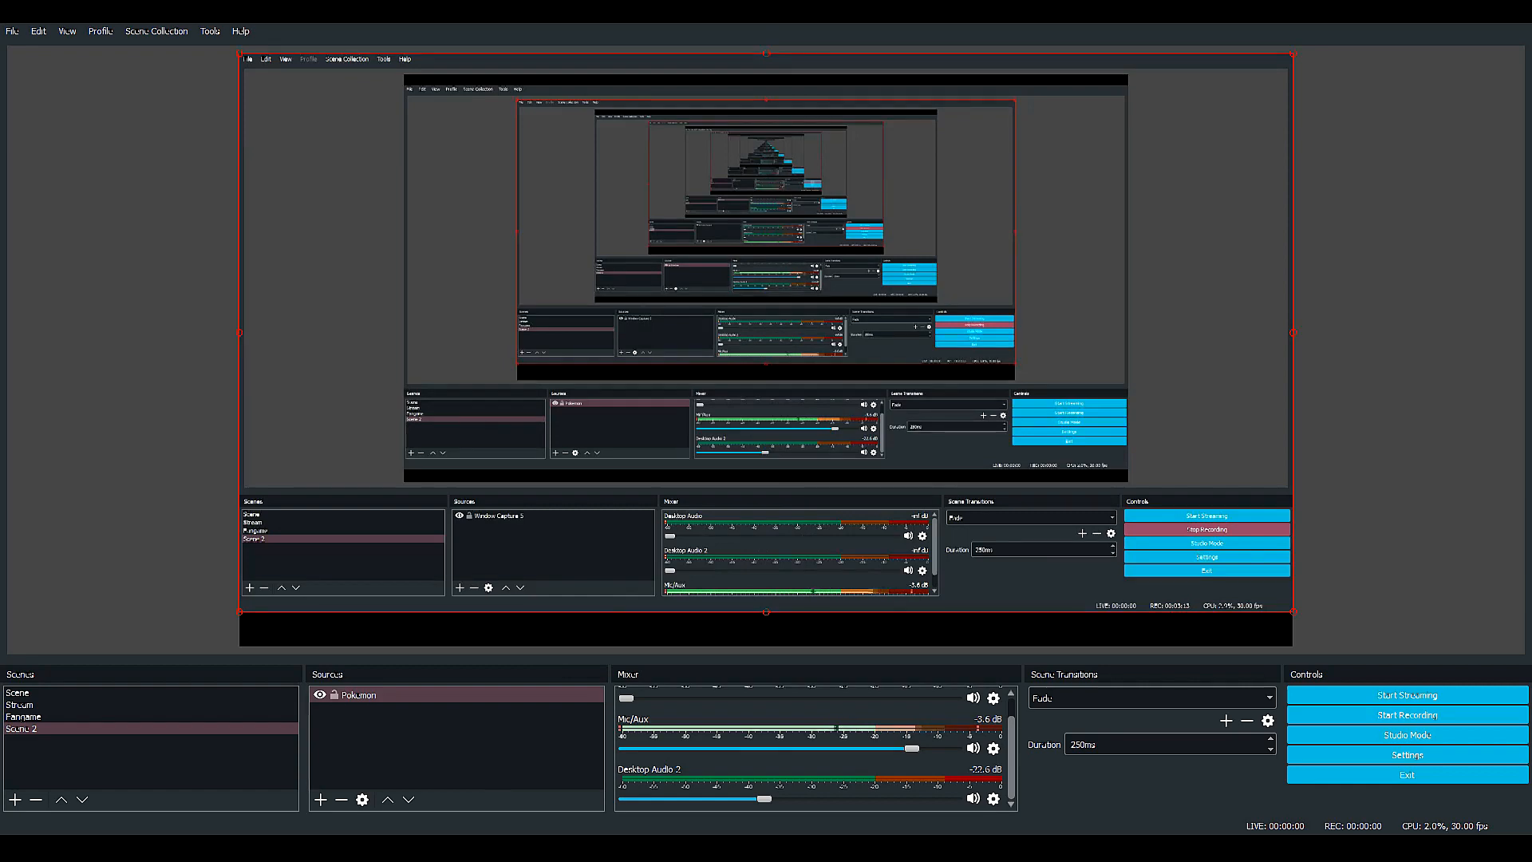
mouse_move(508, 787)
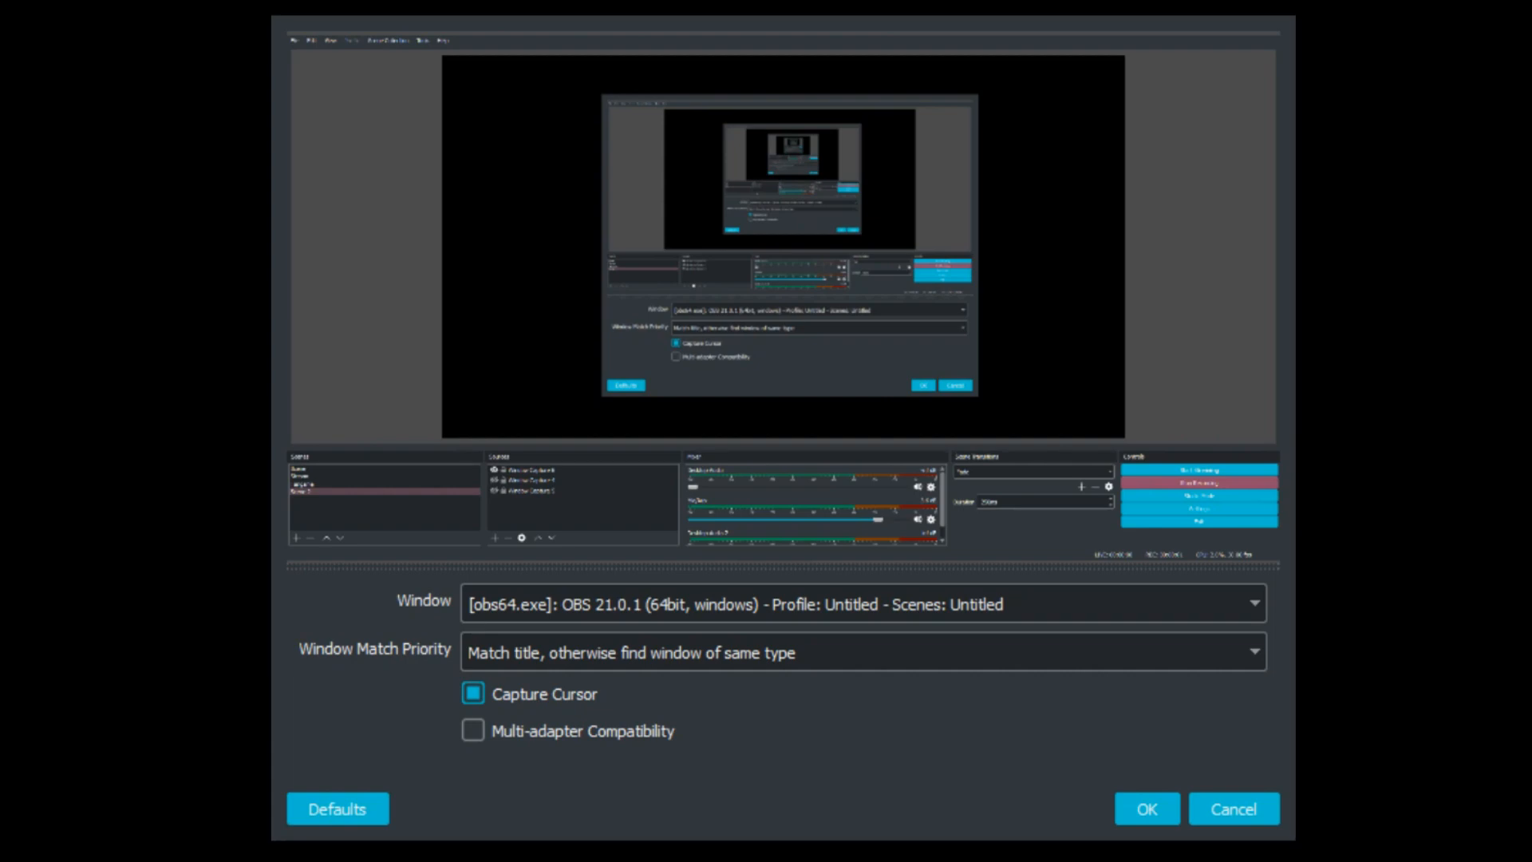
Step: Point the Pokemon source's Window dropdown at the Chrome Pokémon Showdown window
click(1146, 807)
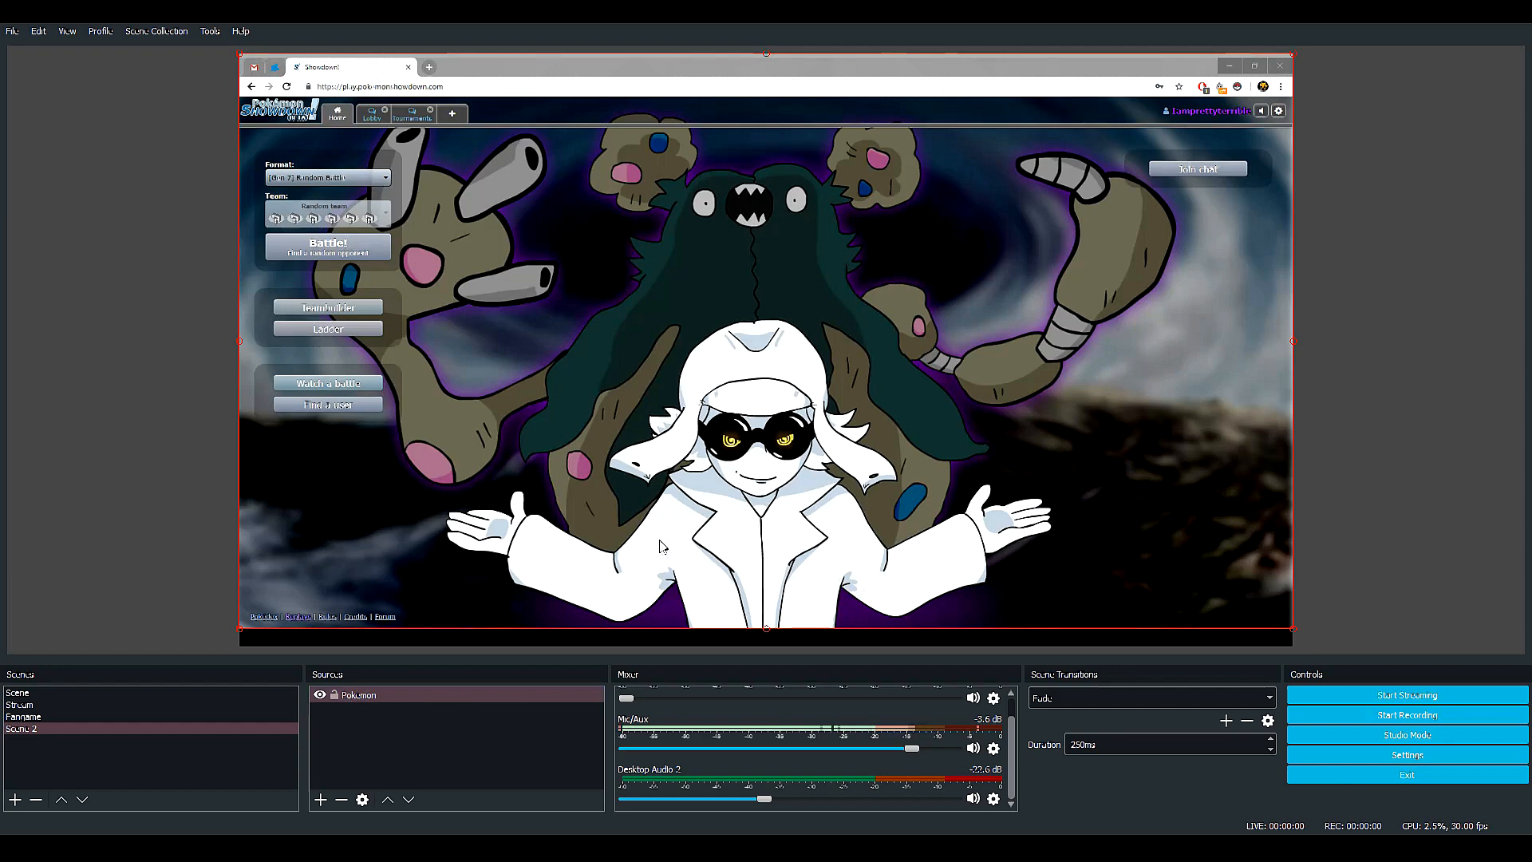
mouse_move(961, 646)
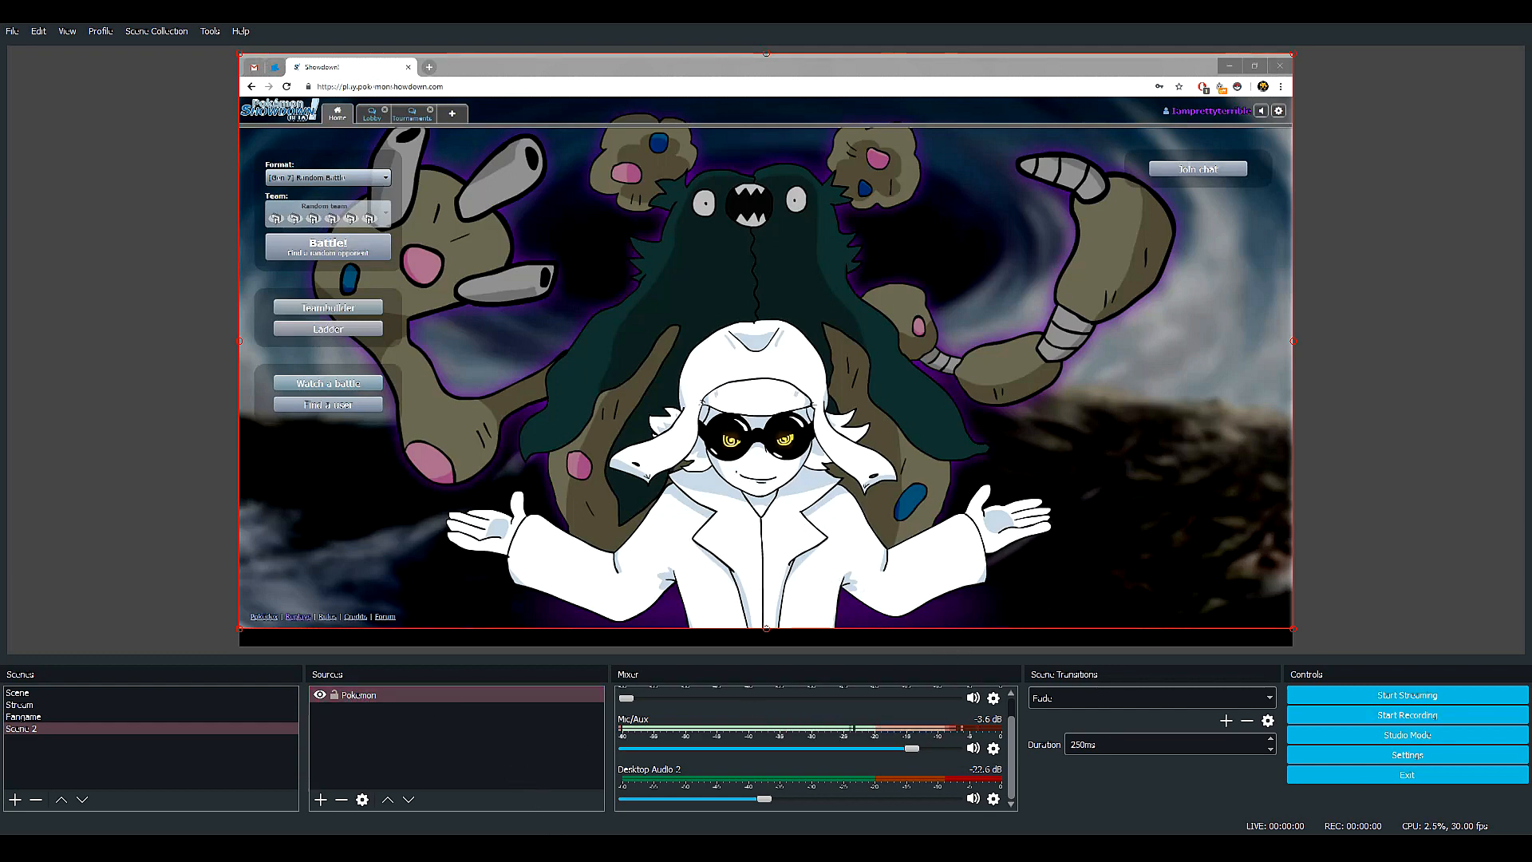
mouse_move(428, 616)
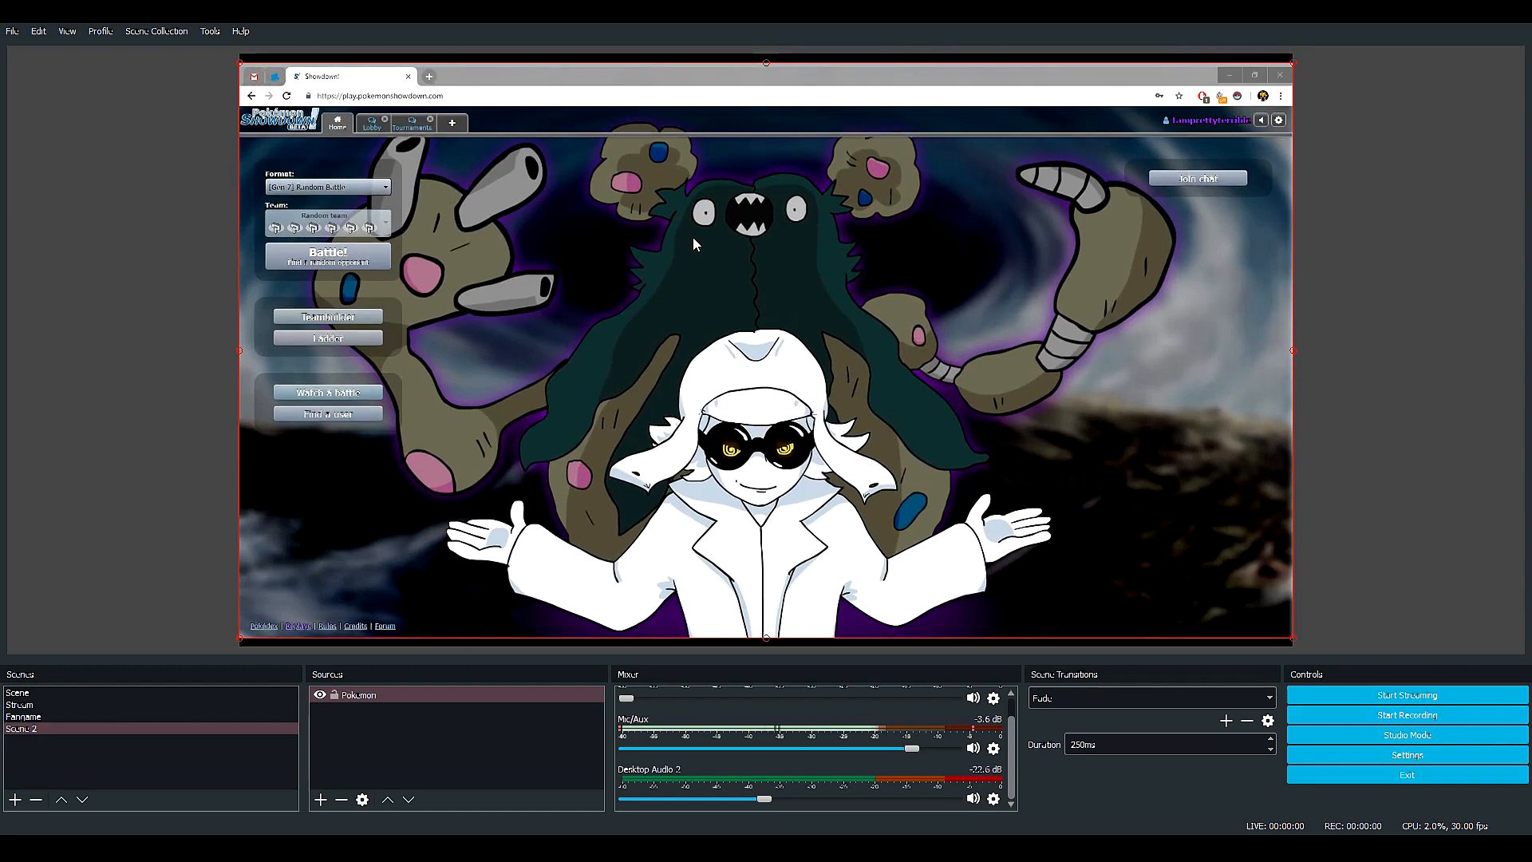
mouse_move(985, 342)
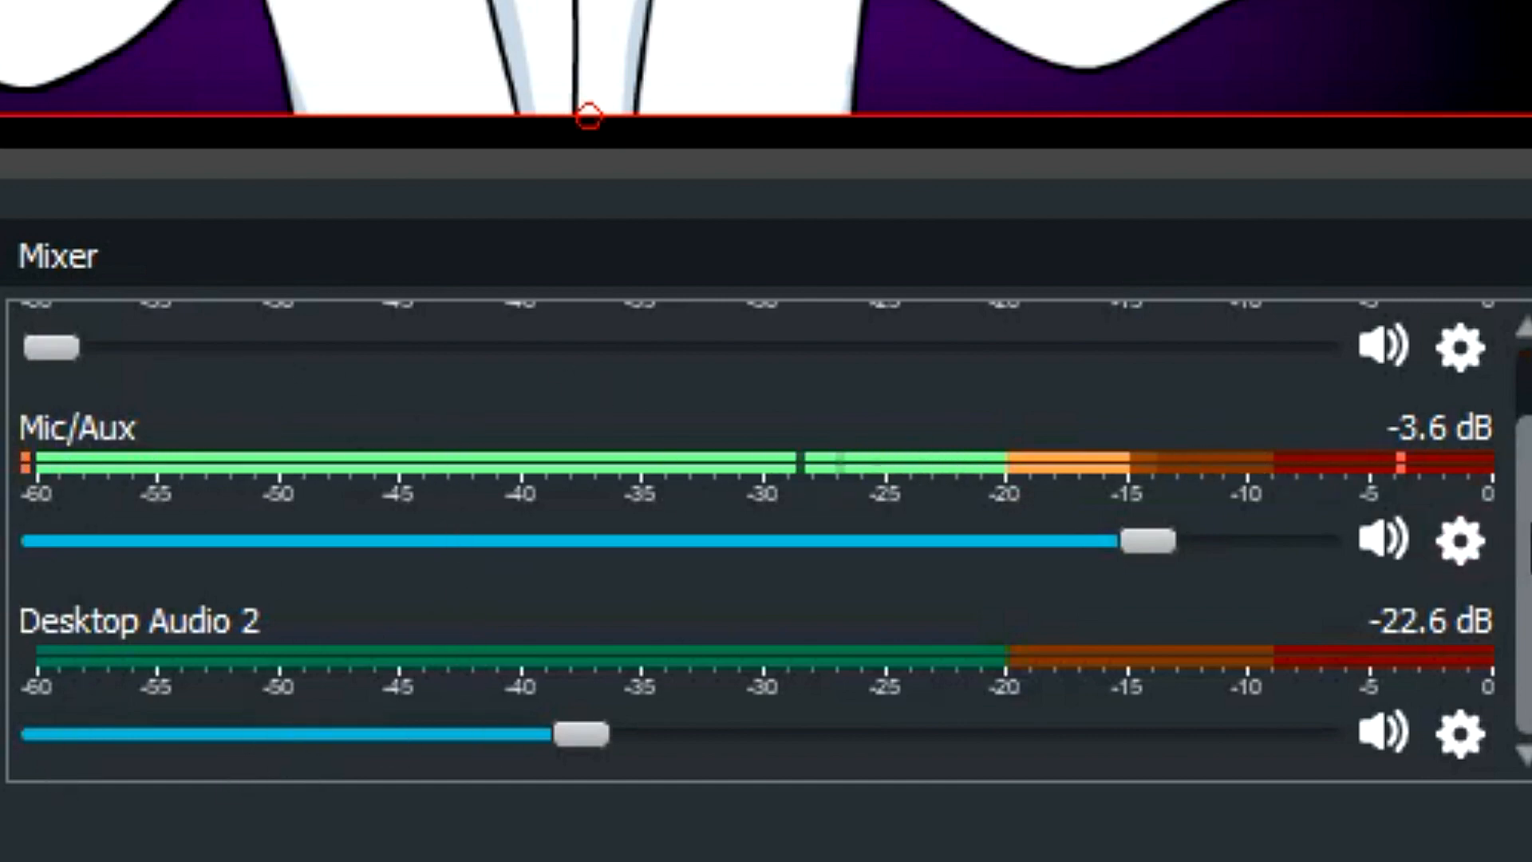
mouse_move(1455, 541)
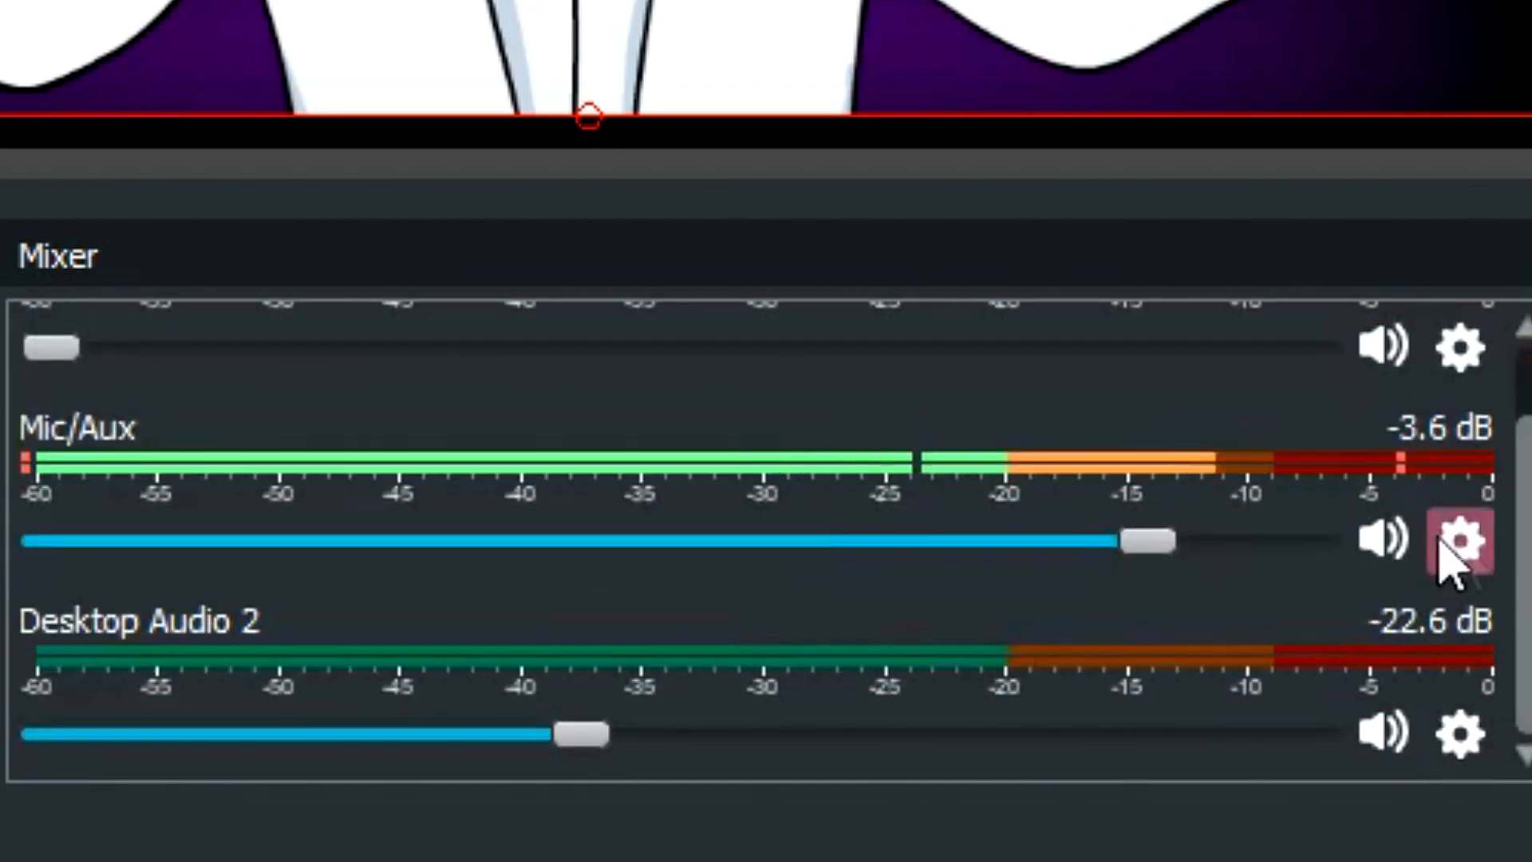
mouse_move(1036, 562)
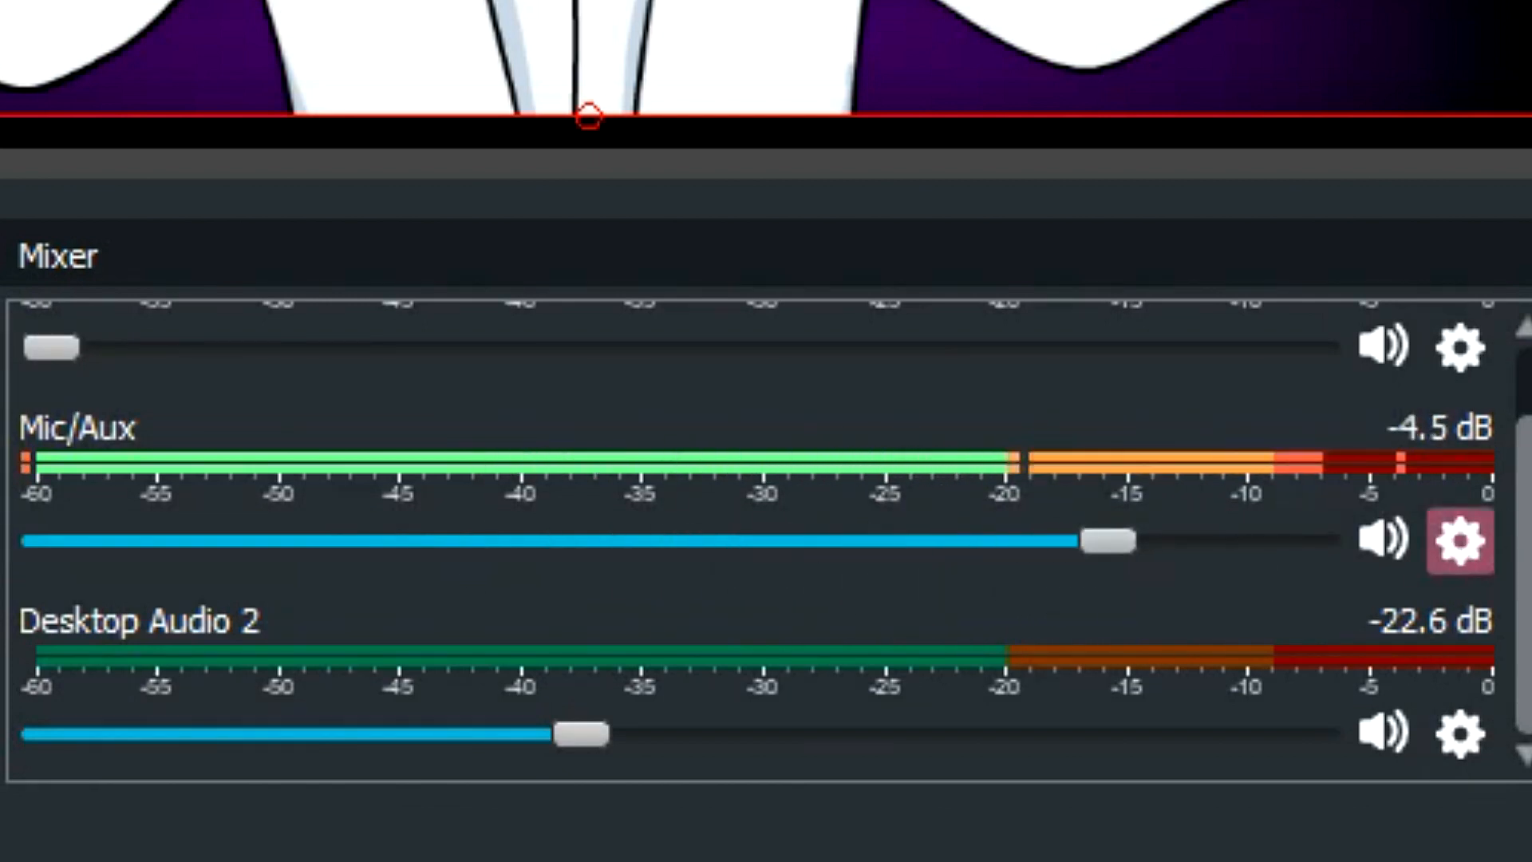
Step: Bring up the Properties for Desktop Audio 2, which uses the virtual cable input
click(1459, 732)
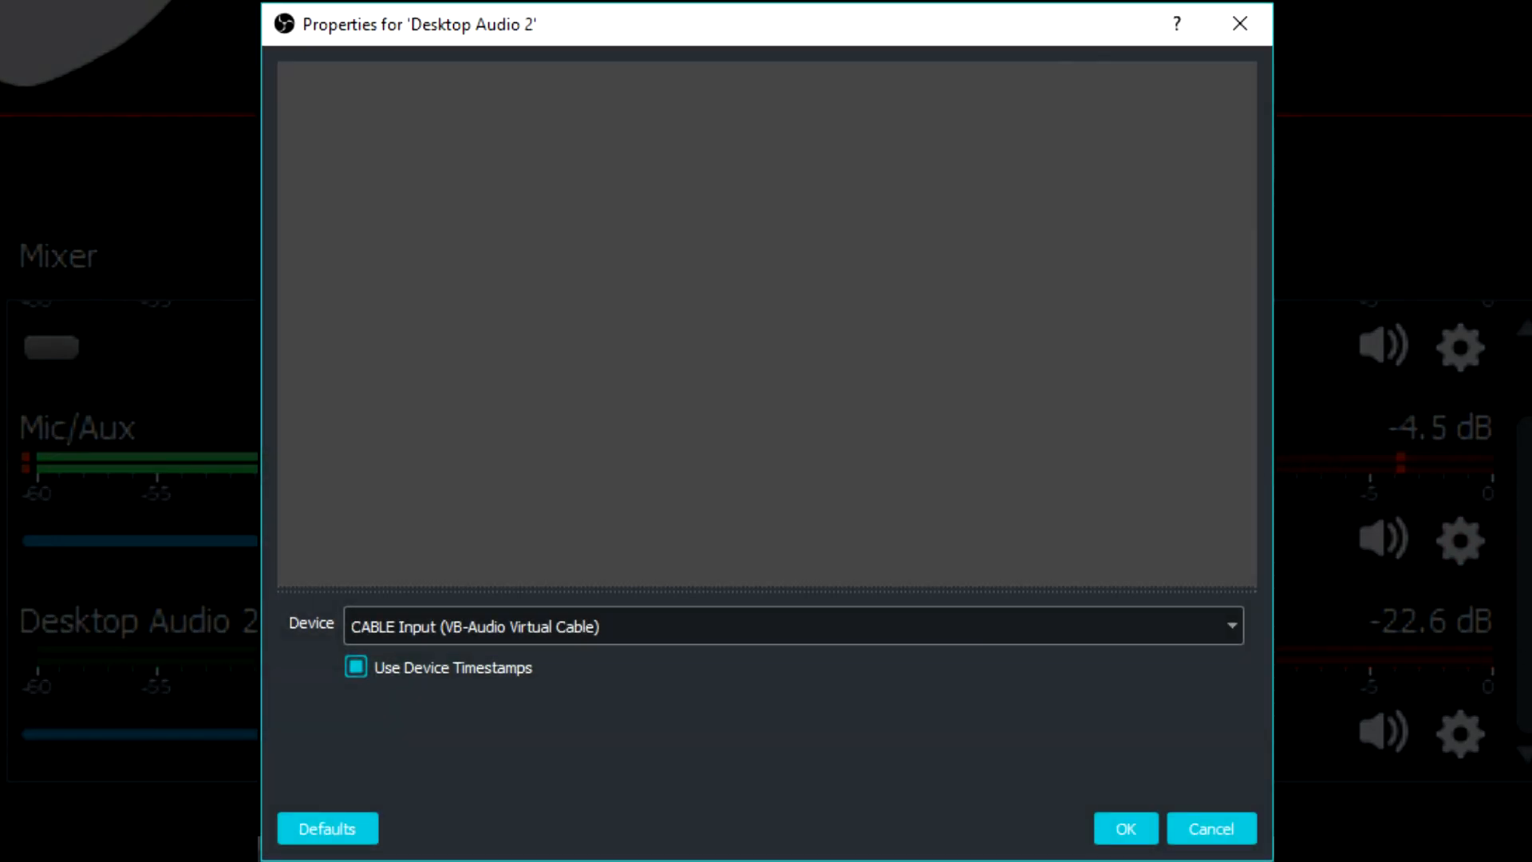
click(1123, 828)
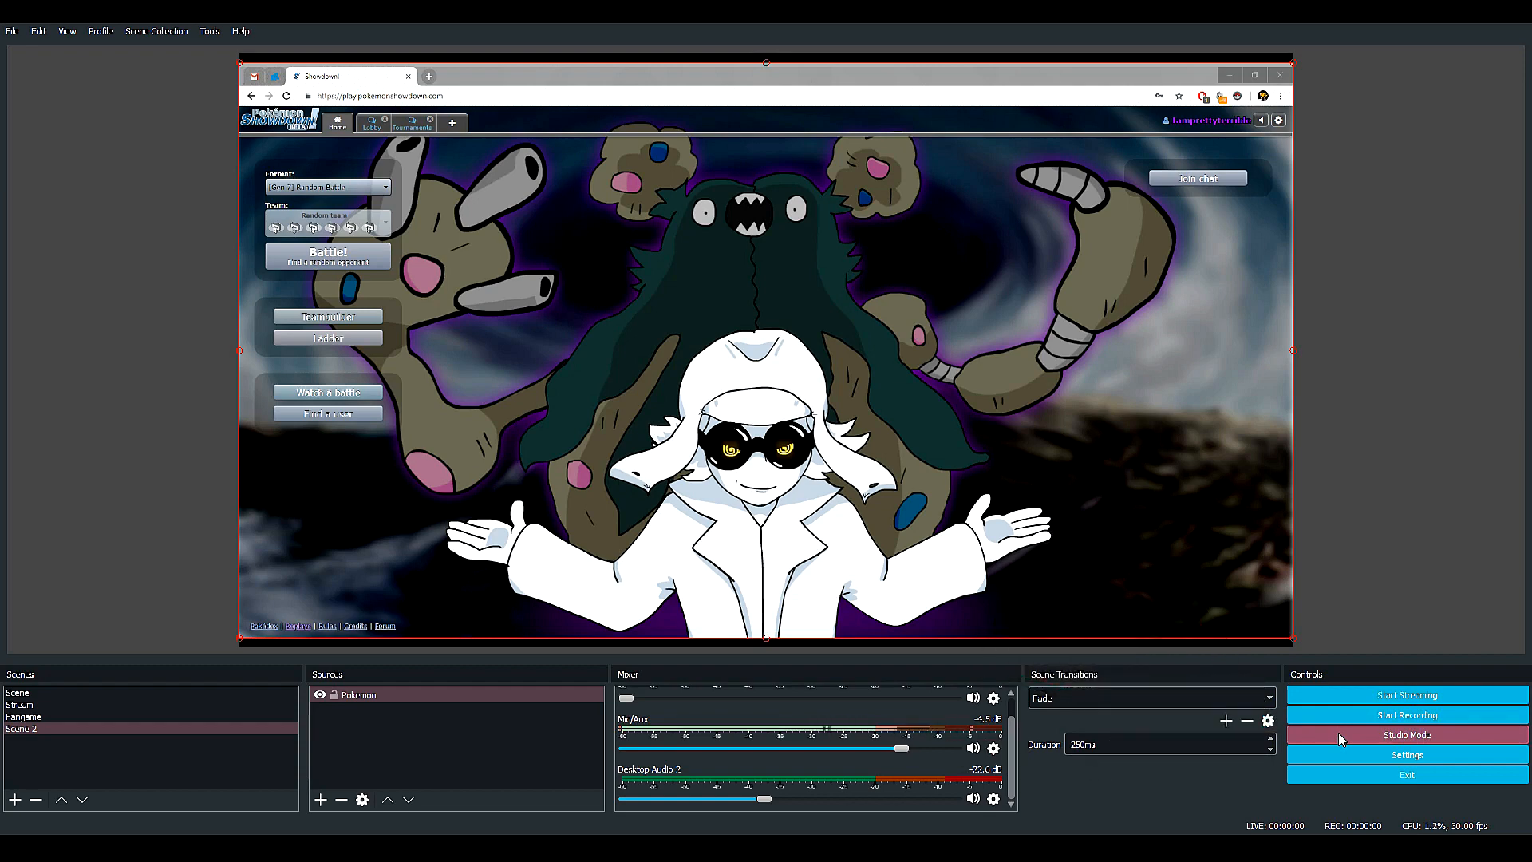
mouse_move(1279, 631)
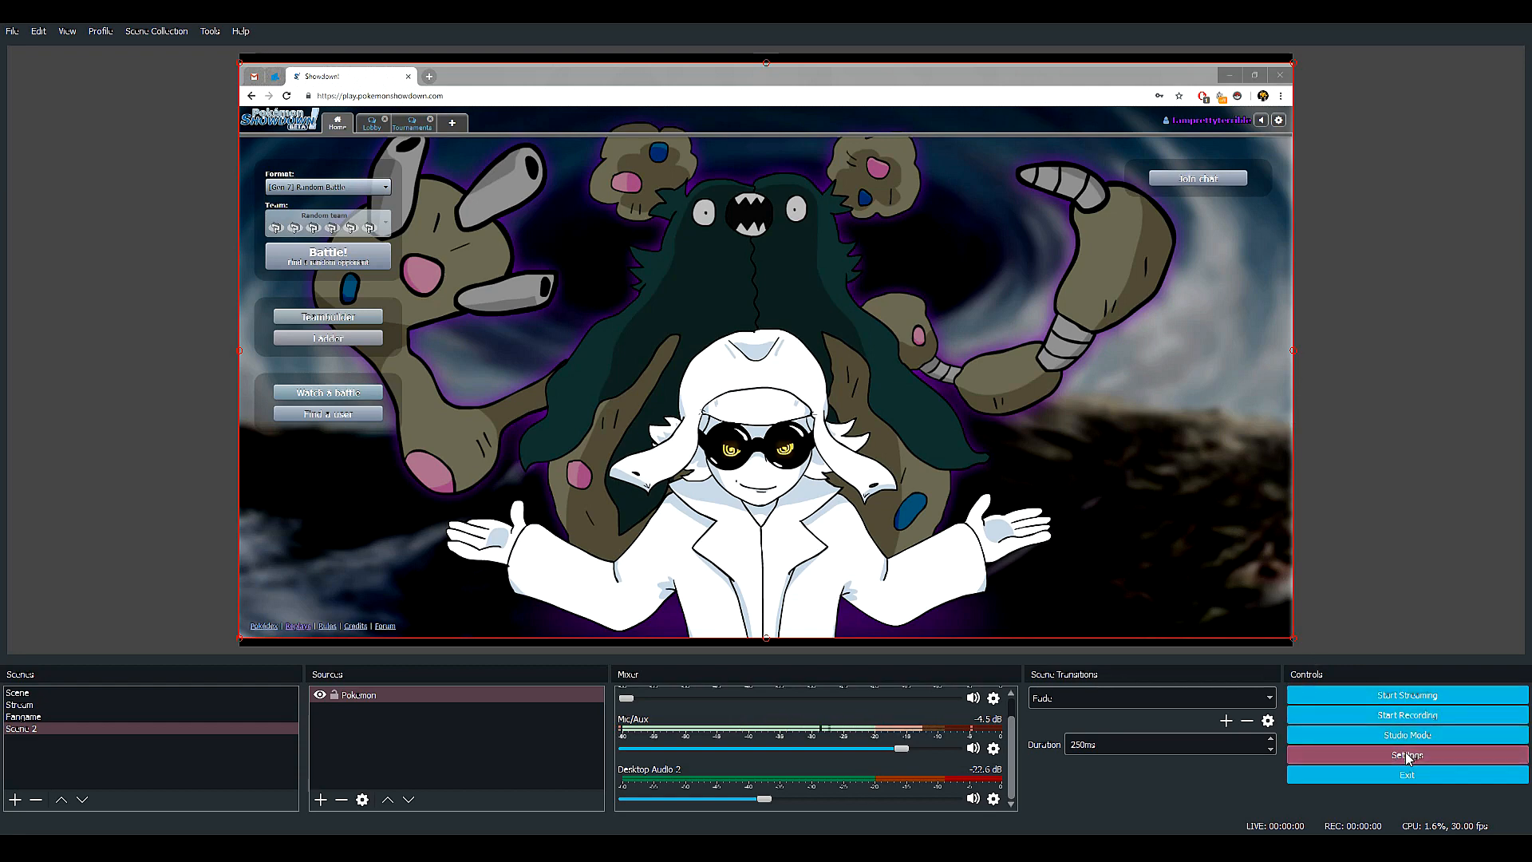
mouse_move(152, 373)
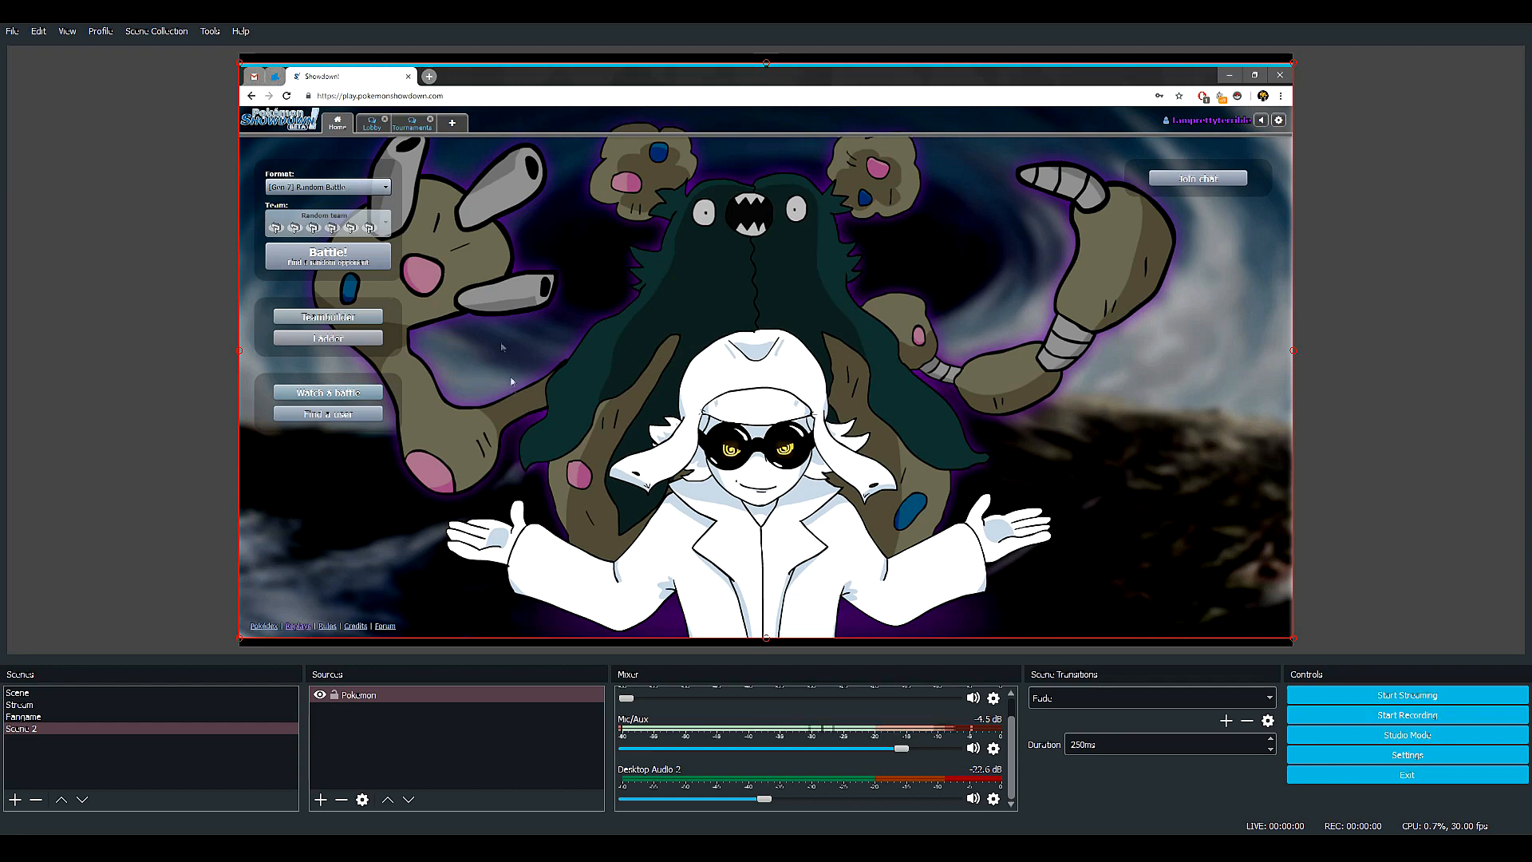
mouse_move(484, 124)
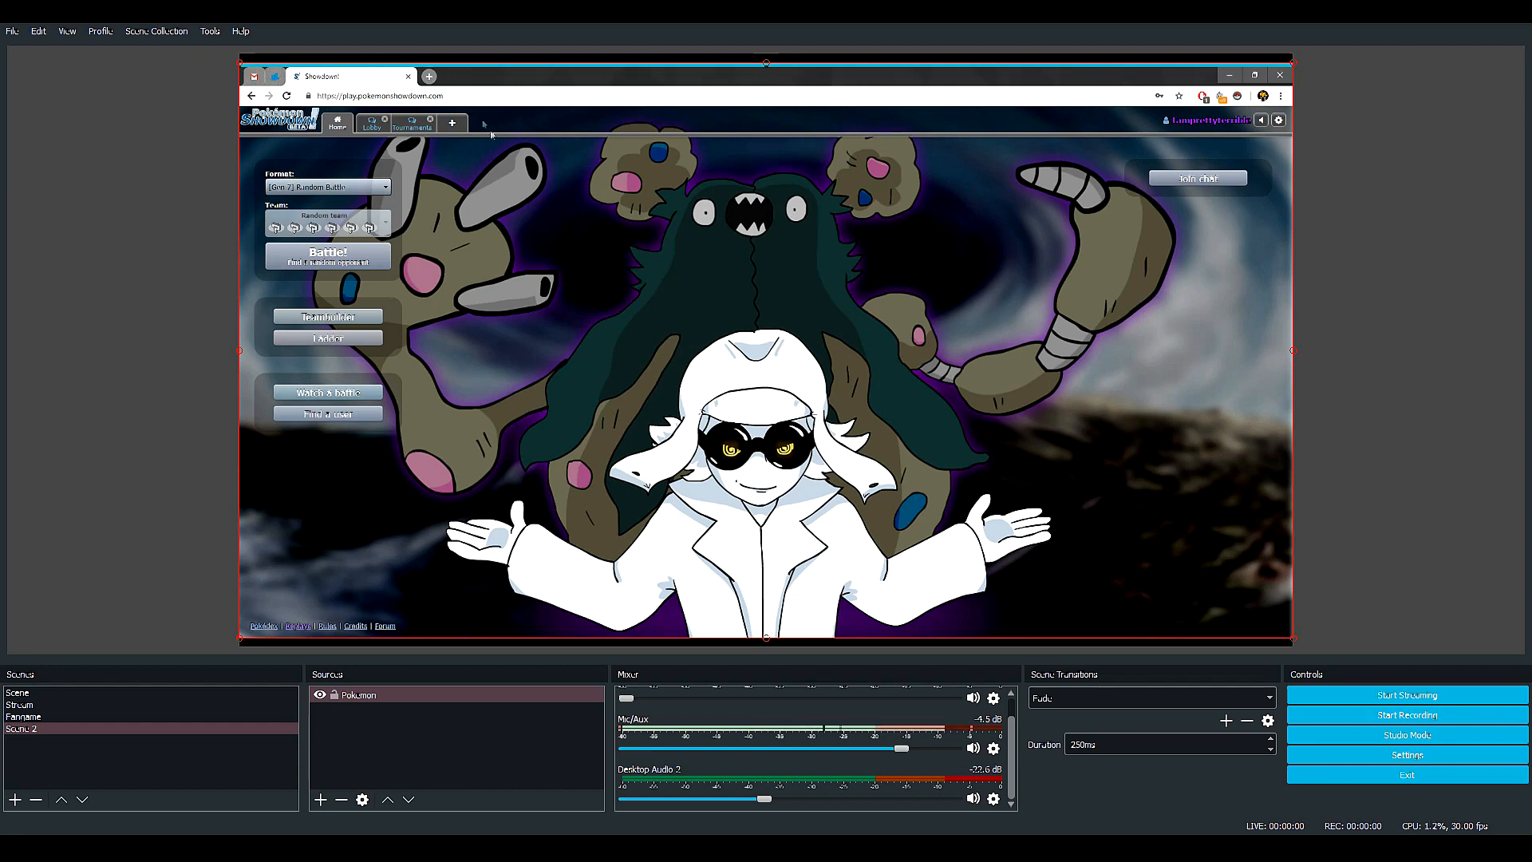
mouse_move(1286, 96)
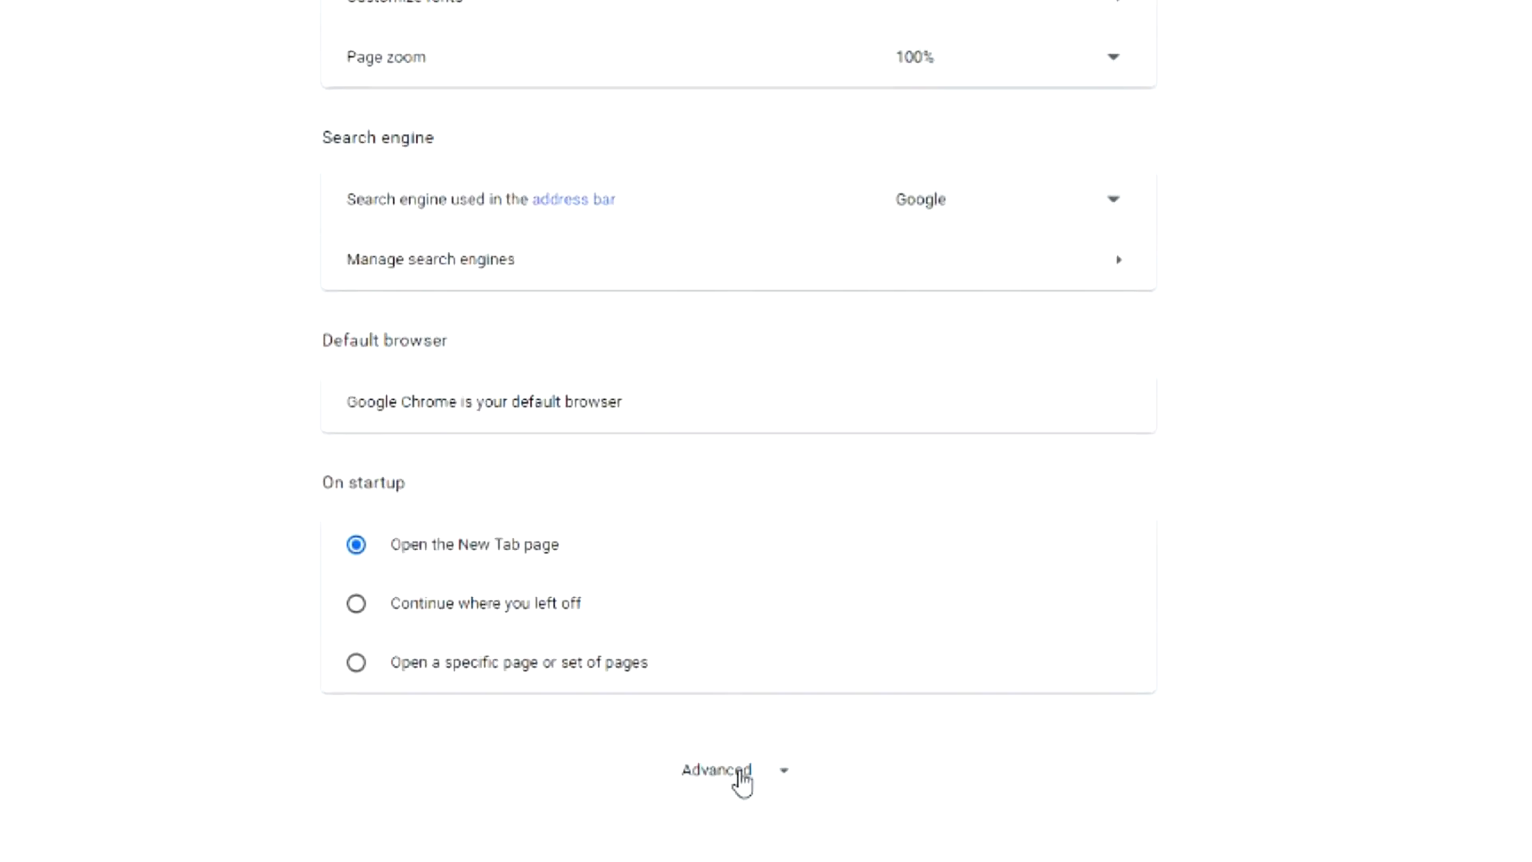
Step: Expand Chrome's advanced settings down to System, where hardware acceleration is off
click(716, 771)
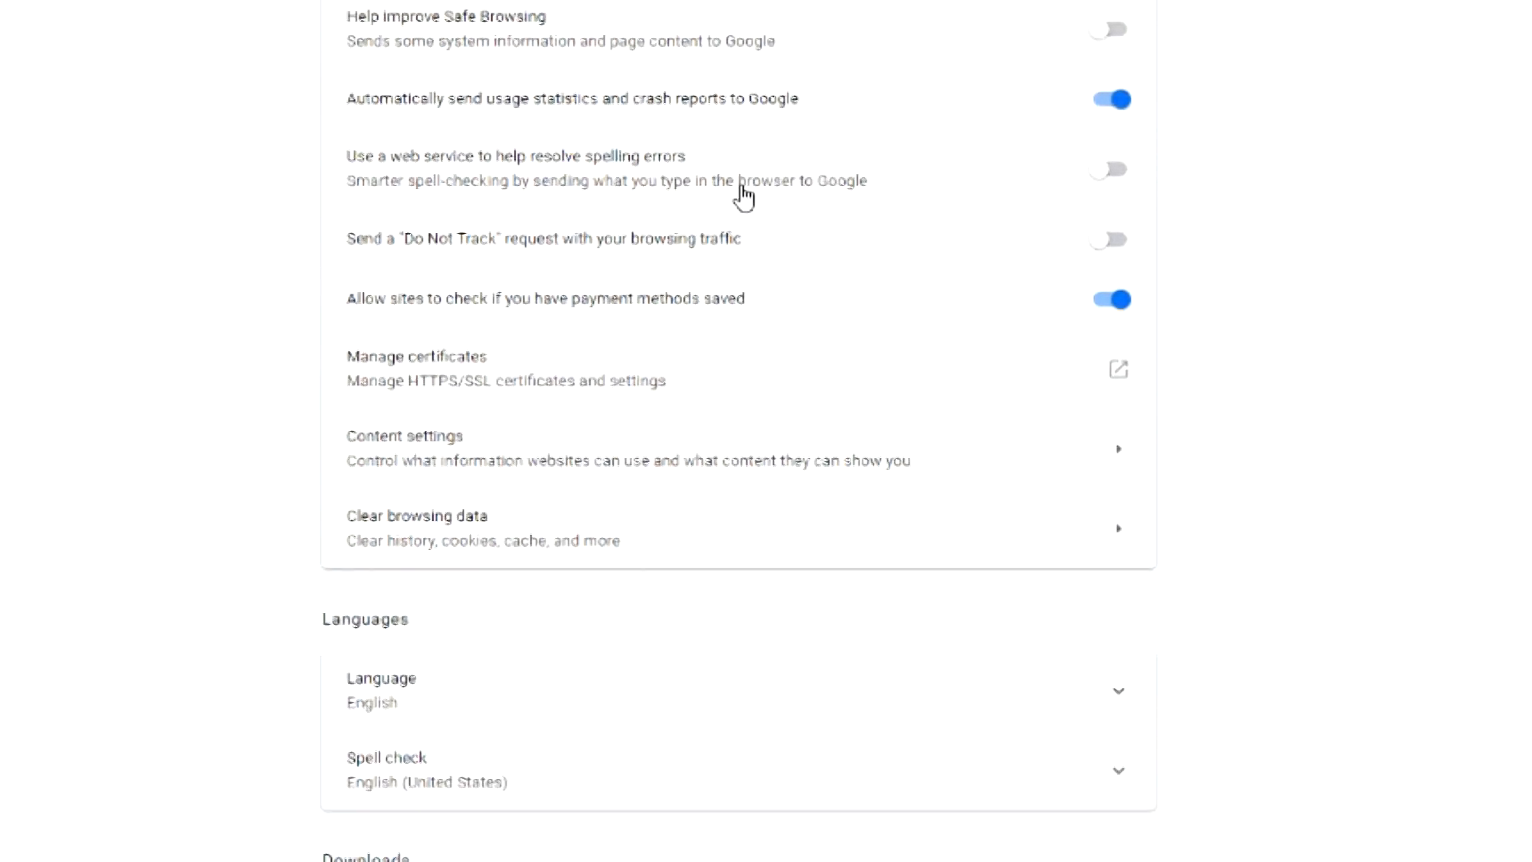
scroll(down, 3)
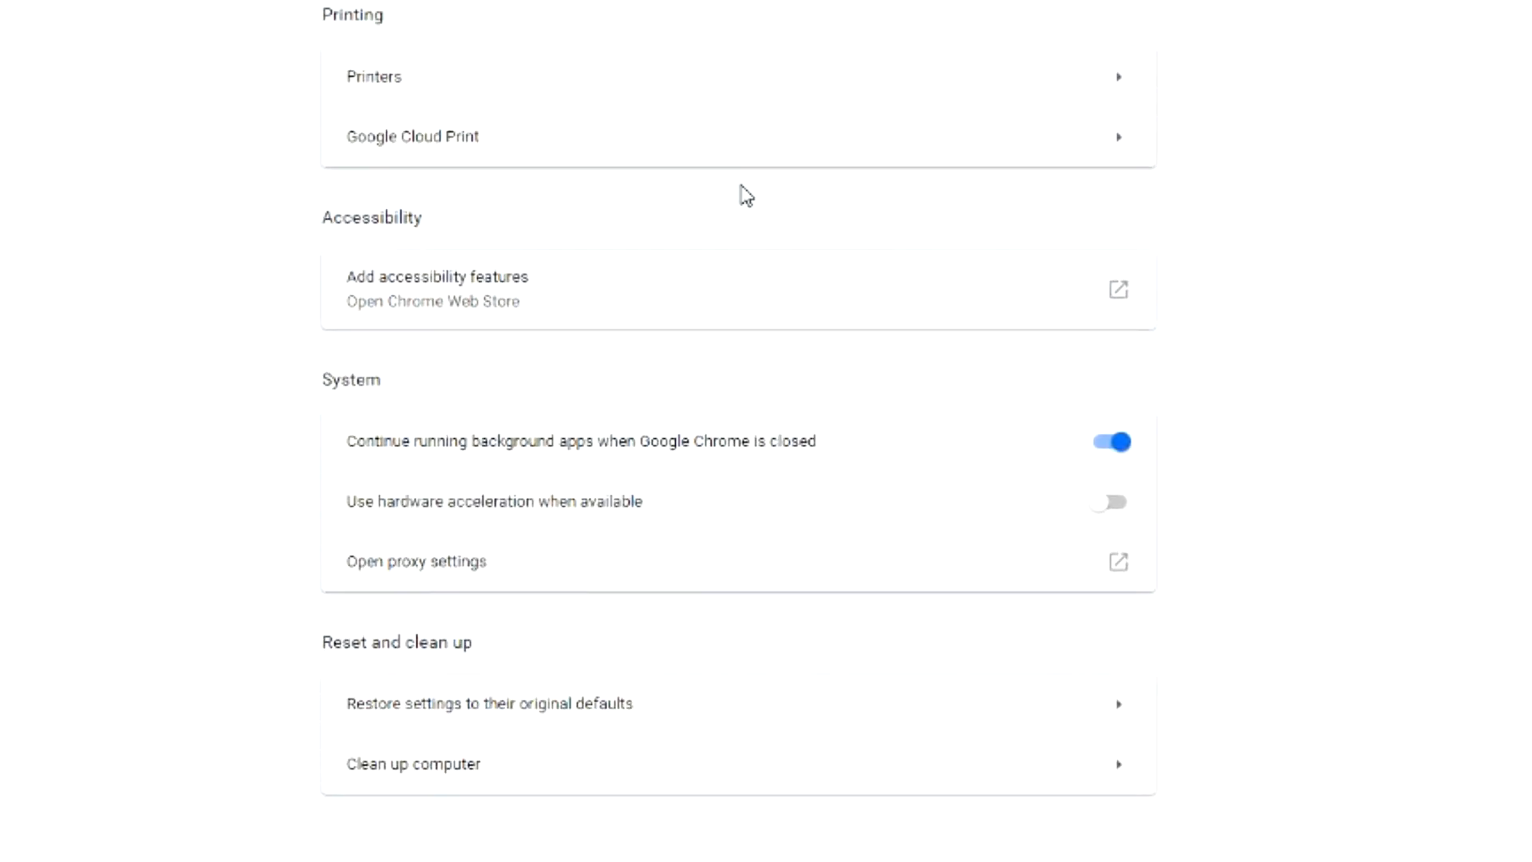
scroll(down, 3)
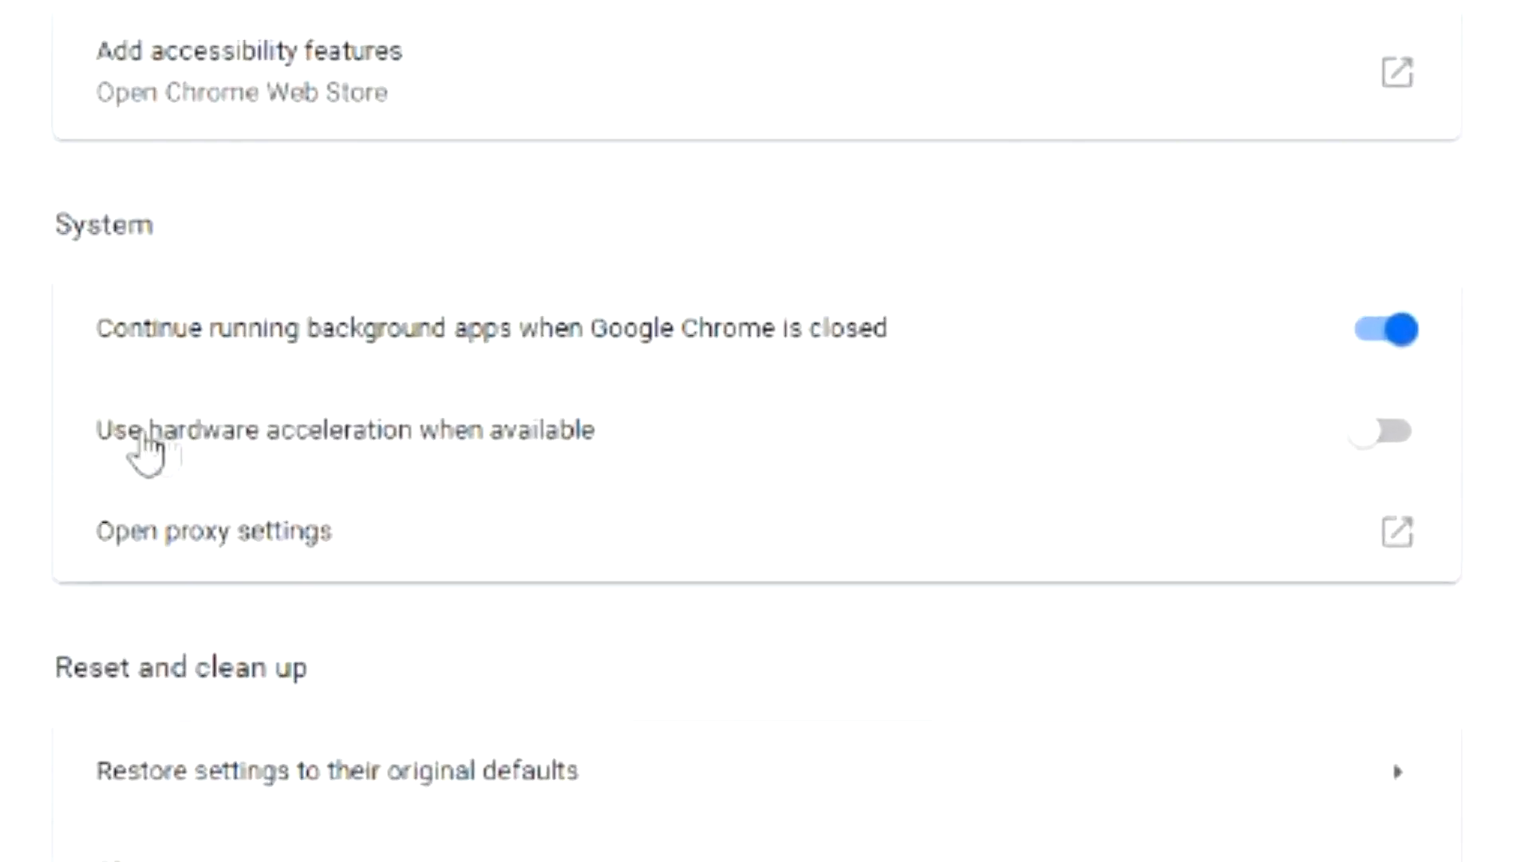
mouse_move(584, 434)
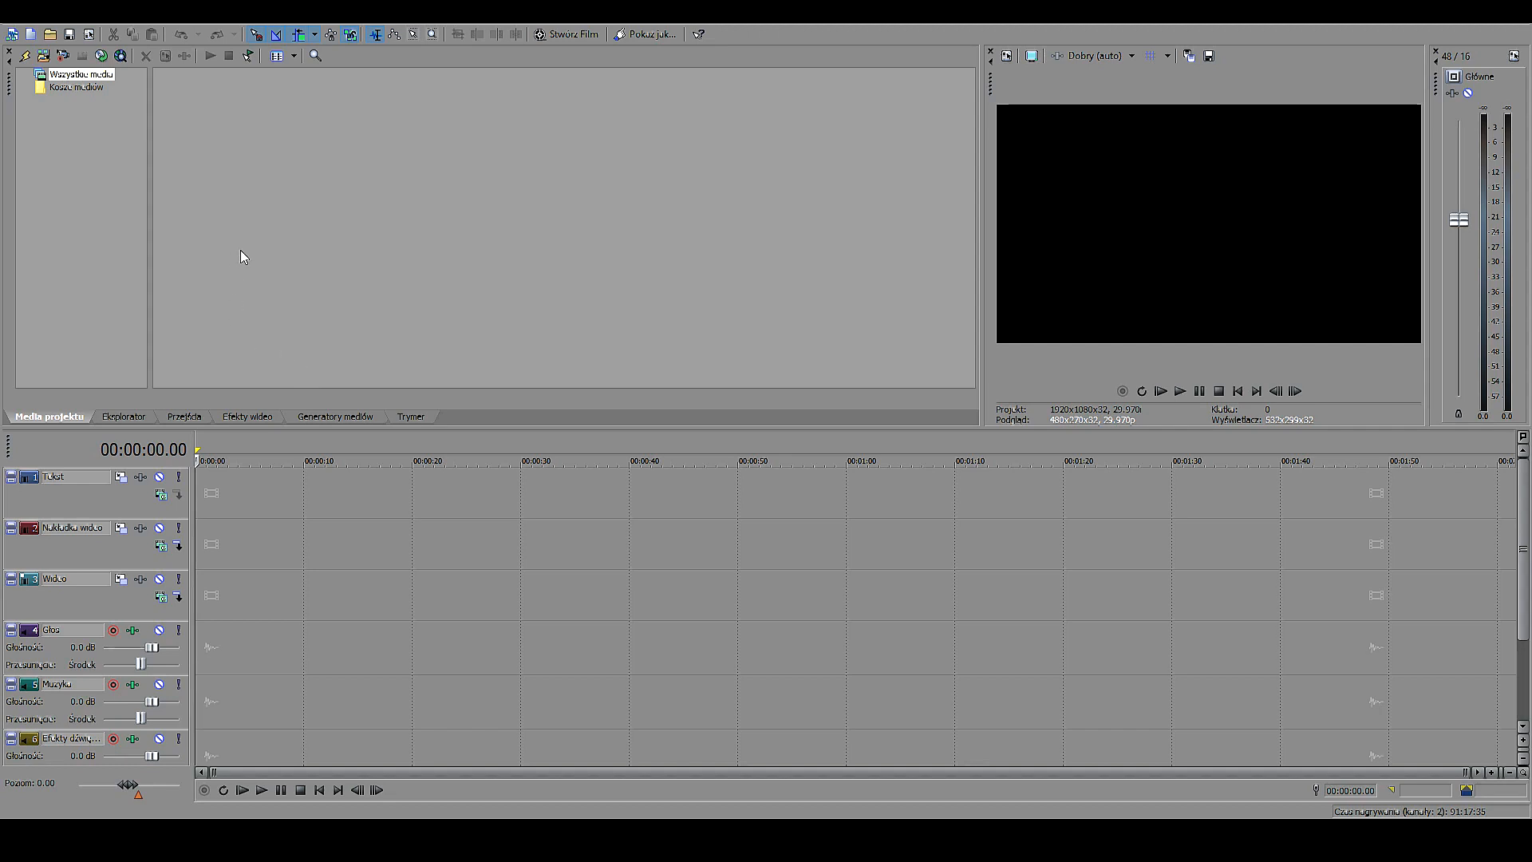
mouse_move(290, 186)
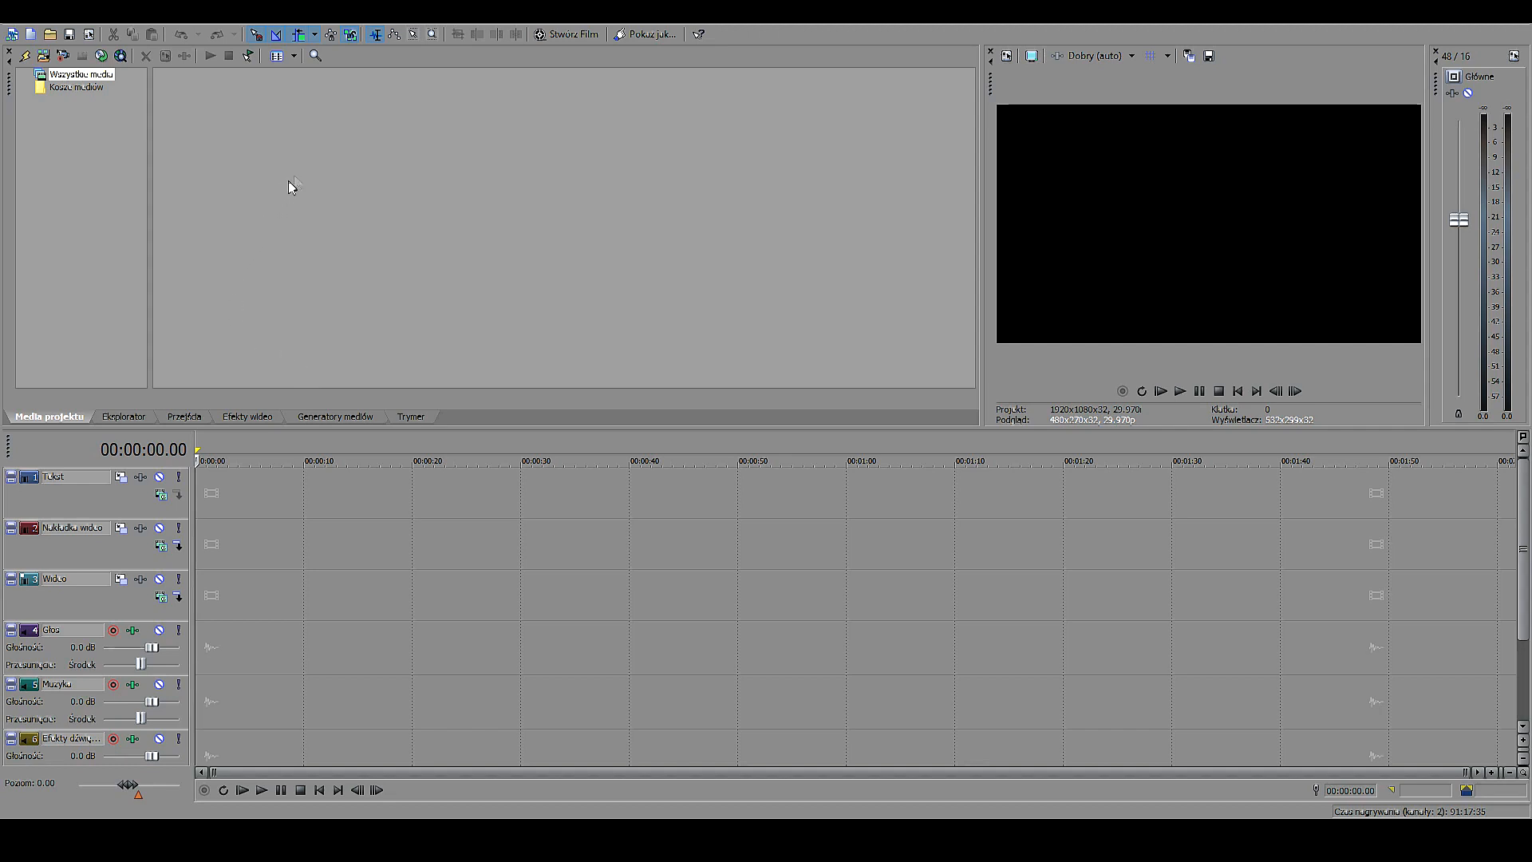
mouse_move(1026, 299)
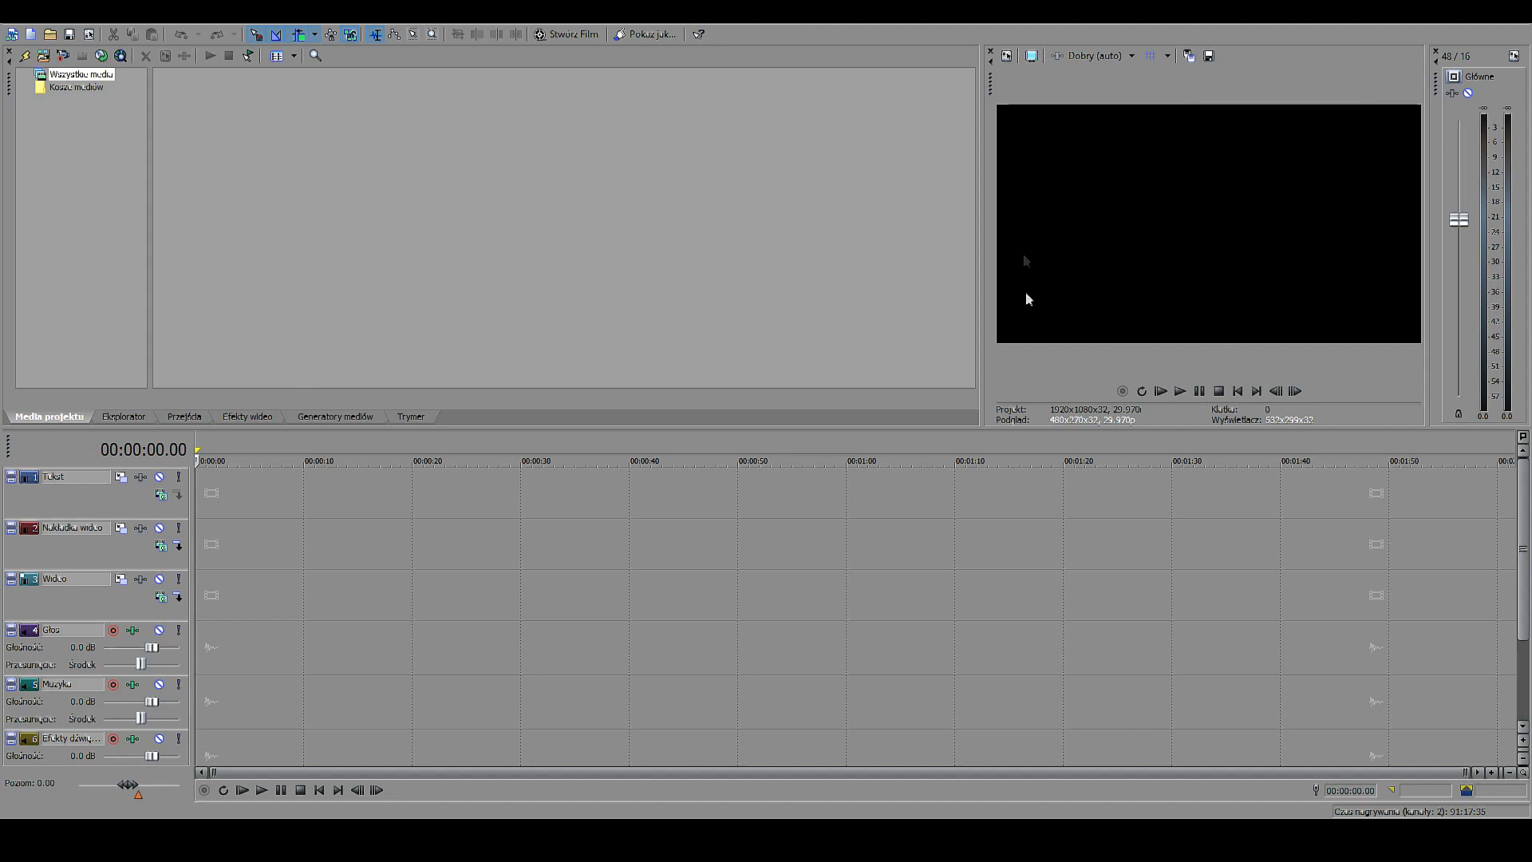
mouse_move(1276, 172)
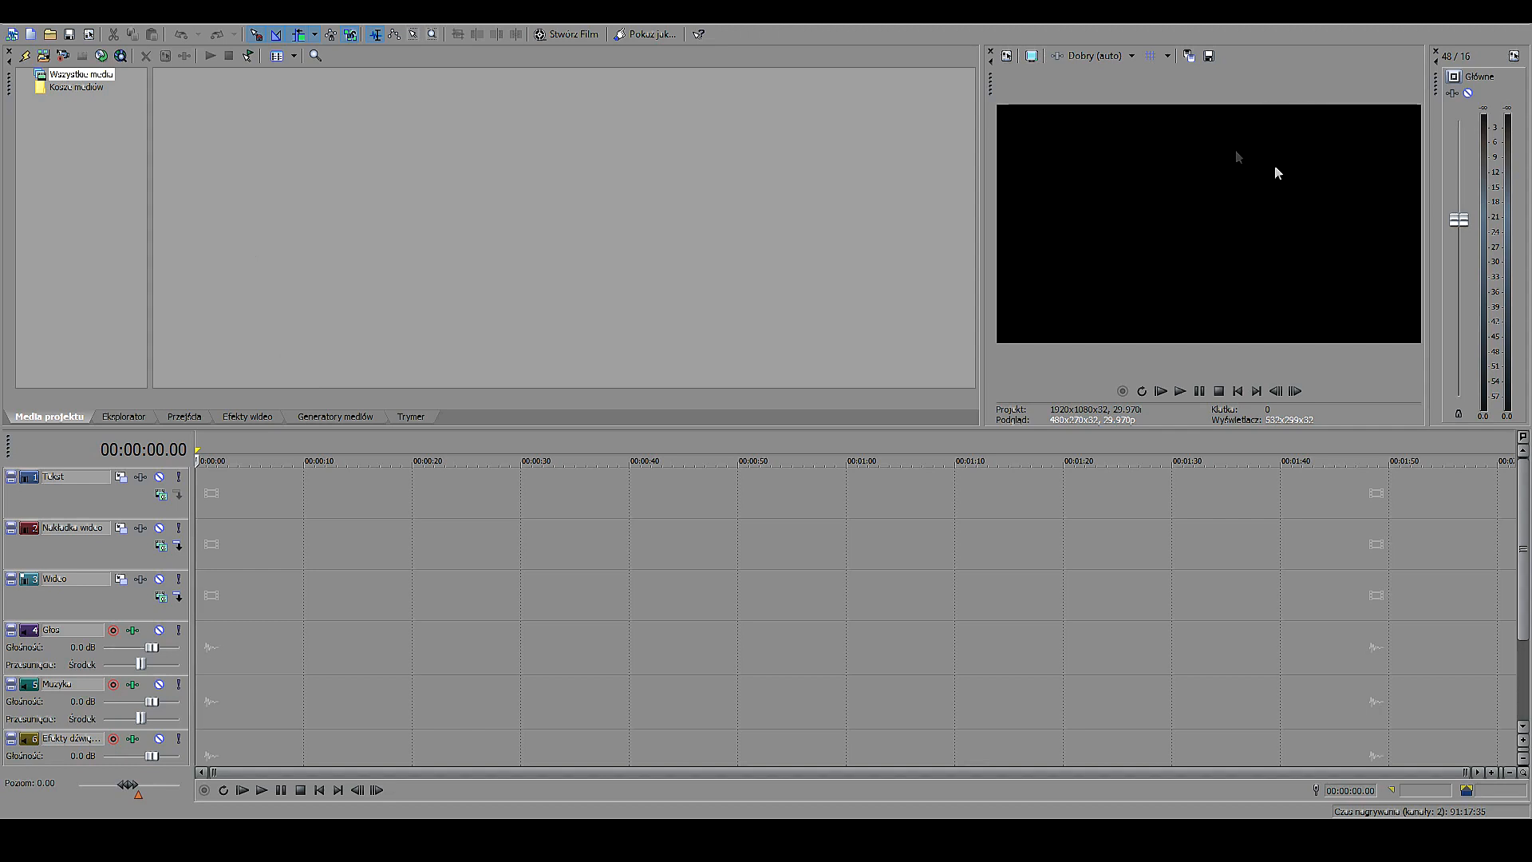
mouse_move(330, 571)
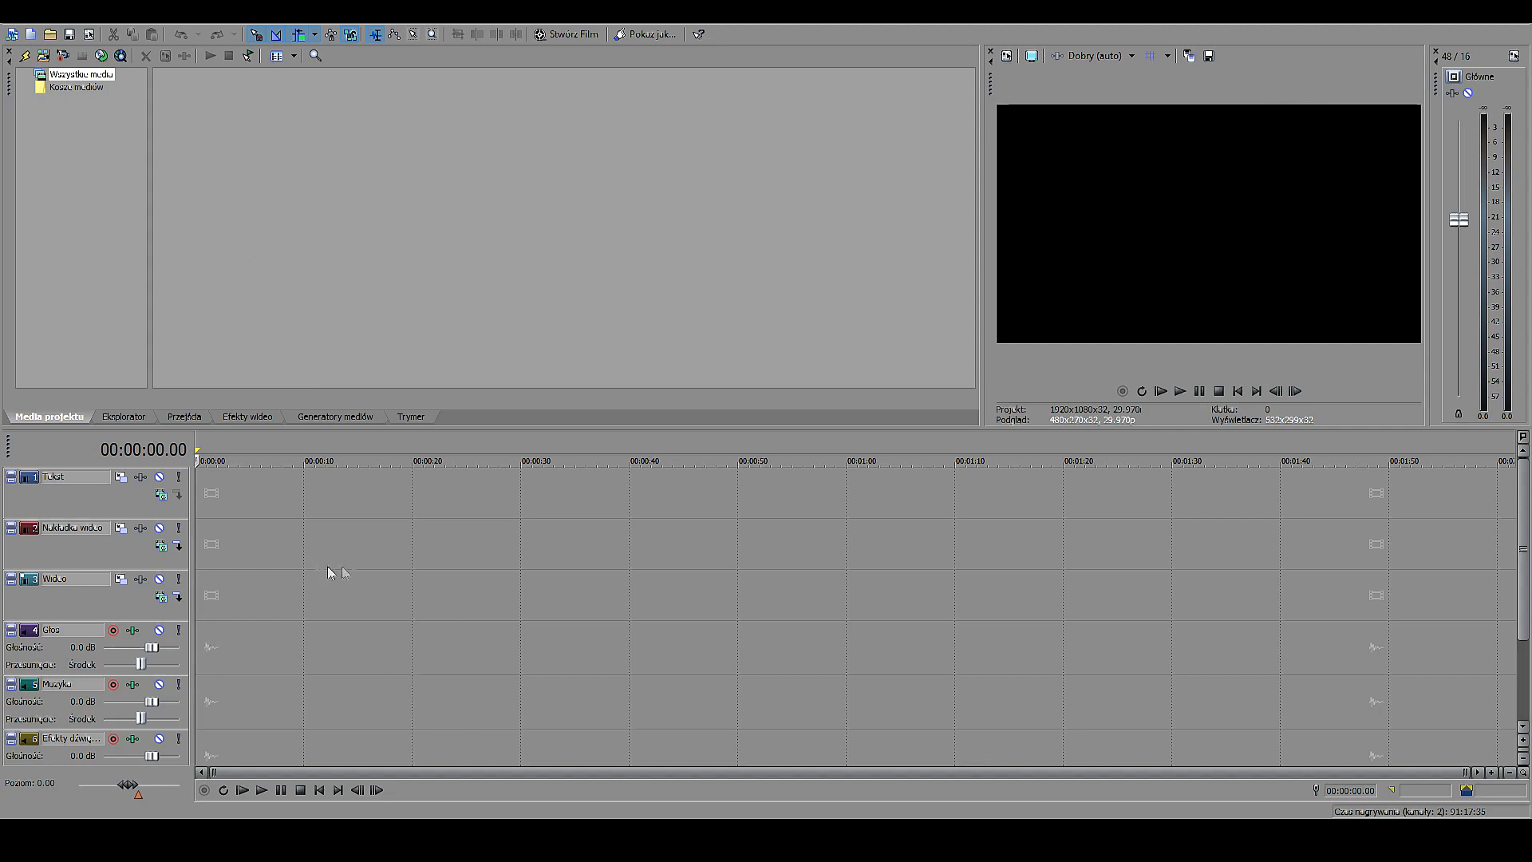
mouse_move(546, 591)
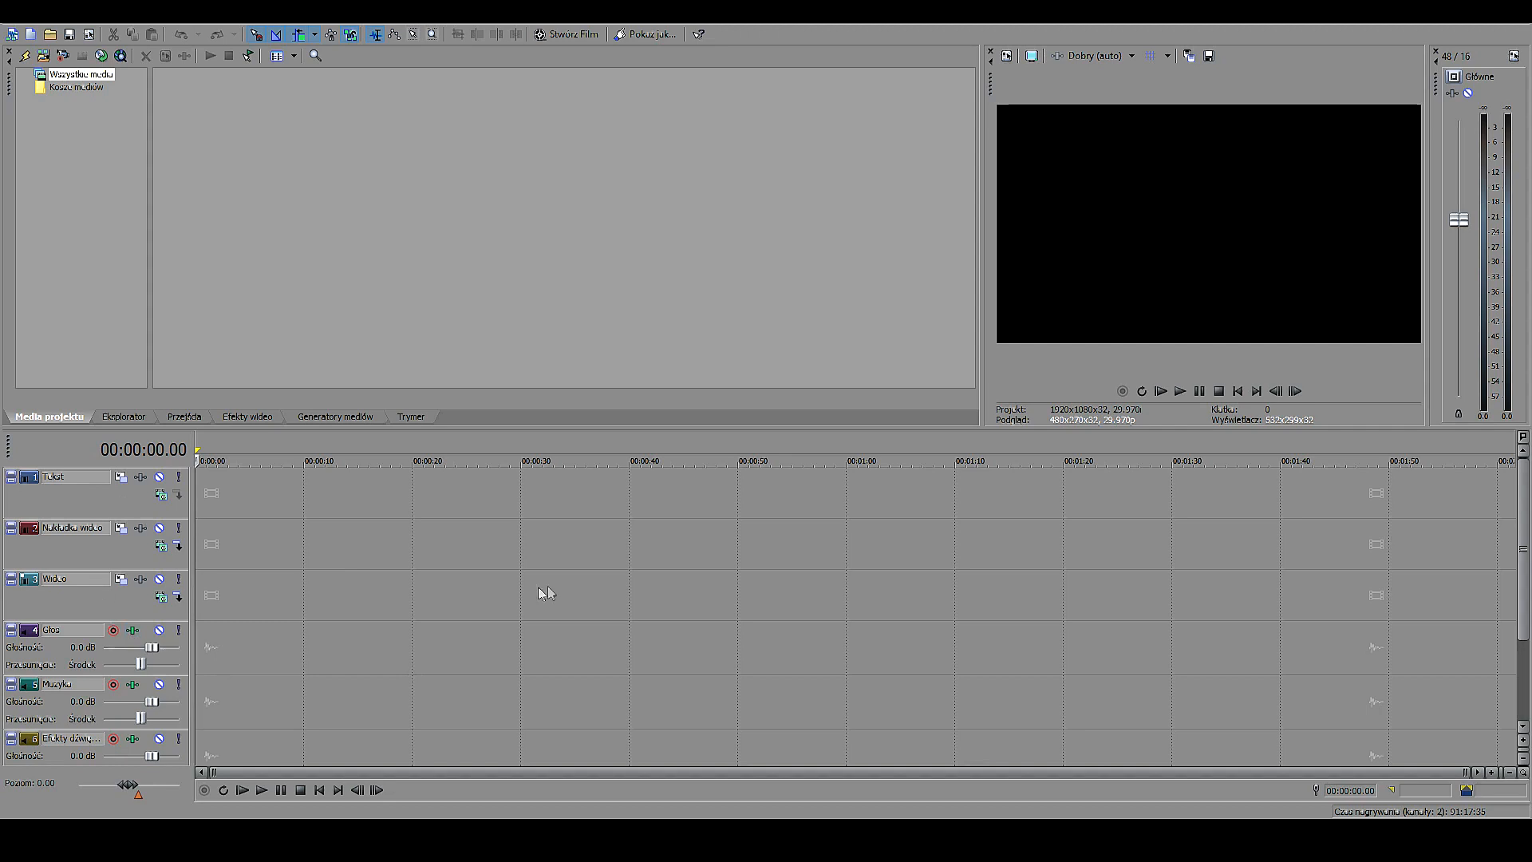
mouse_move(115, 506)
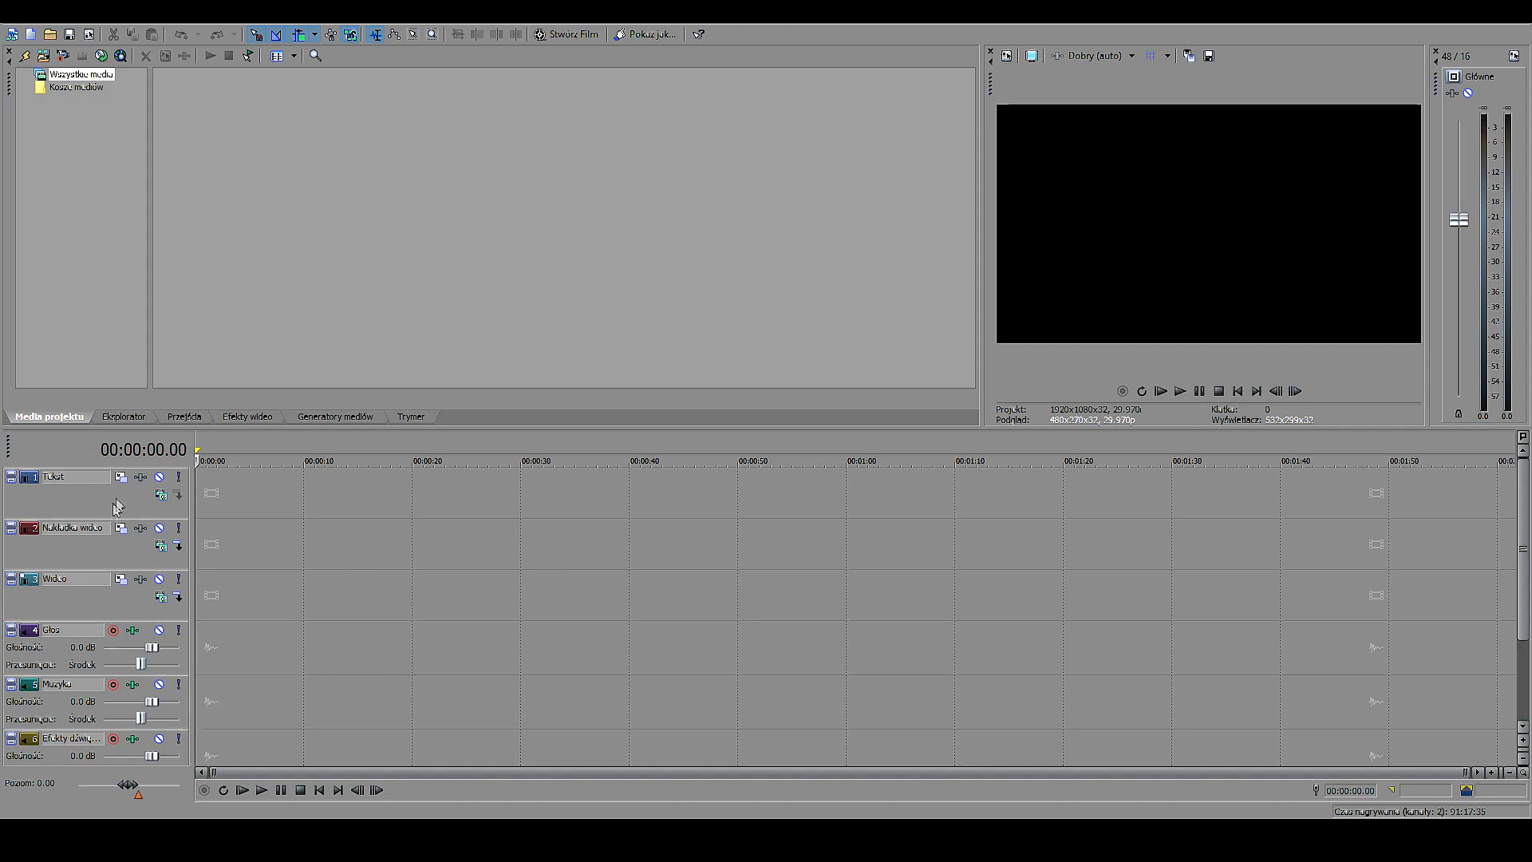
mouse_move(148, 114)
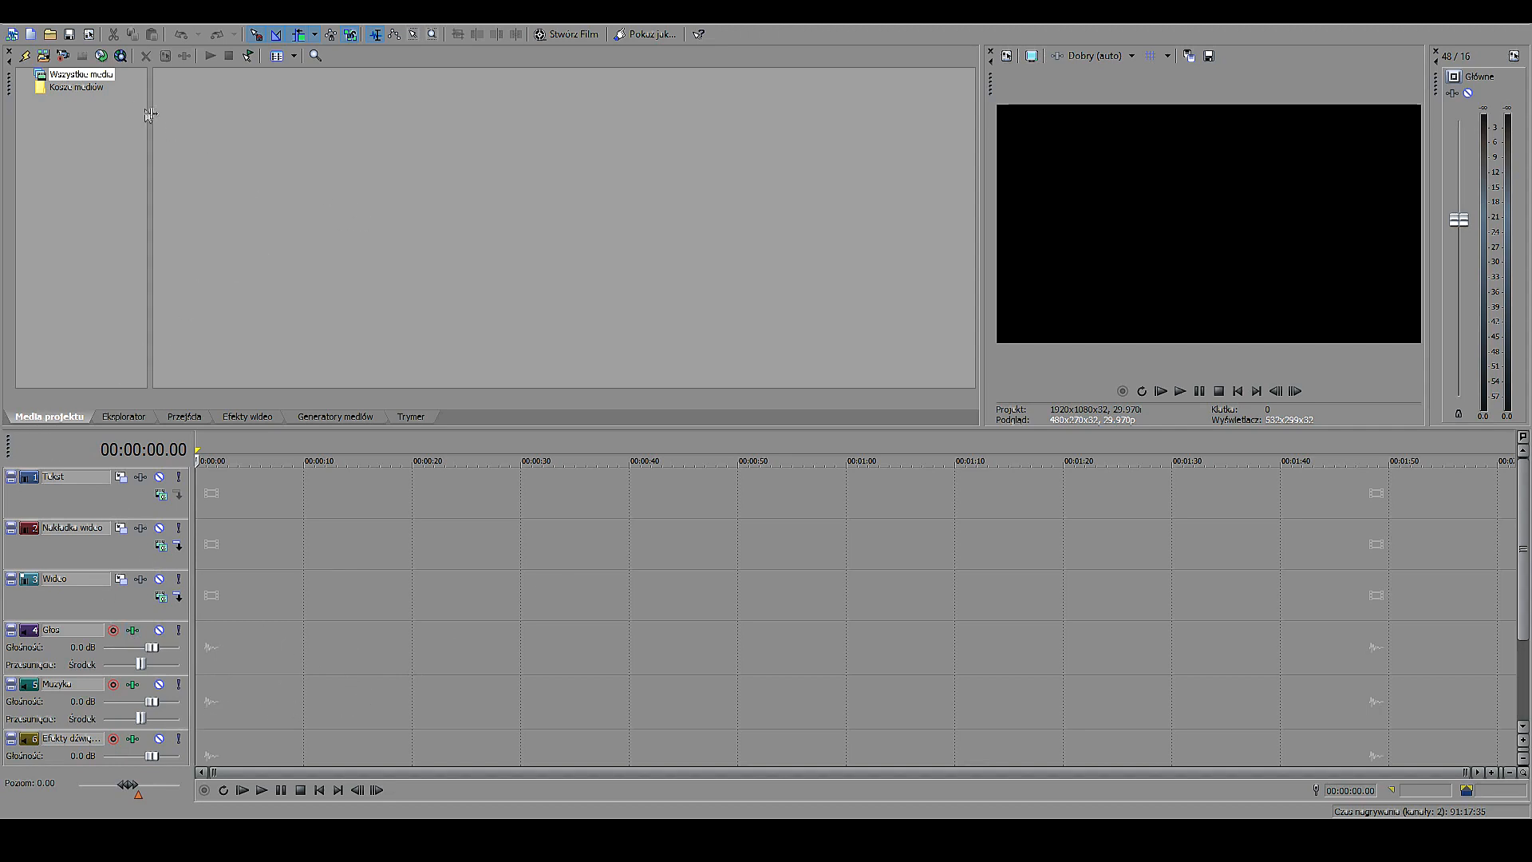
mouse_move(47, 166)
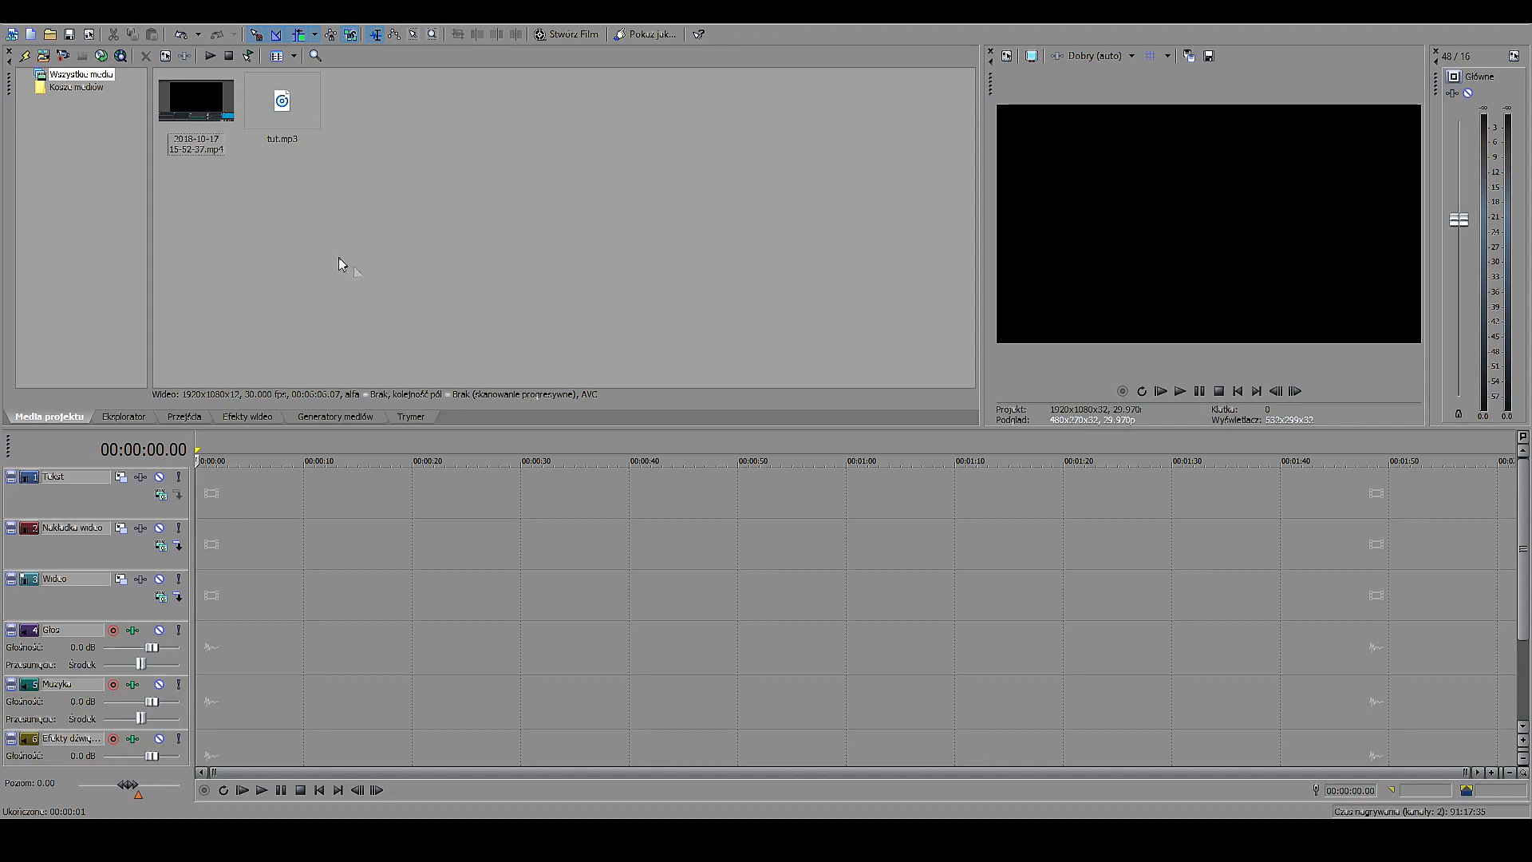
mouse_move(172, 177)
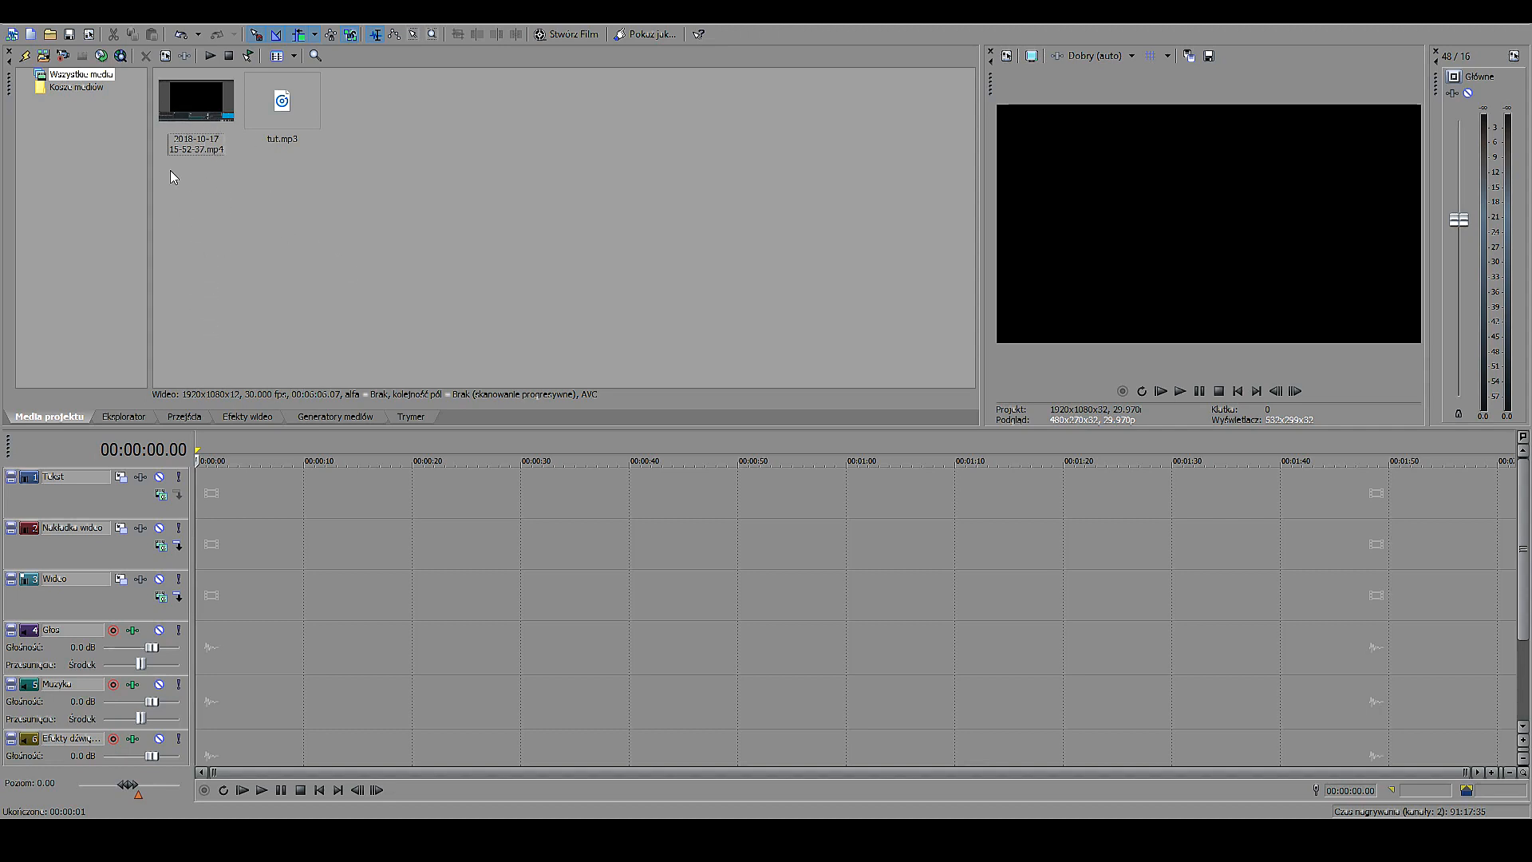
mouse_move(323, 244)
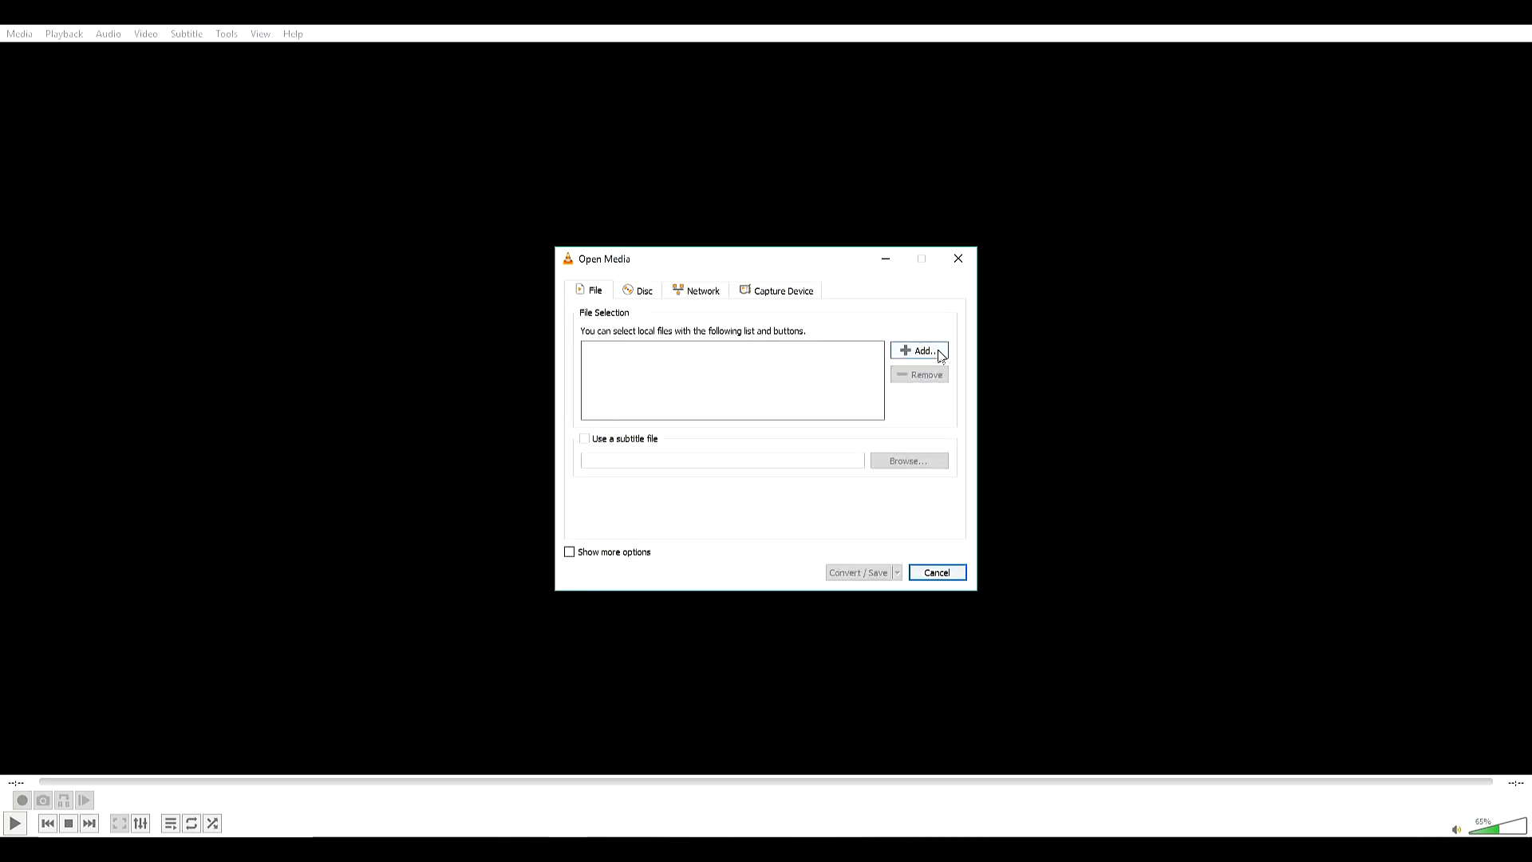
click(919, 351)
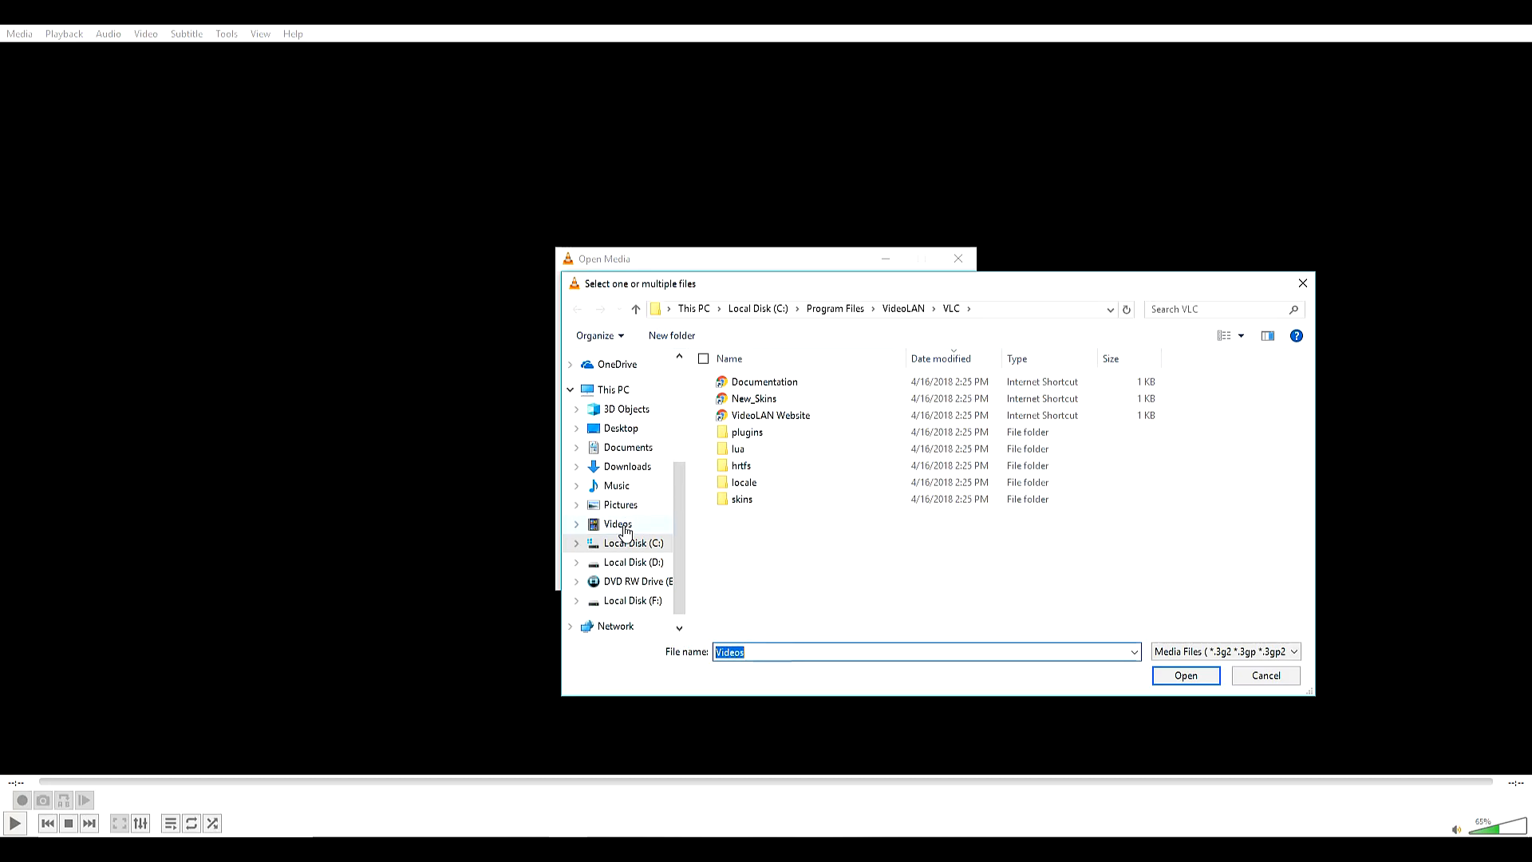
click(615, 523)
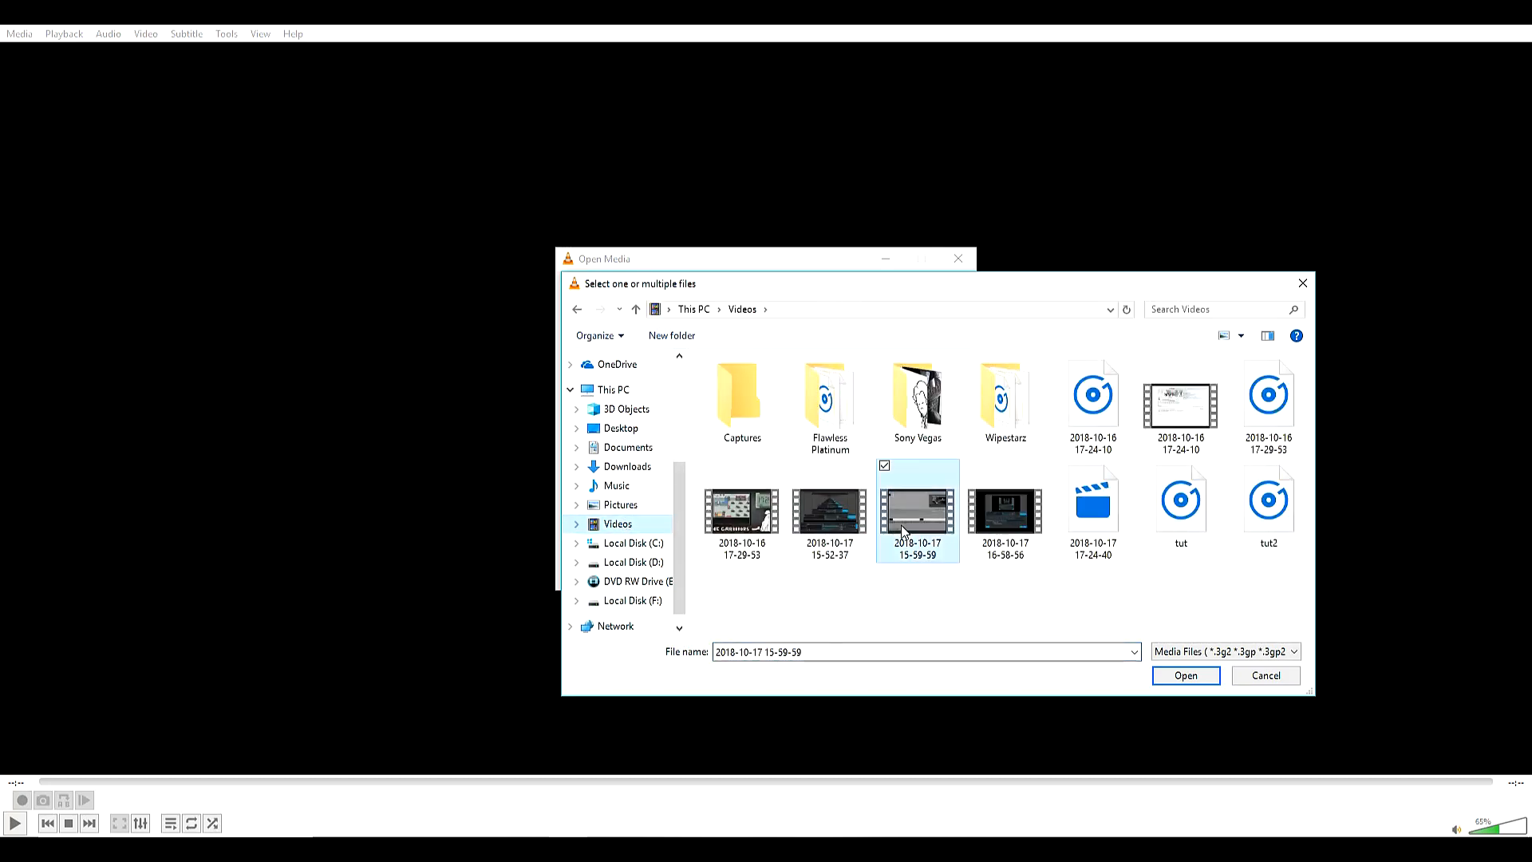
click(1184, 675)
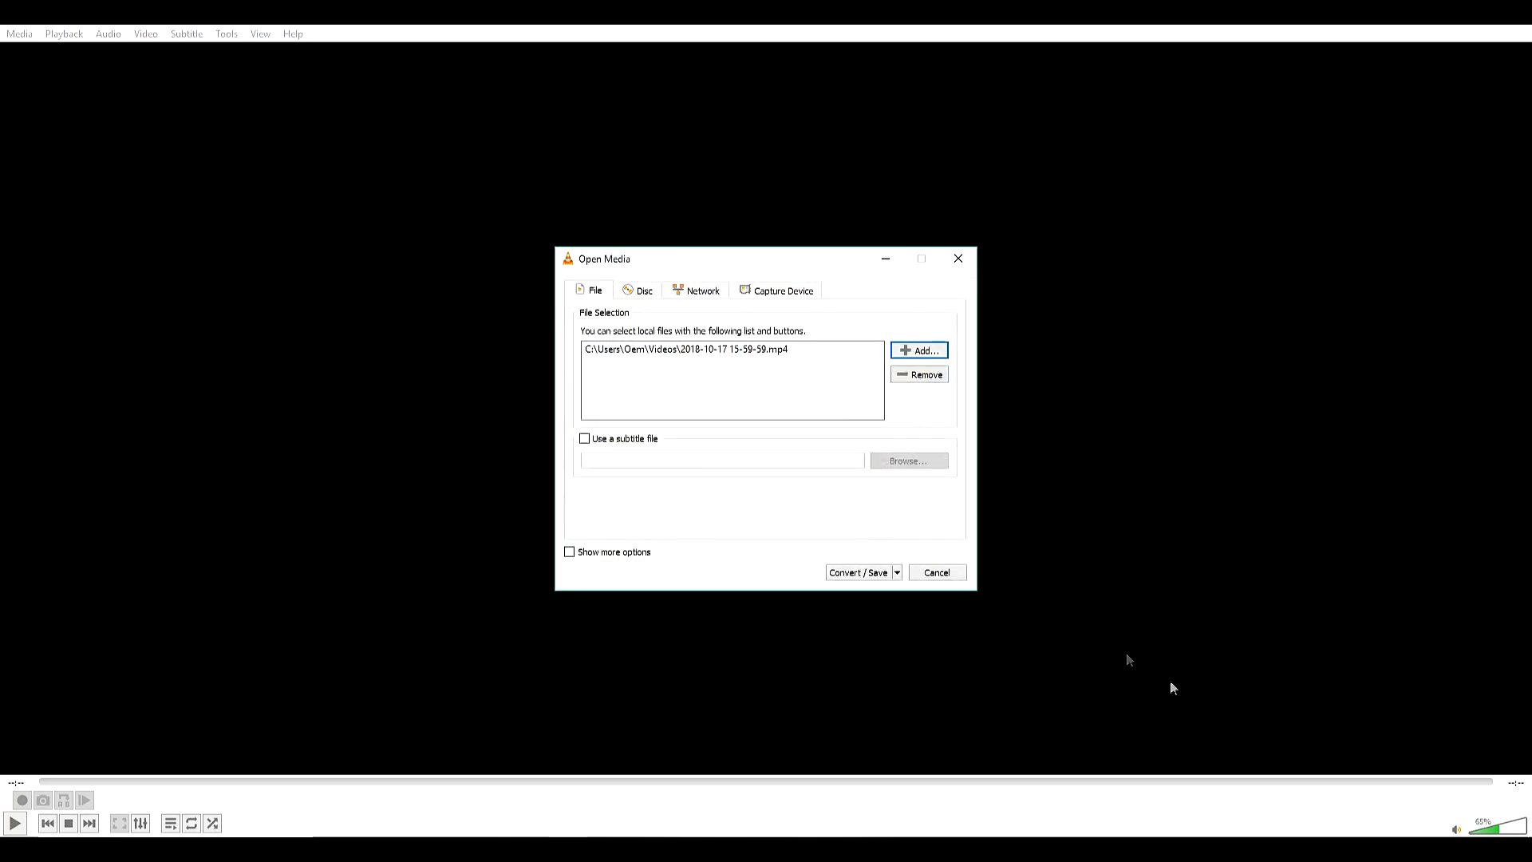
click(857, 572)
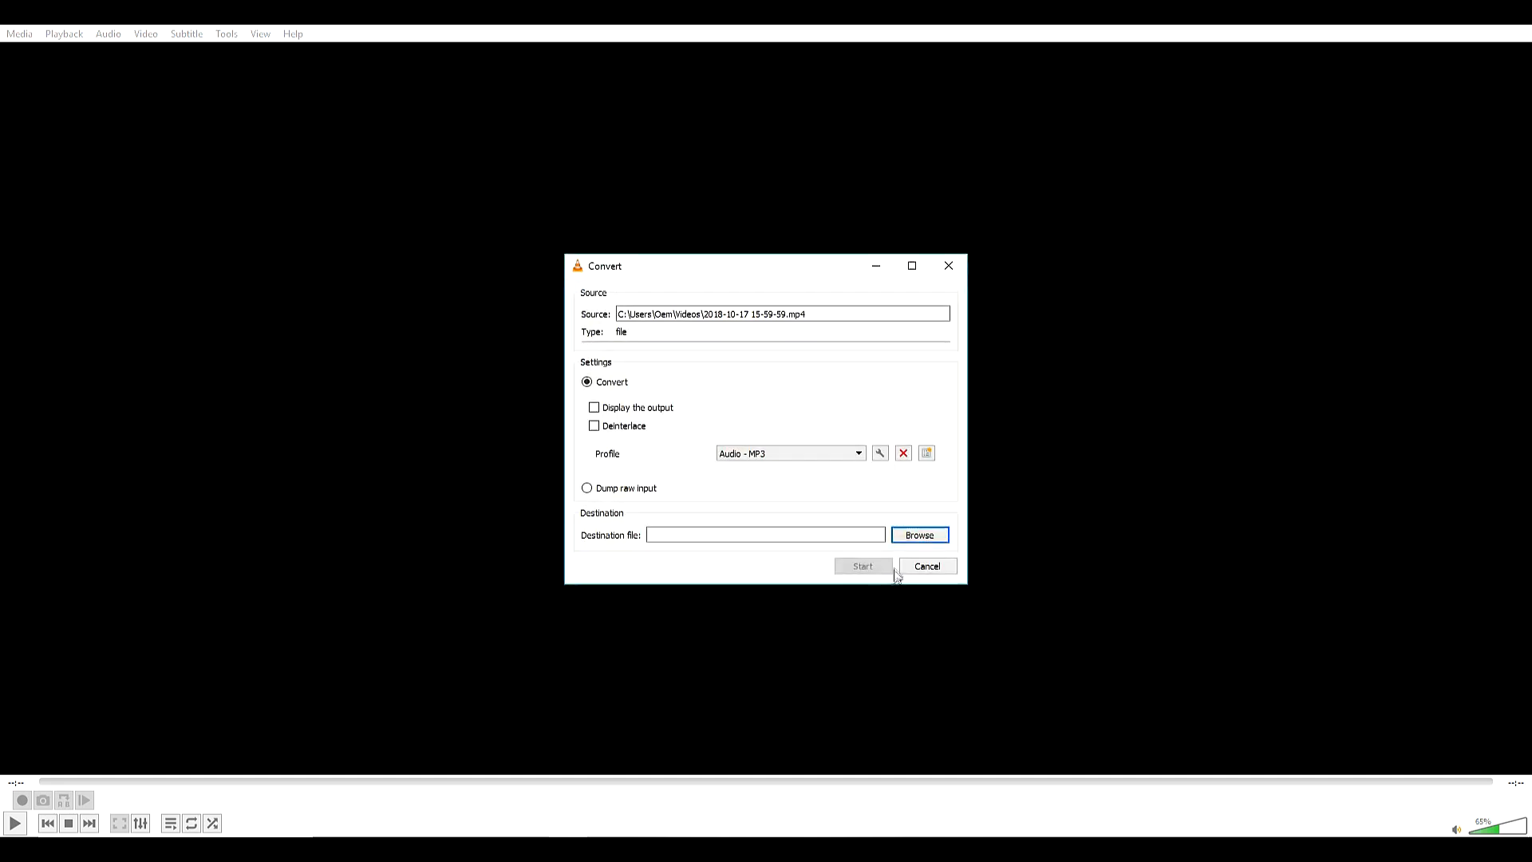
Step: Set the conversion output to smth.mp3 in Videos and start it
click(917, 534)
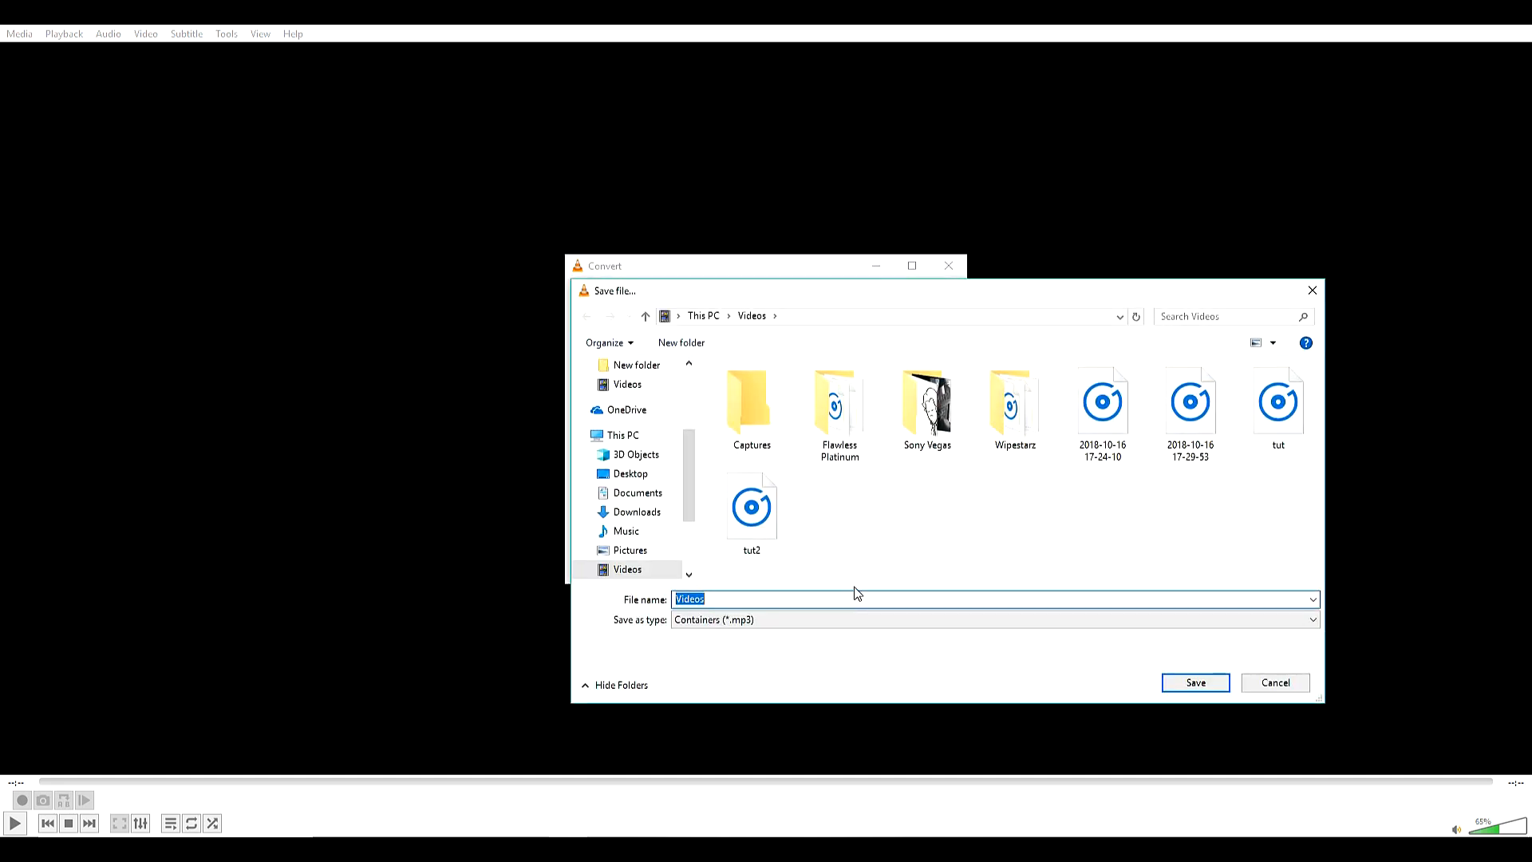
text(smth)
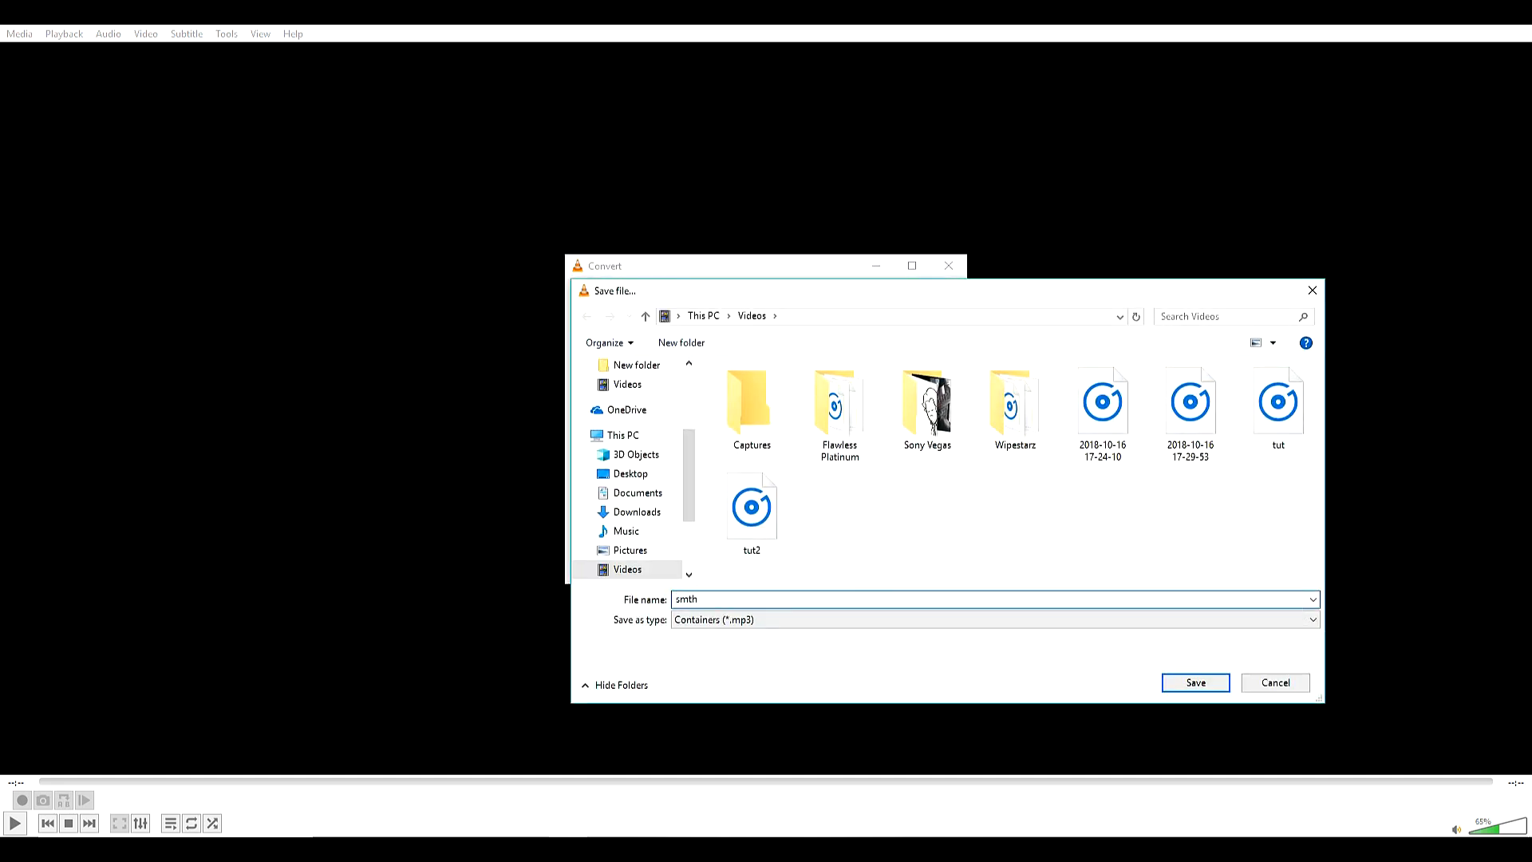
click(1193, 681)
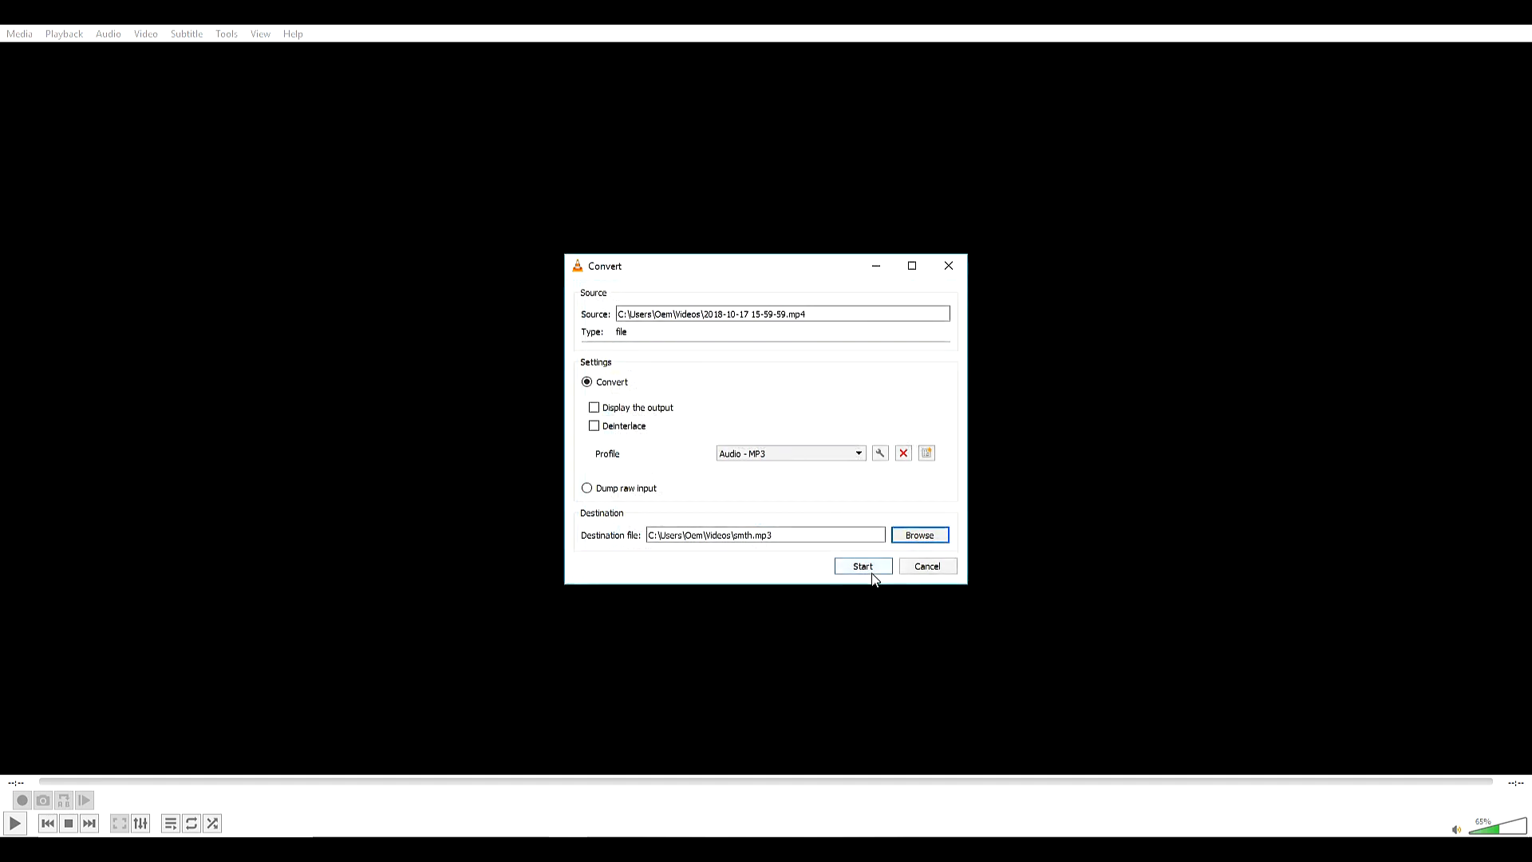
click(862, 565)
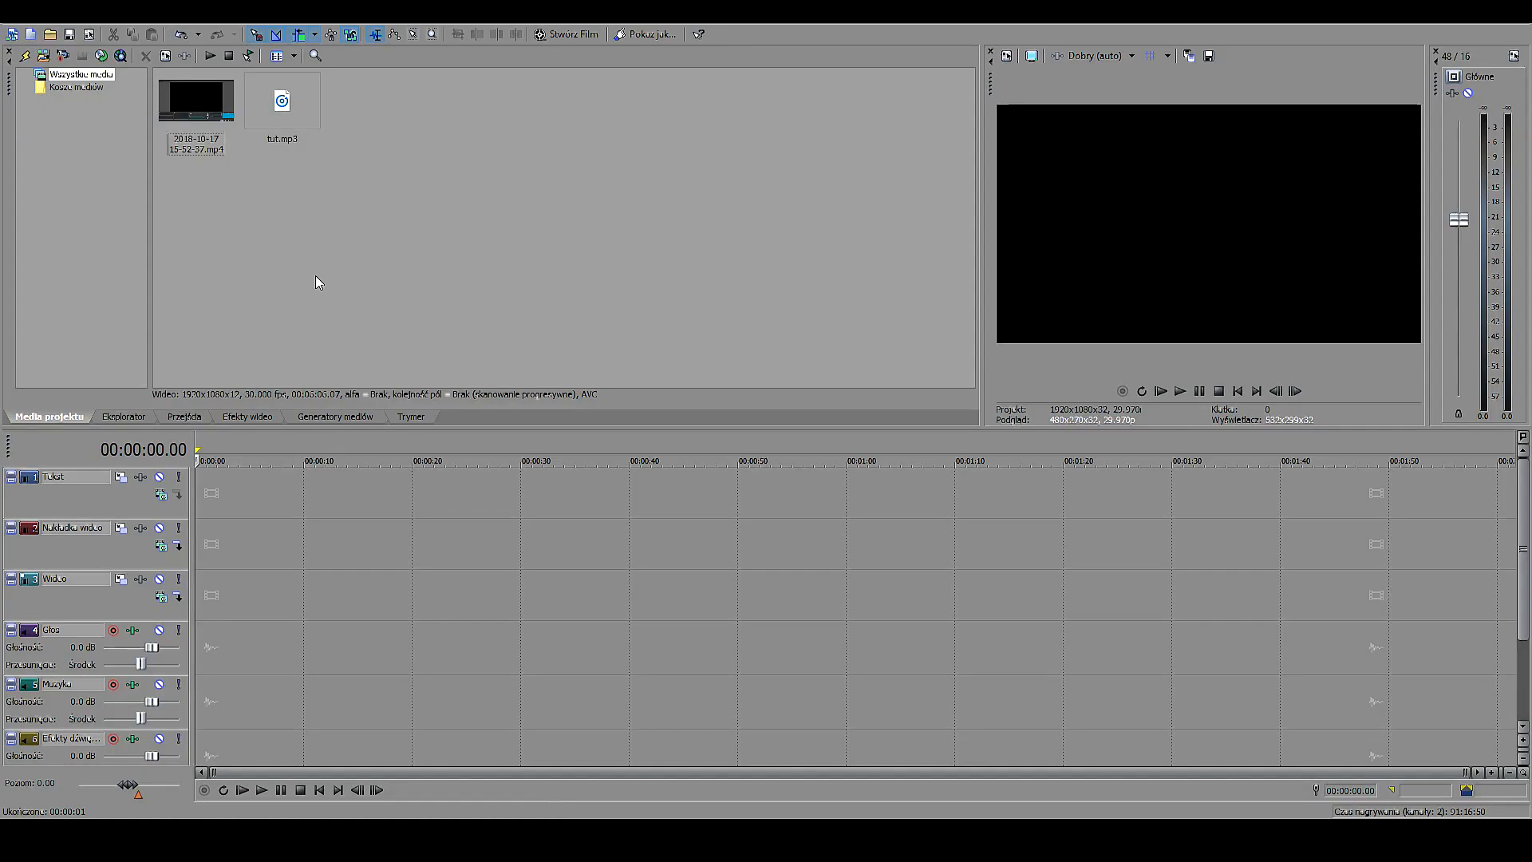
Step: Place the gameplay video on the Wideo track and tut.mp3 on the Głos track
click(195, 99)
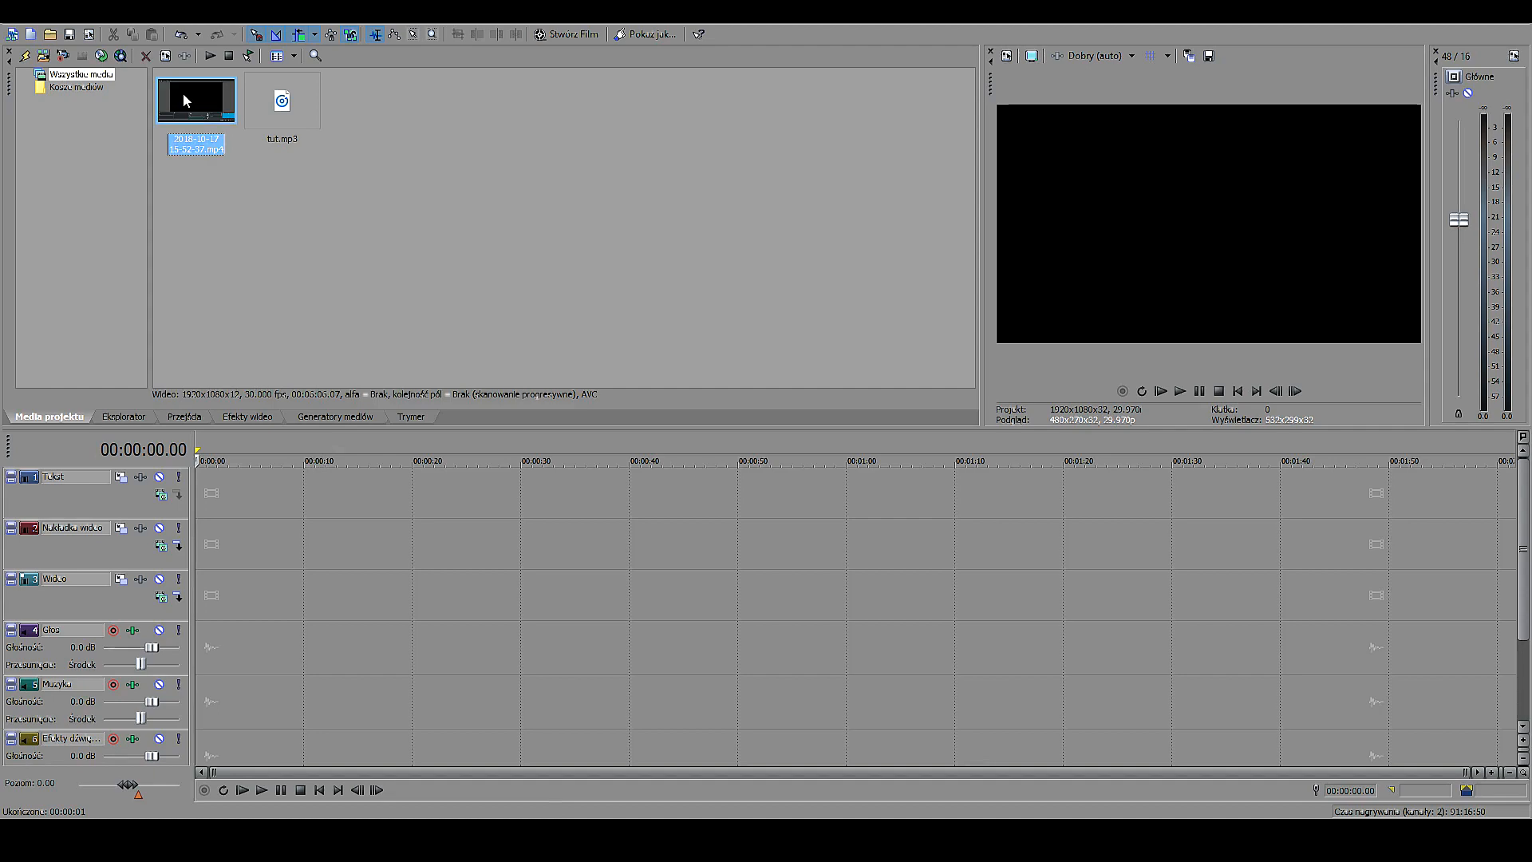
click(282, 99)
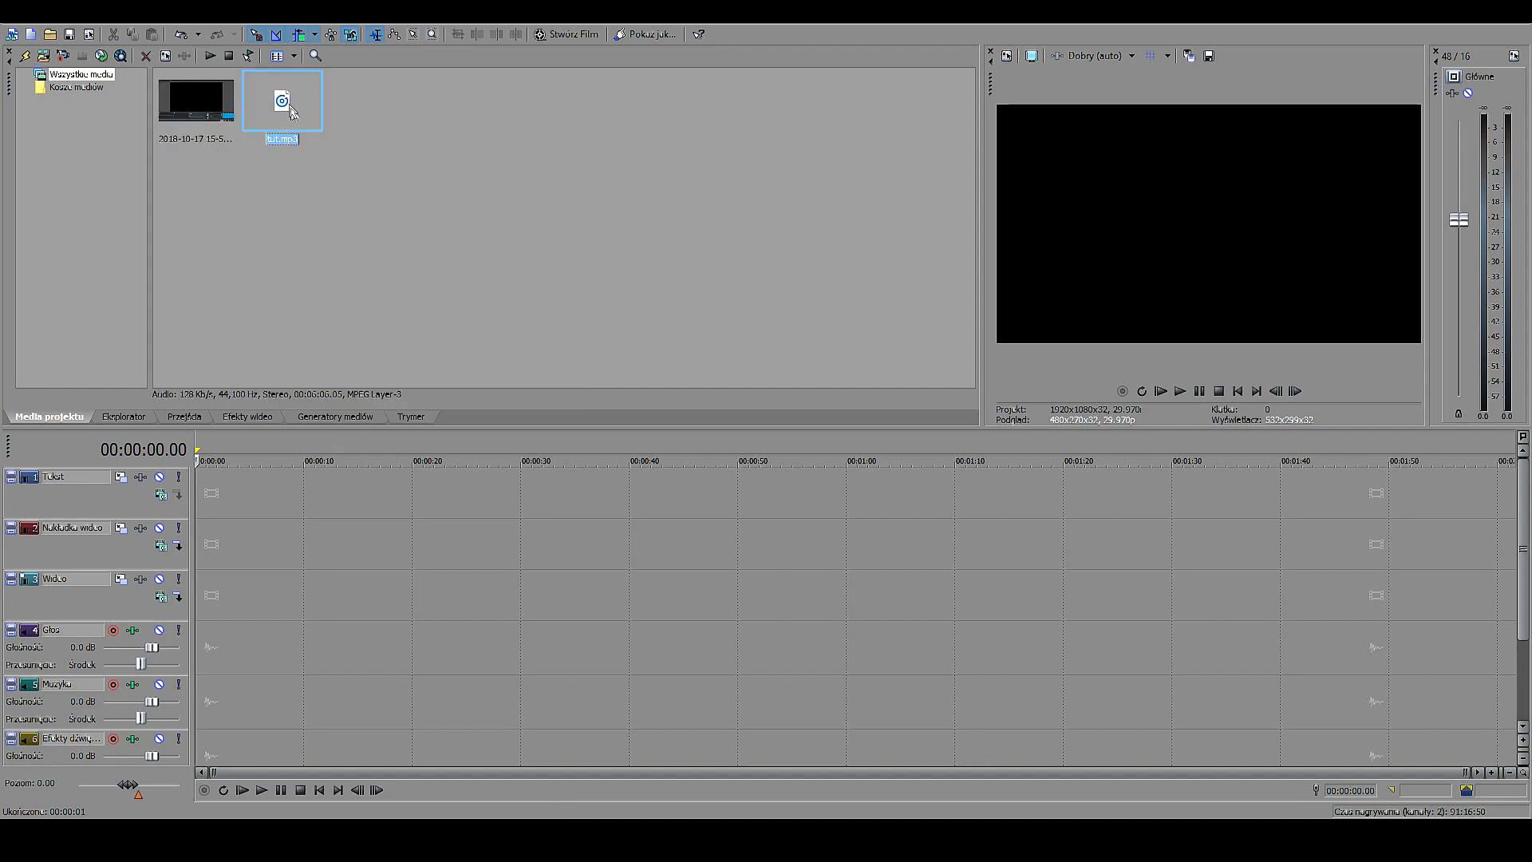
click(195, 99)
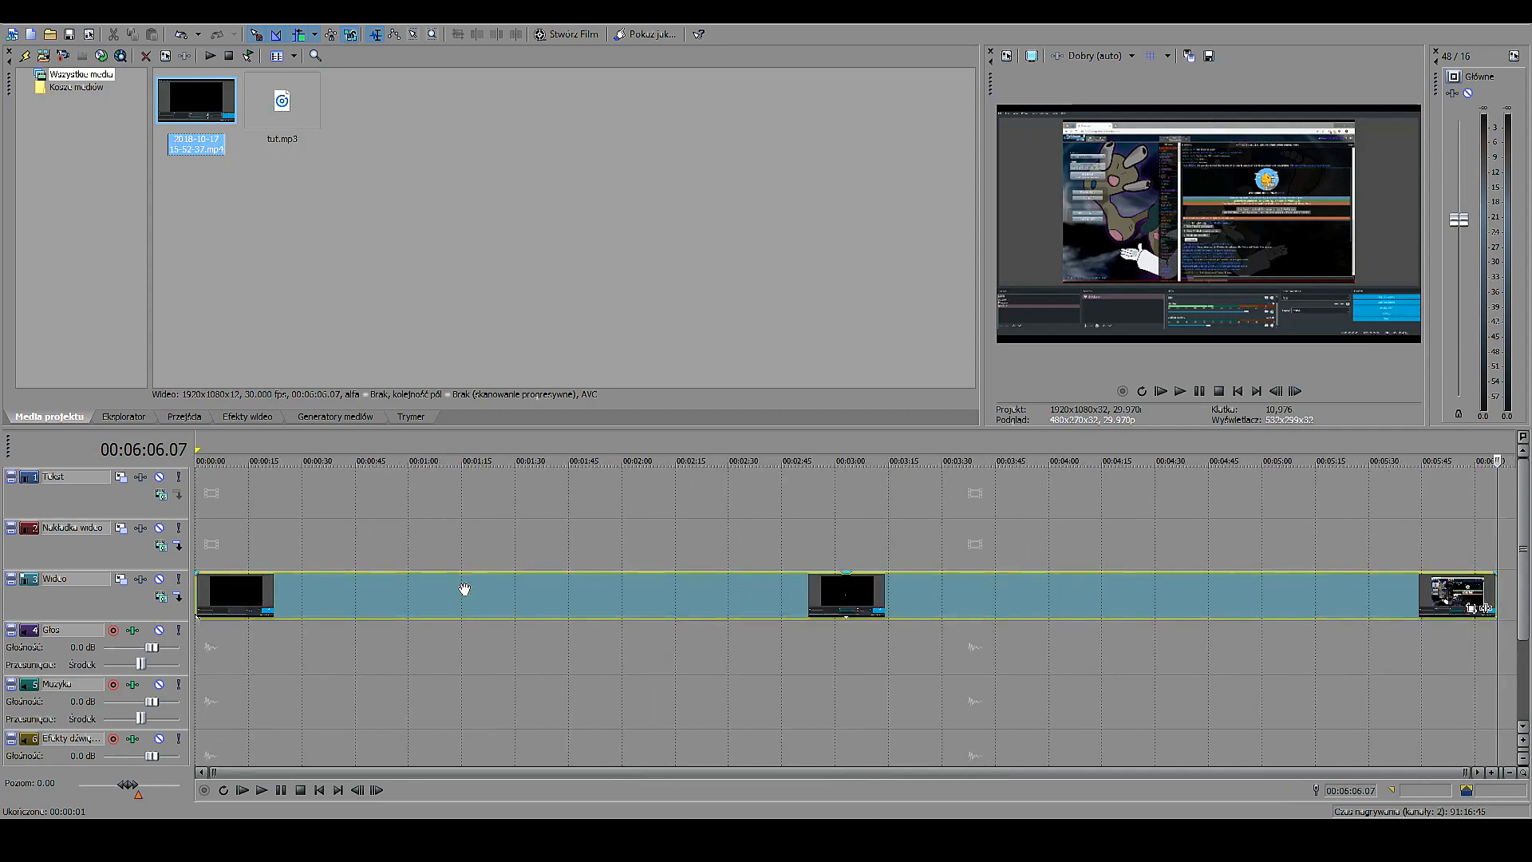
click(280, 98)
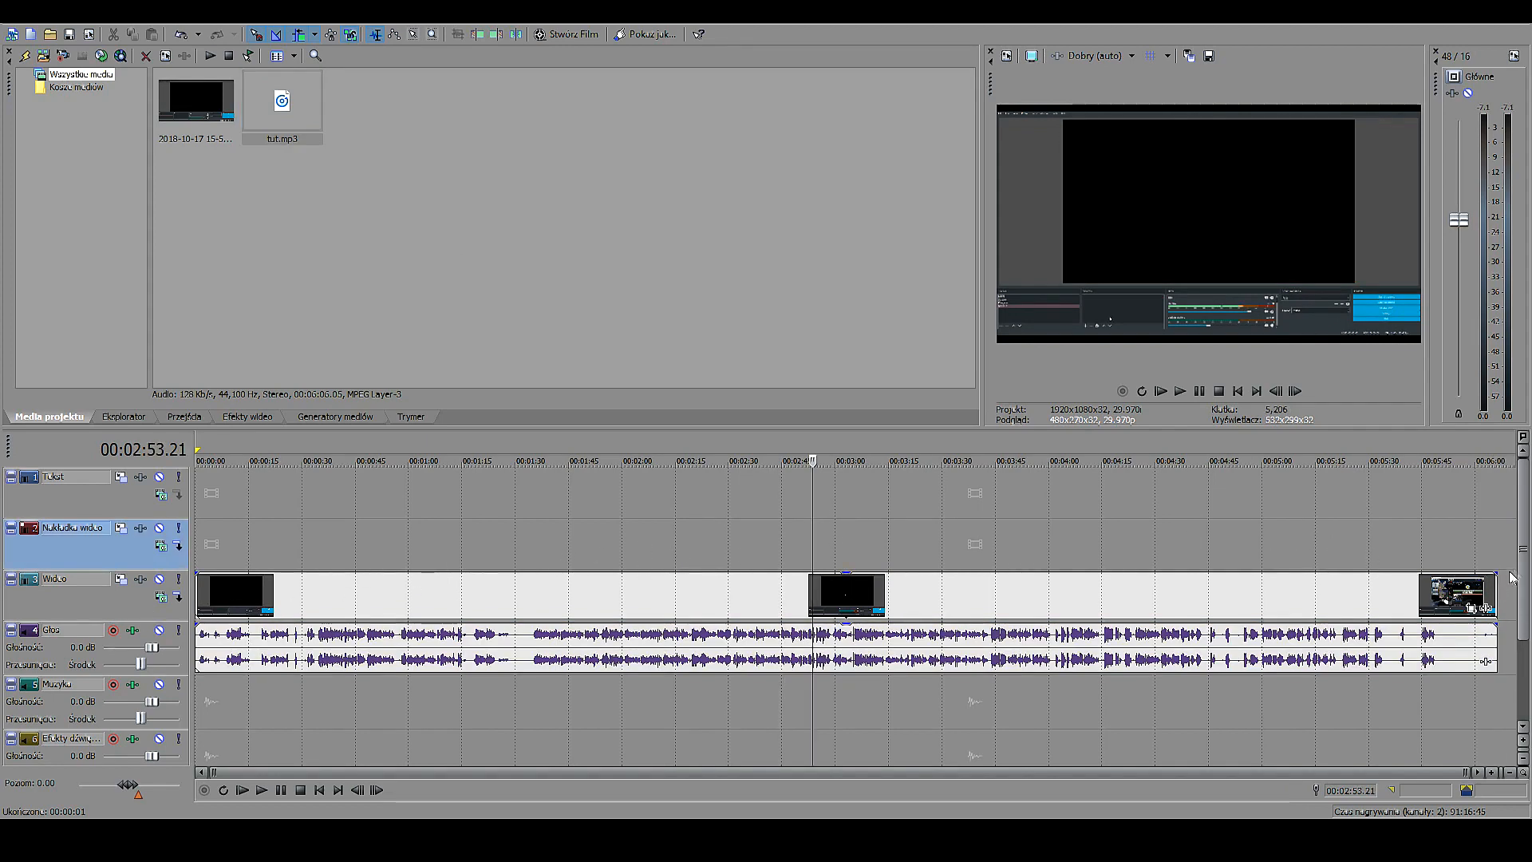
mouse_move(1320, 590)
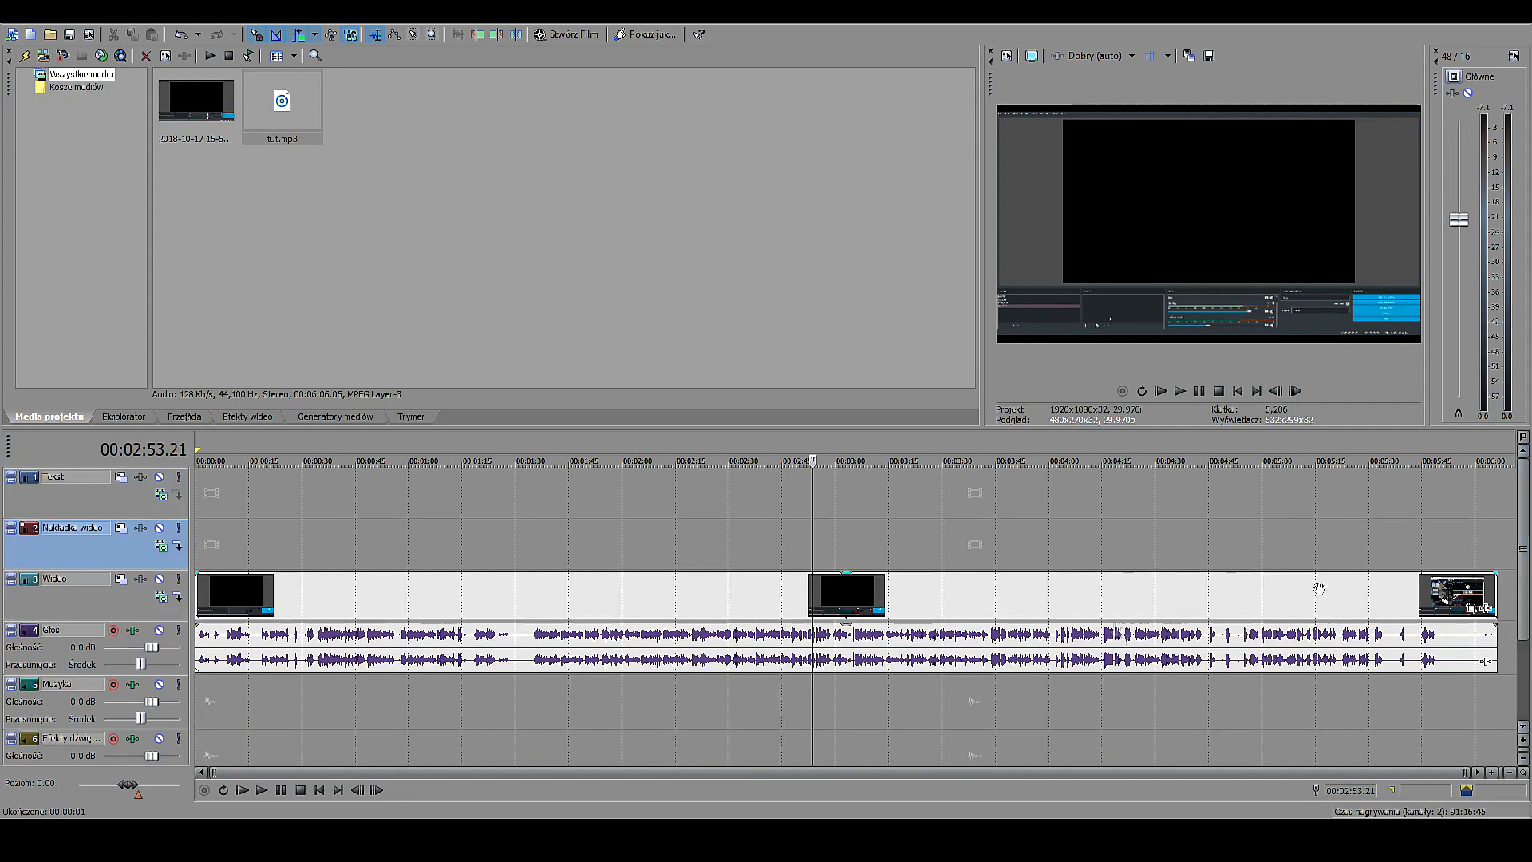
mouse_move(93, 155)
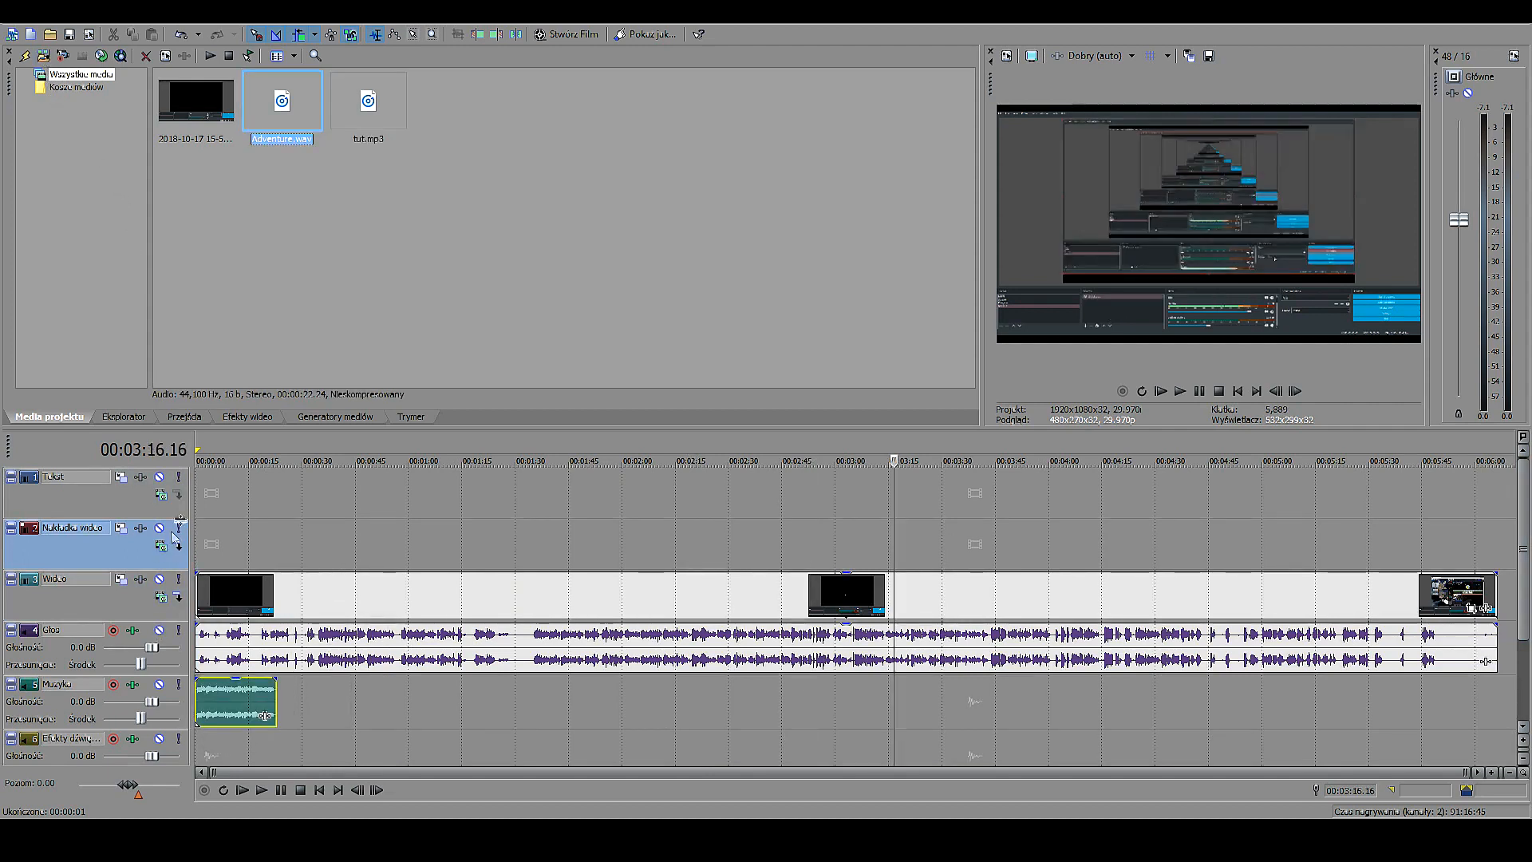
Step: Lower the Muzyka track volume and remove the music clip from the timeline
click(225, 459)
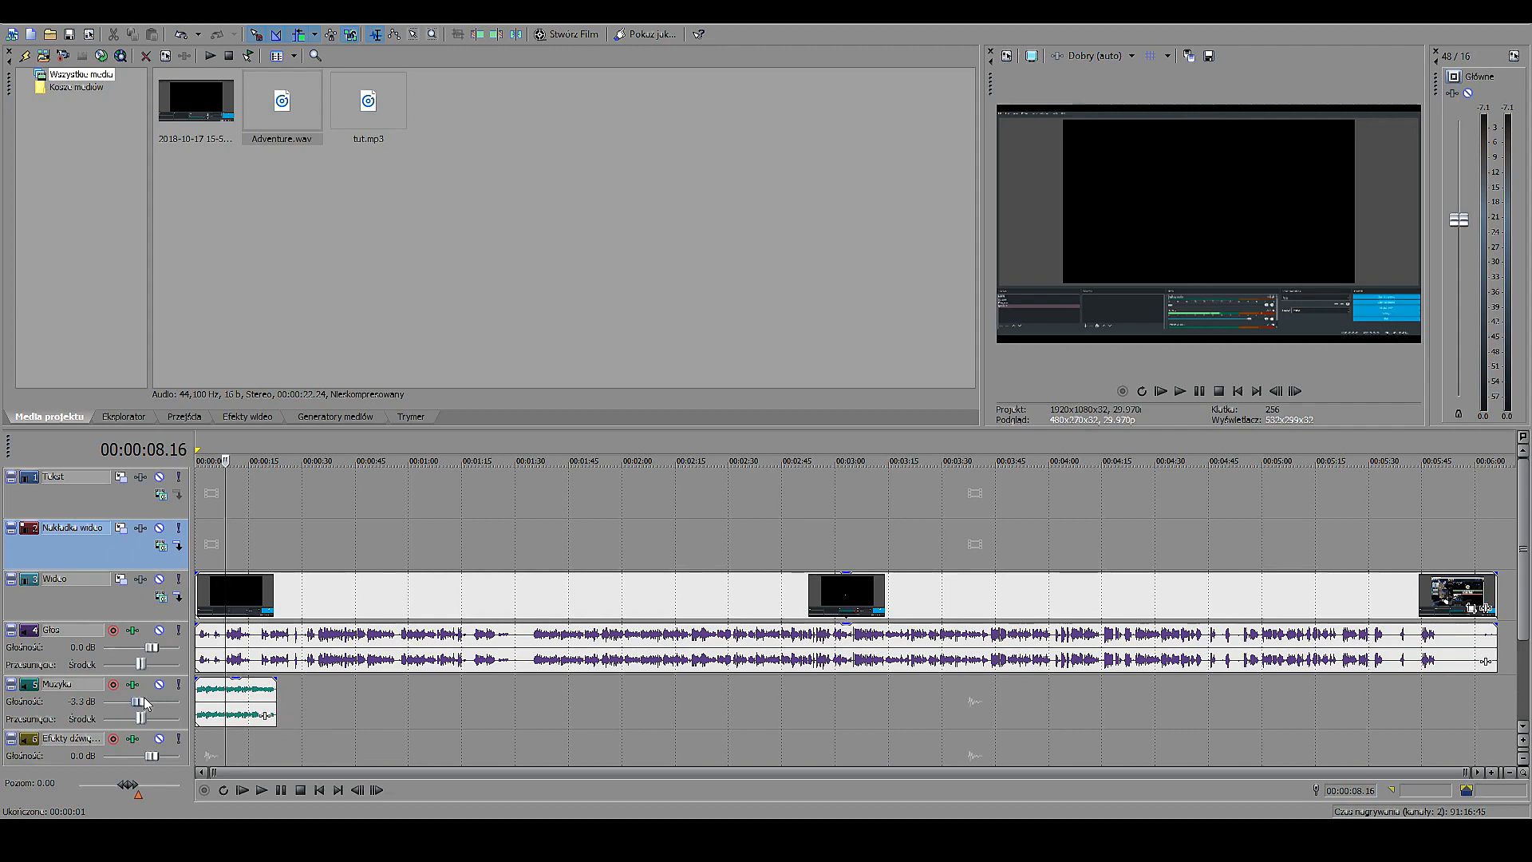
click(762, 460)
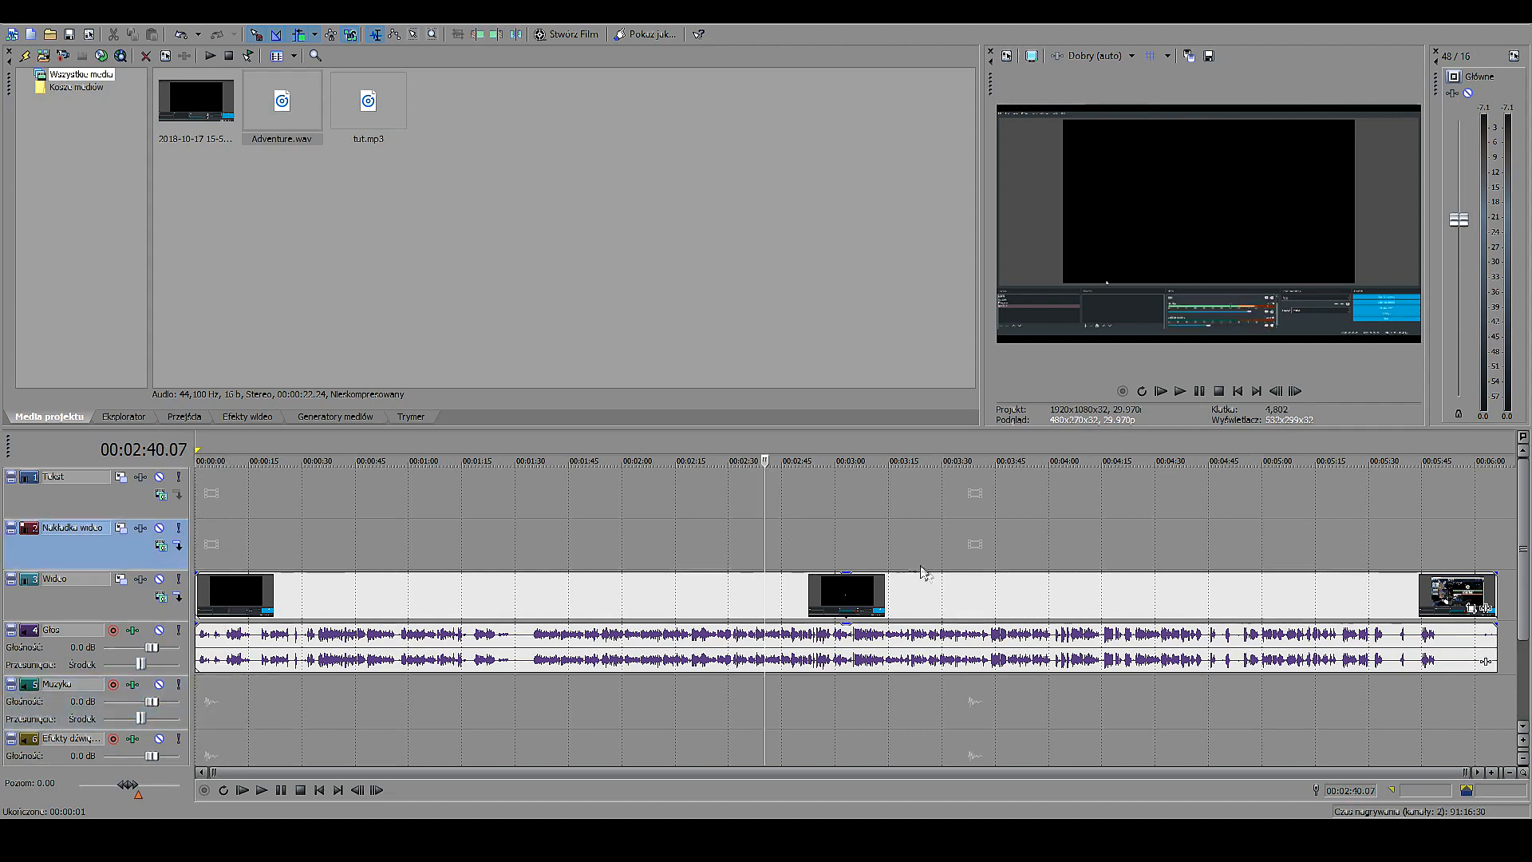
click(976, 461)
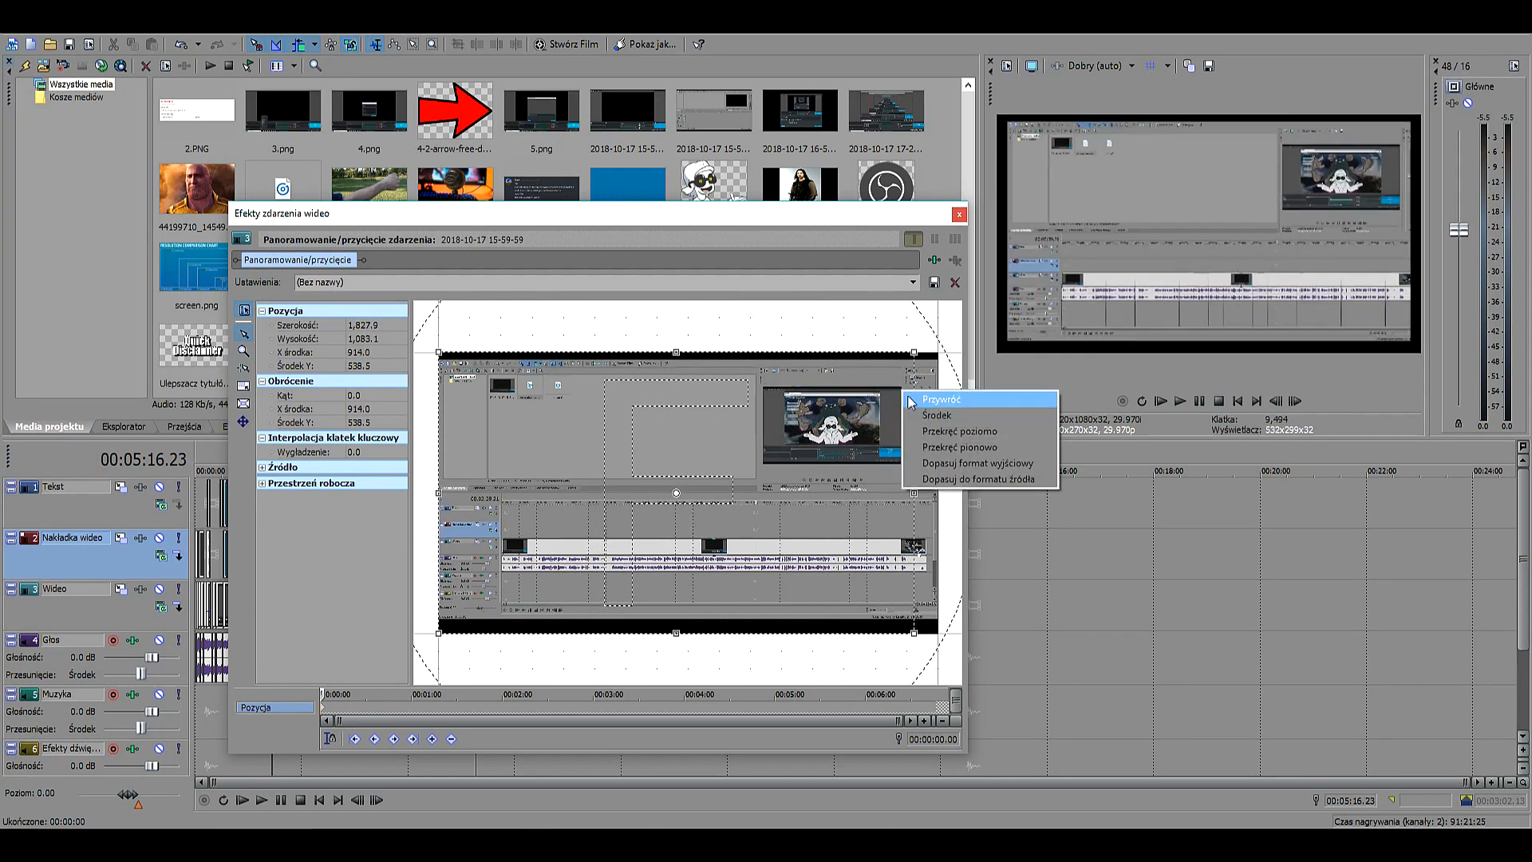
click(942, 399)
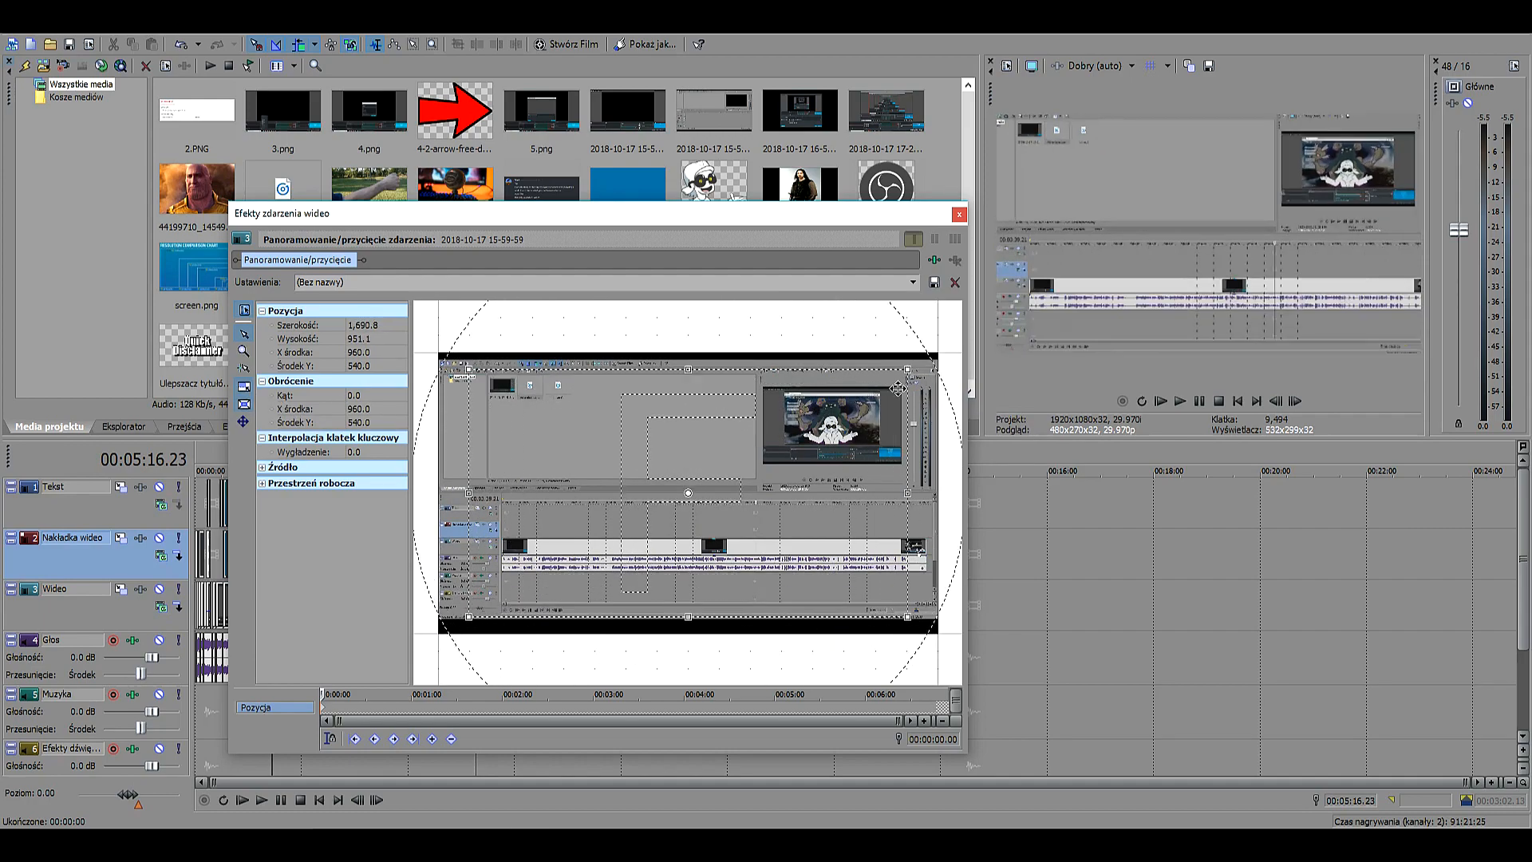
click(958, 214)
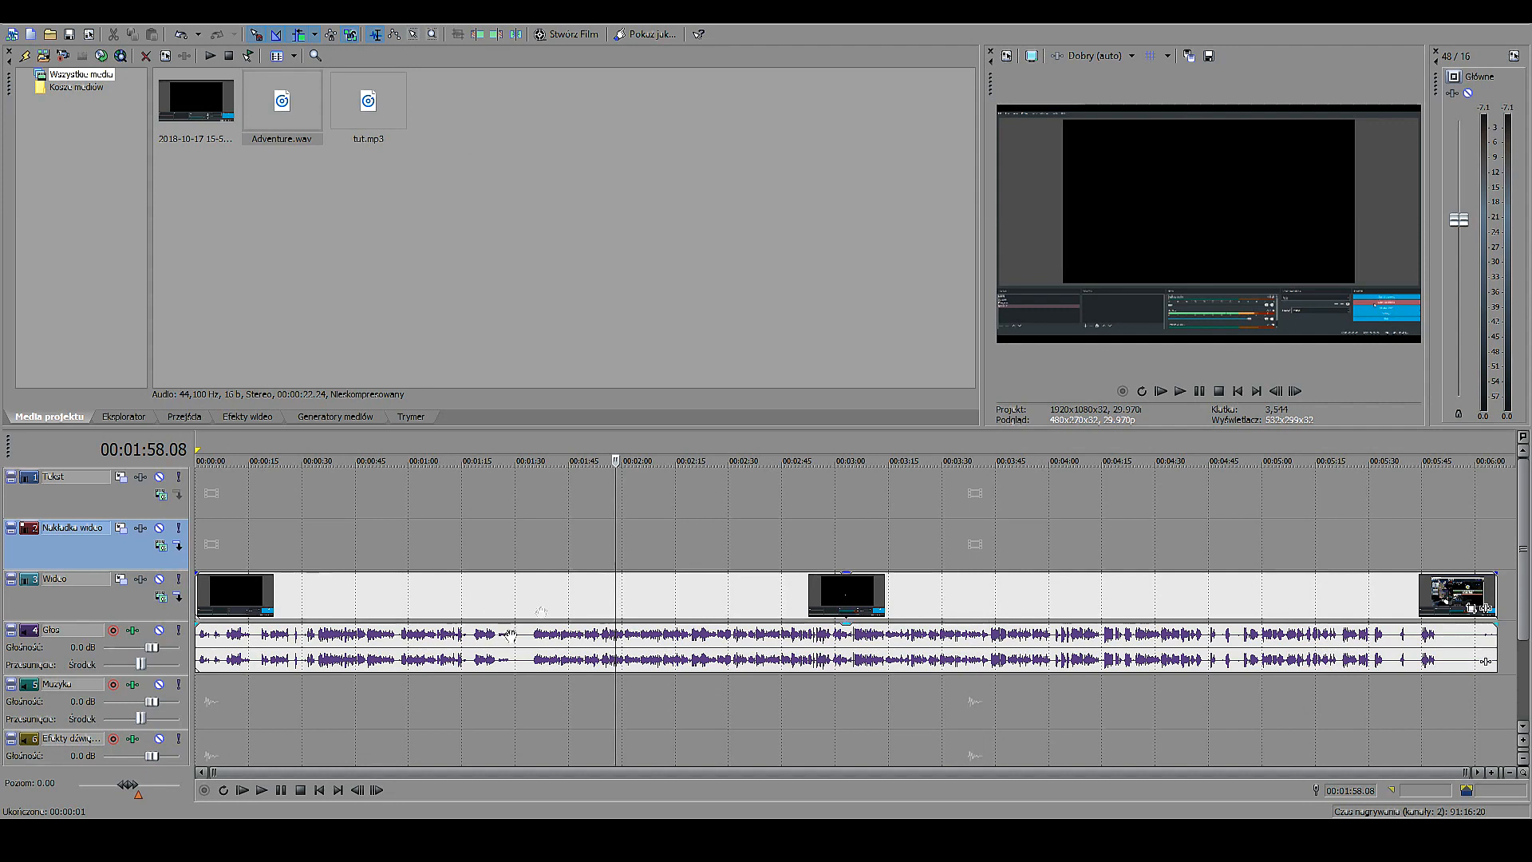
mouse_move(662, 544)
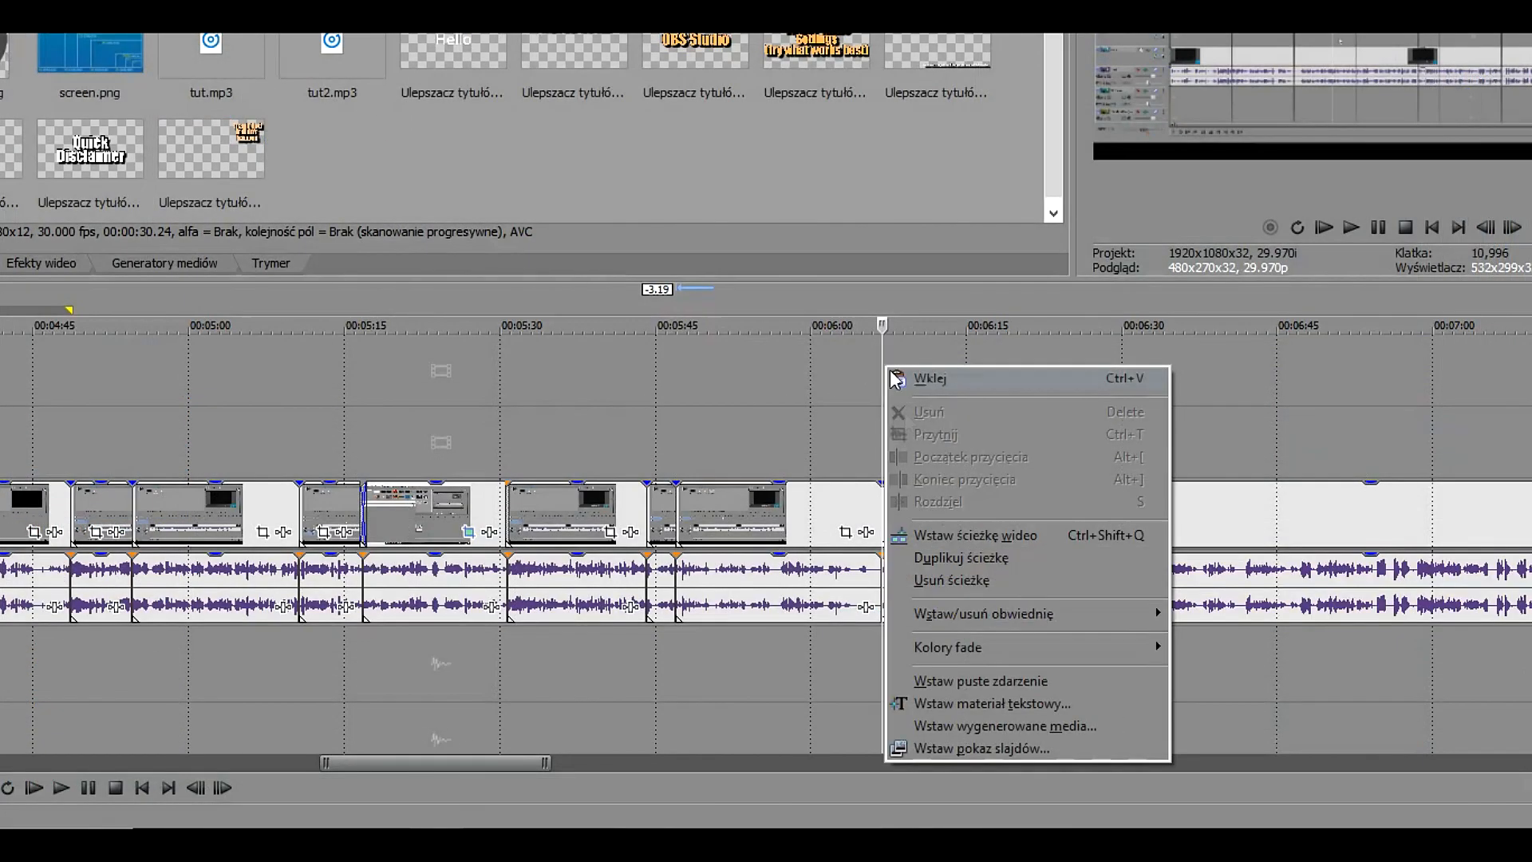
Step: Insert a text title reading Hello at the playhead and close the generator
click(991, 702)
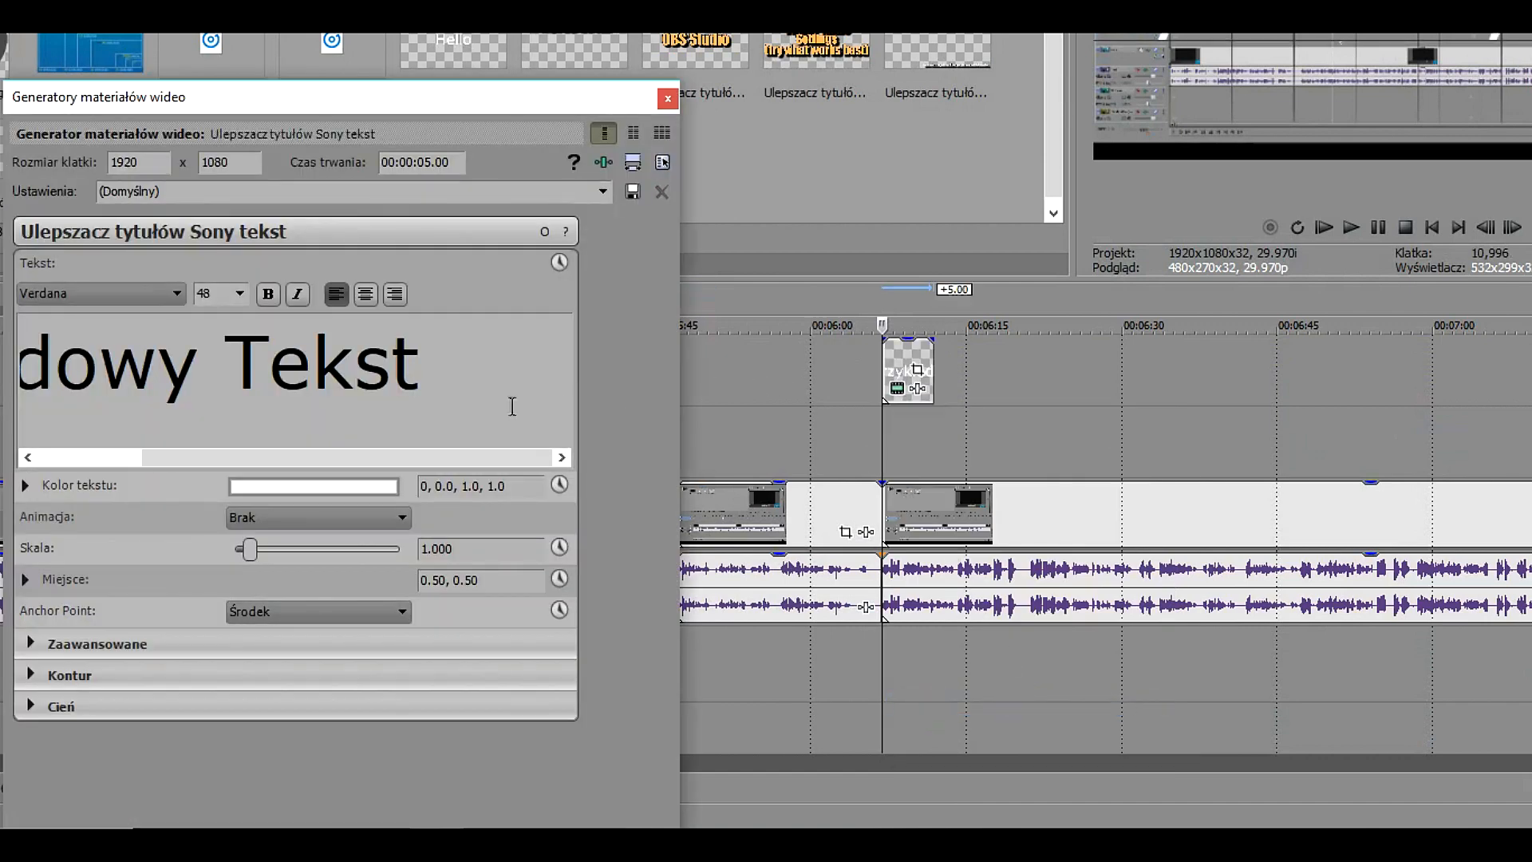
text(H)
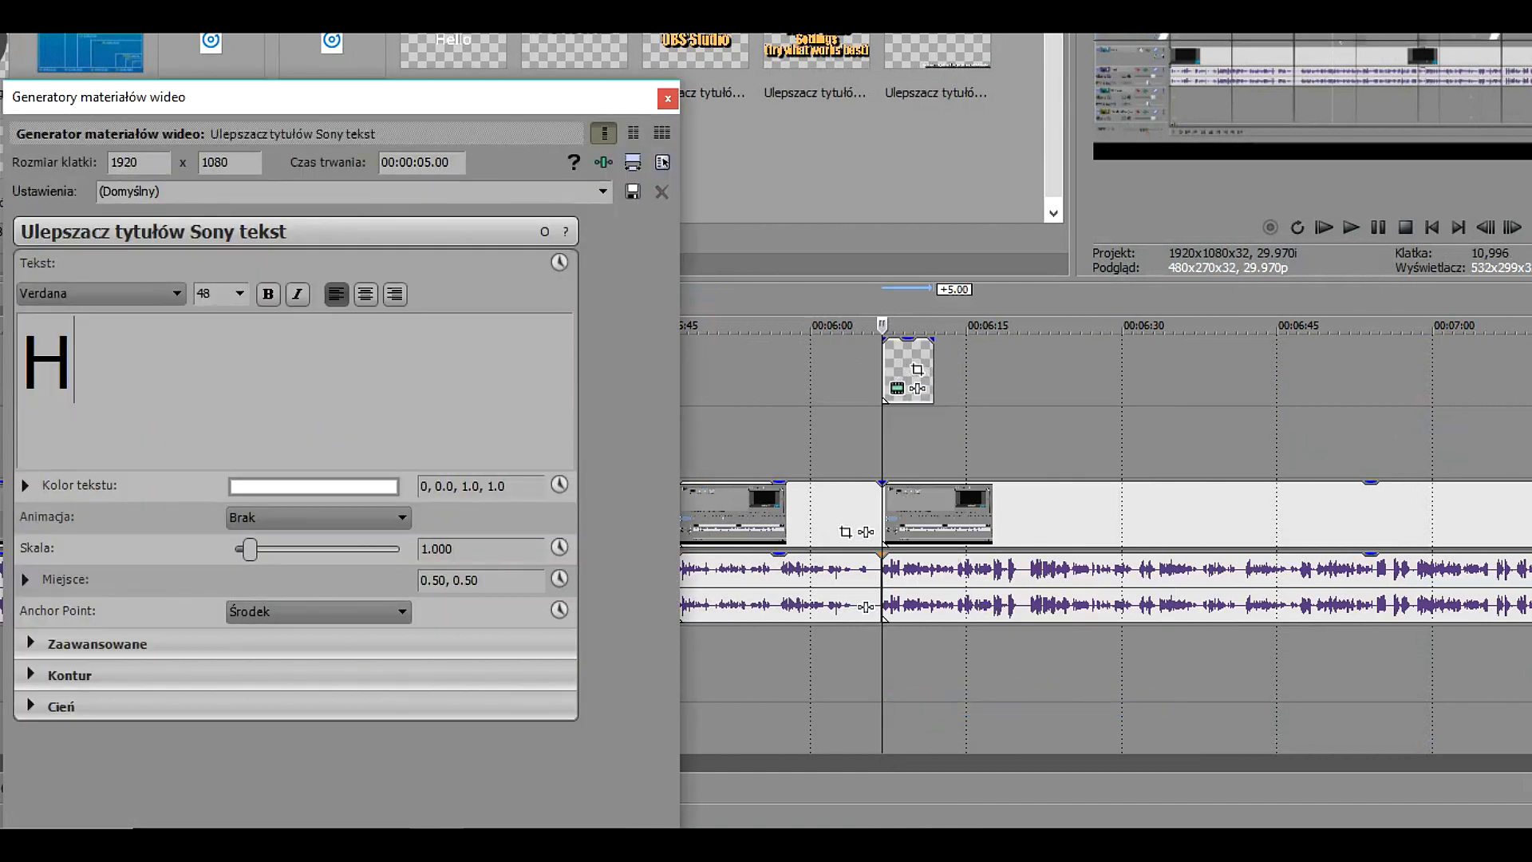
text(ello)
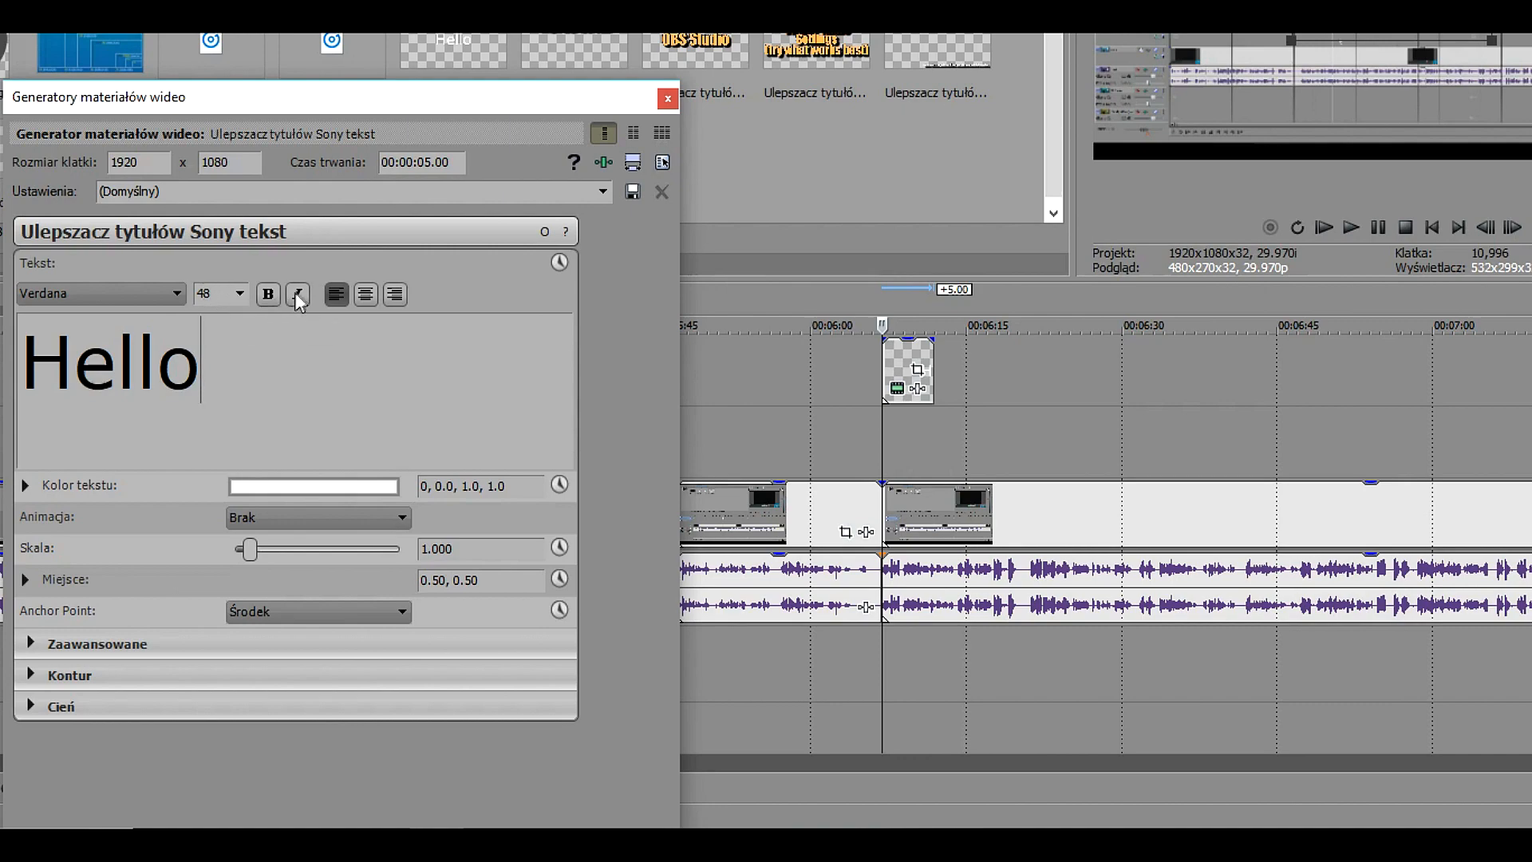
click(667, 99)
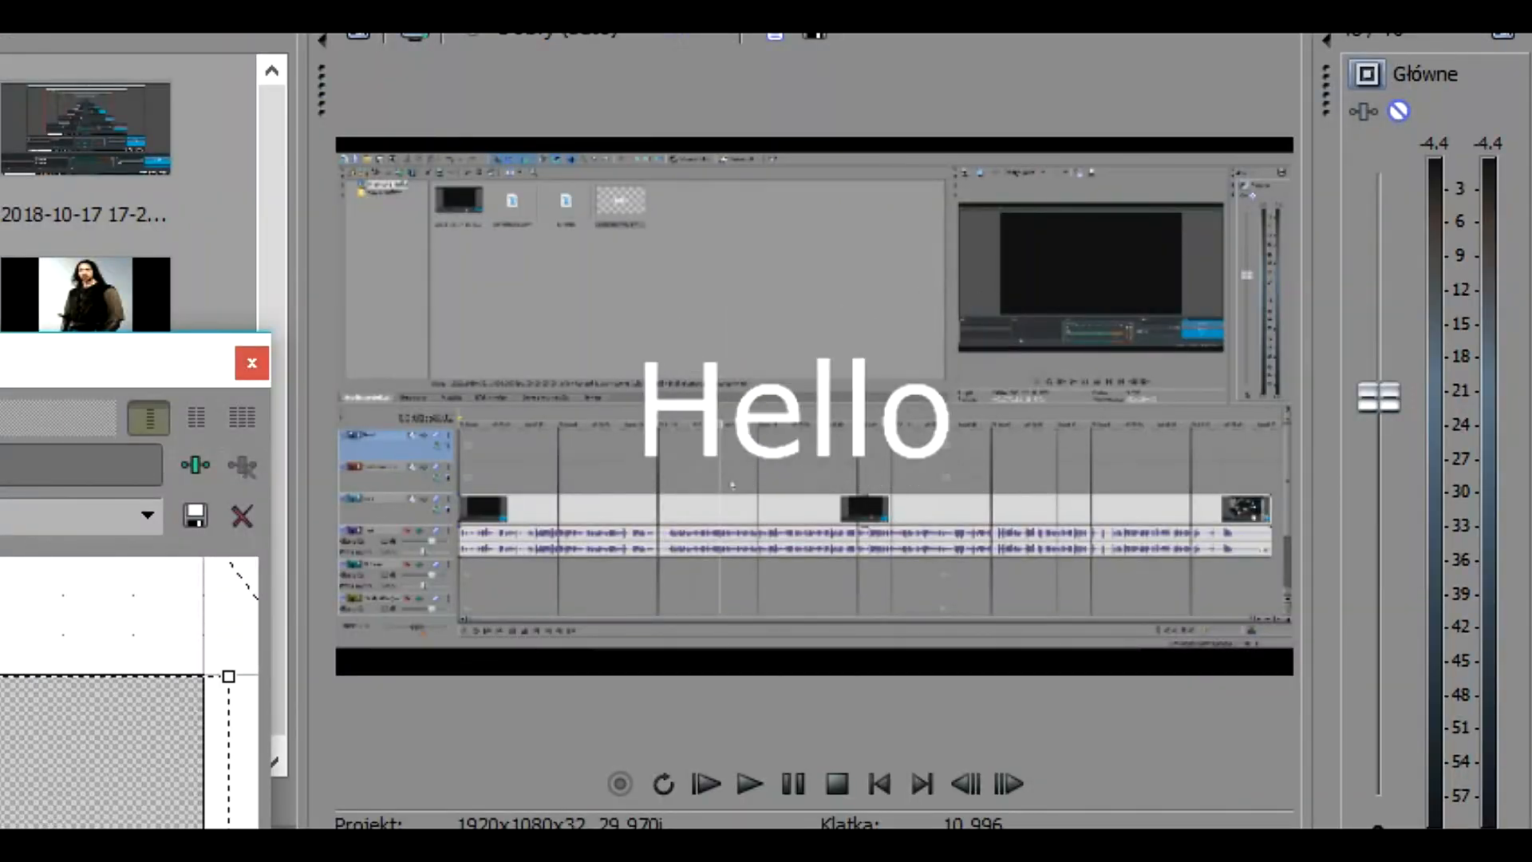
Step: Browse to the video effects list in the media panel
click(250, 362)
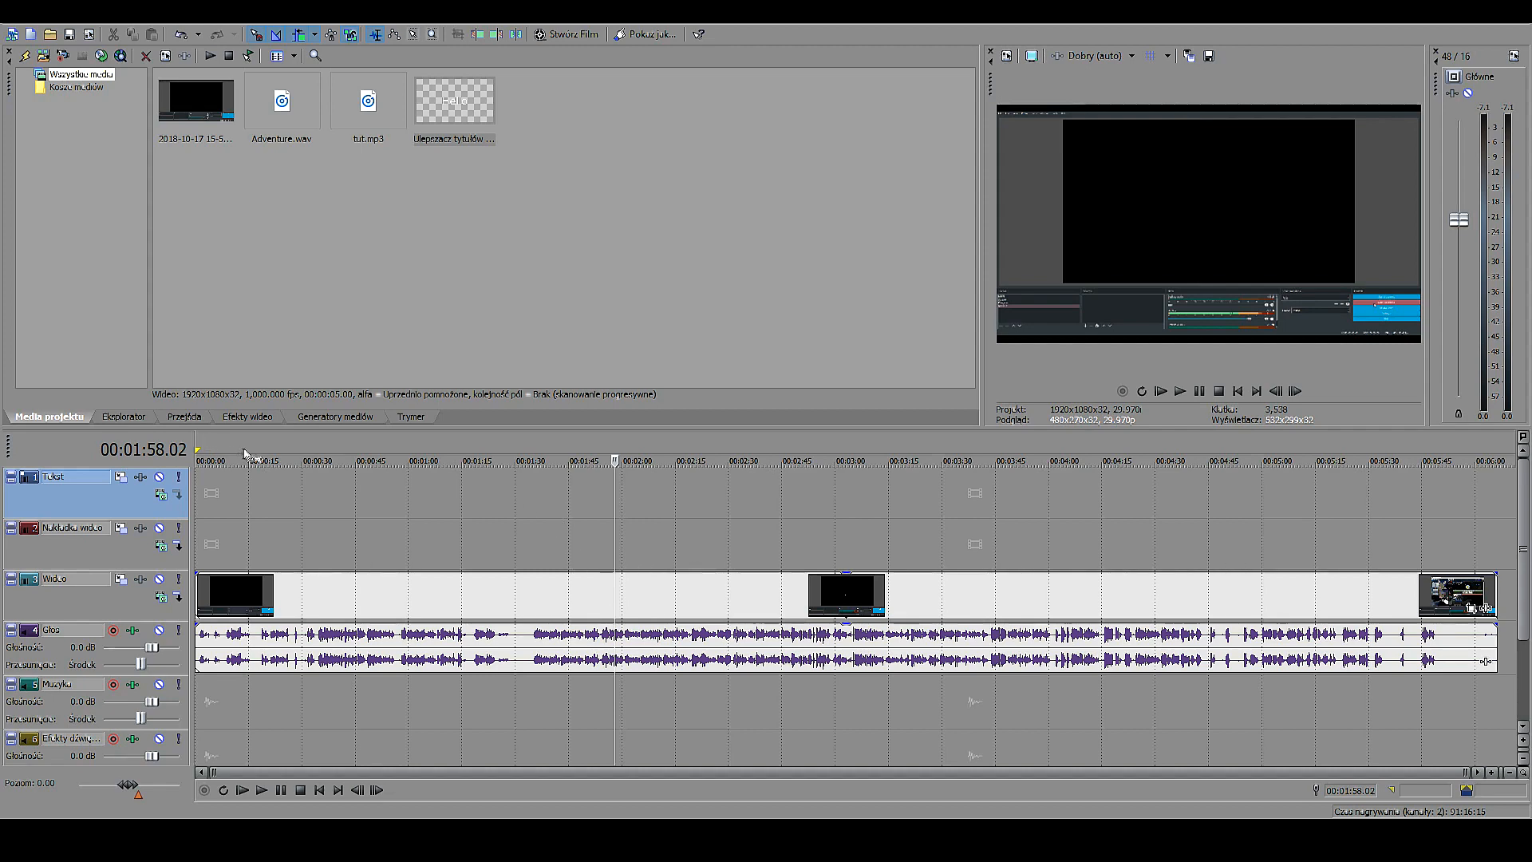
click(247, 416)
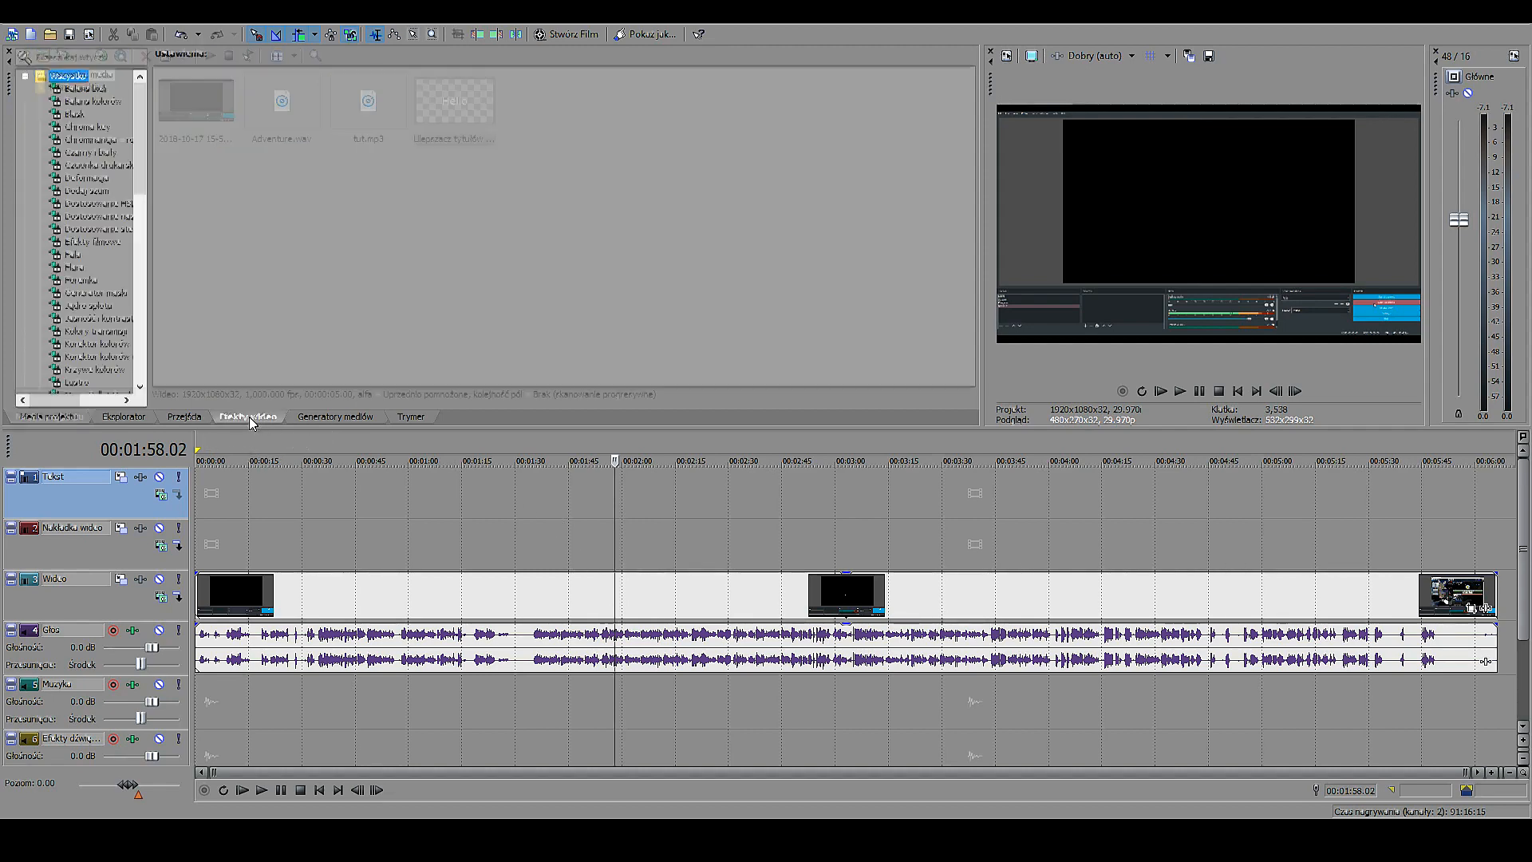
click(249, 416)
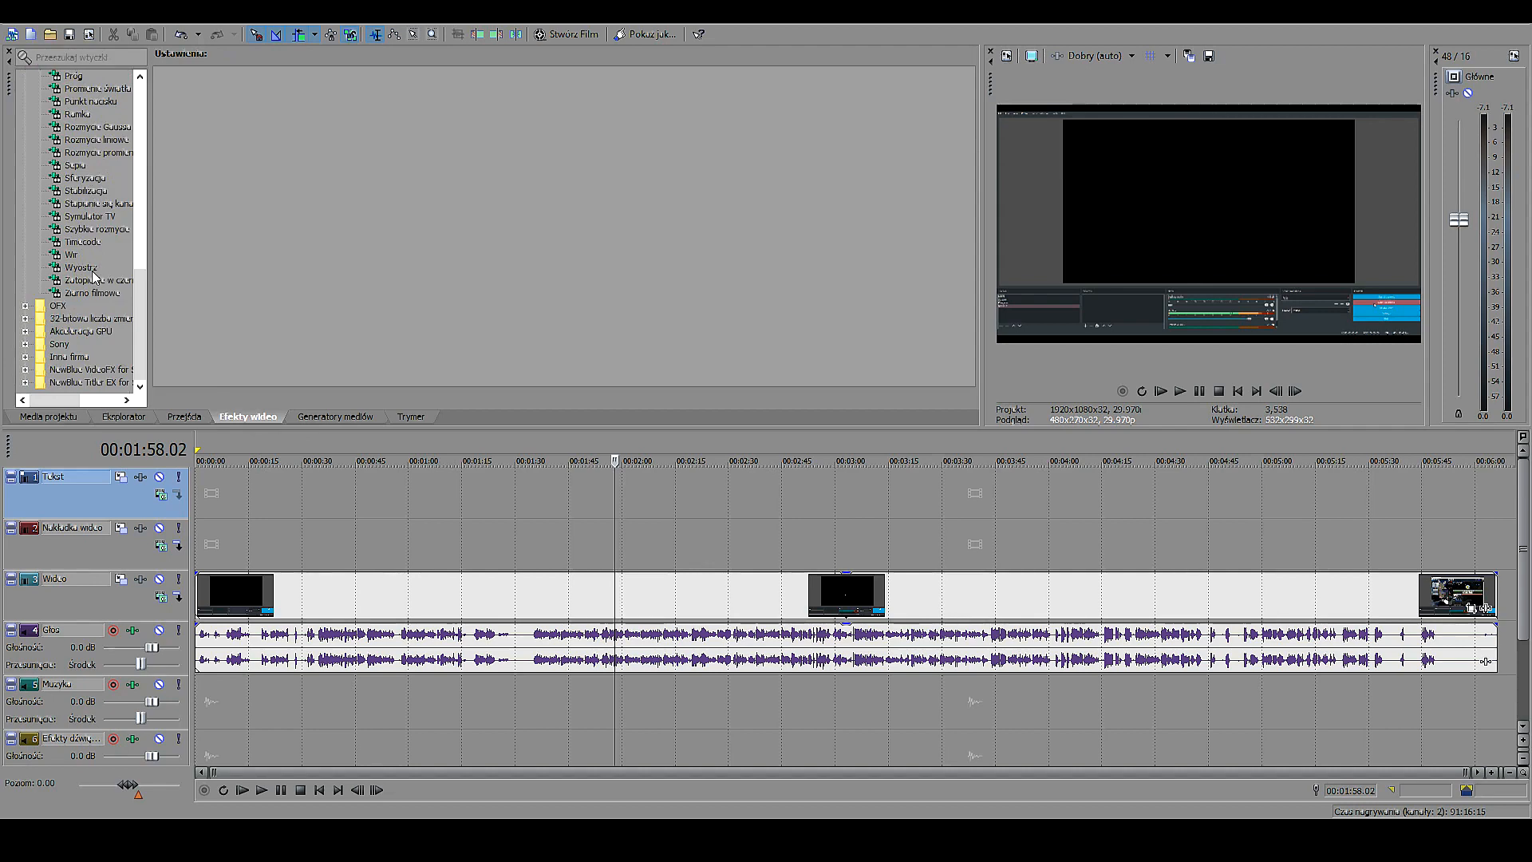
click(81, 266)
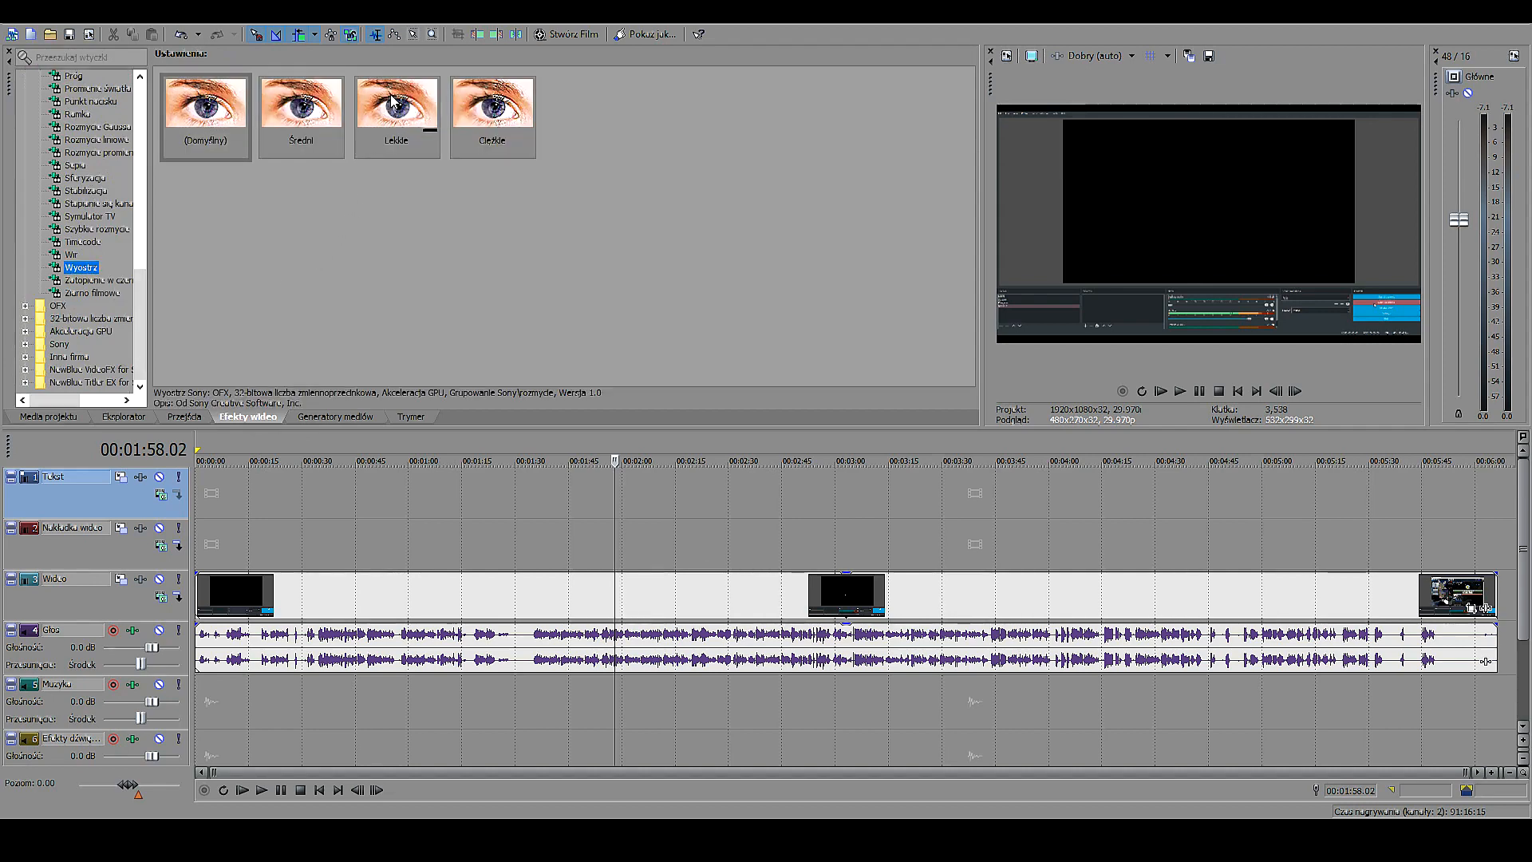
click(396, 102)
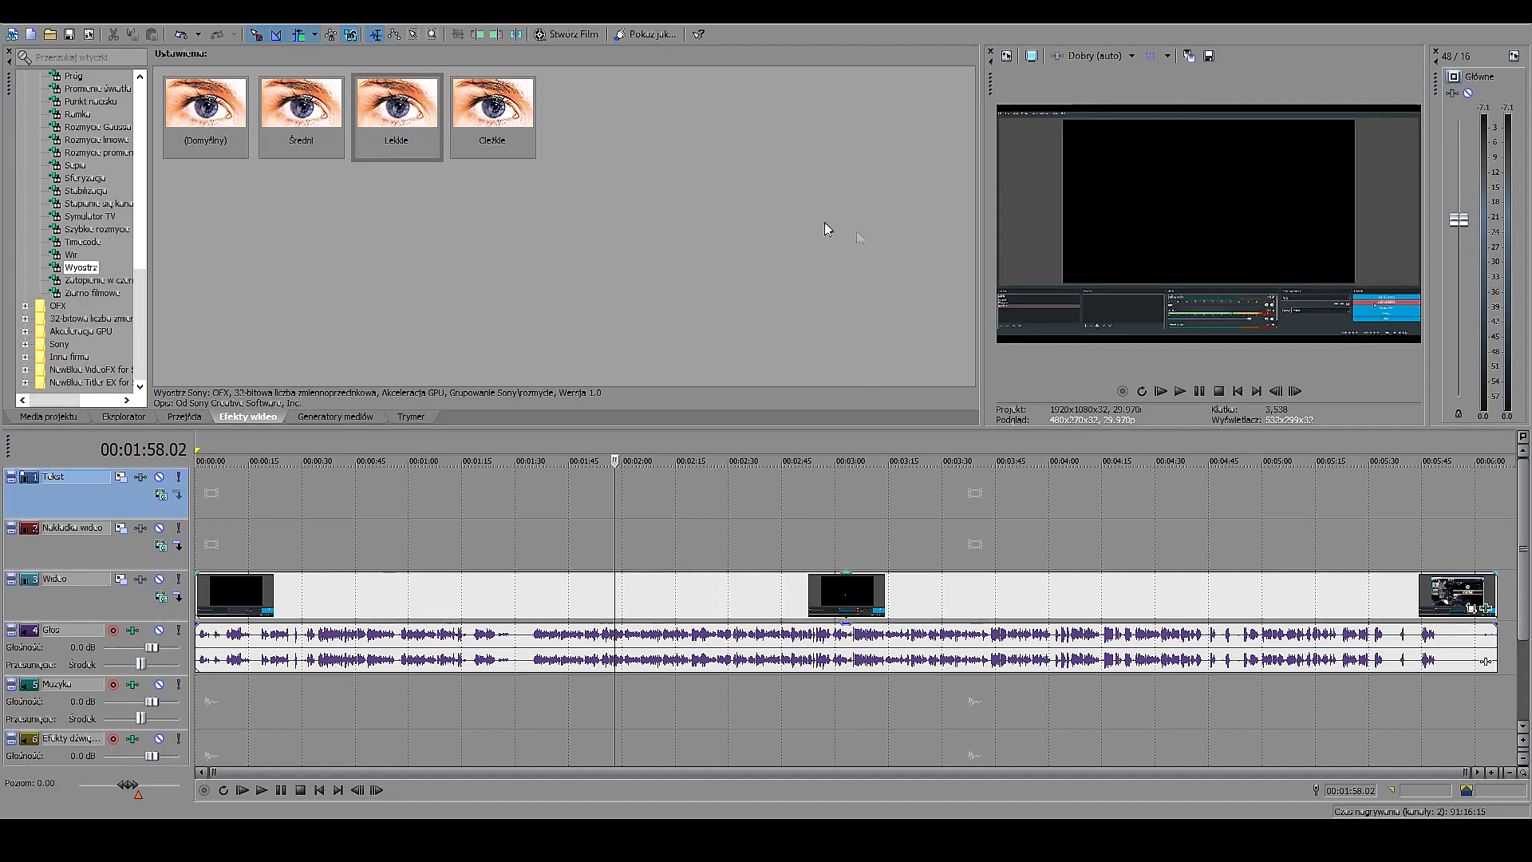
scroll(up, 3)
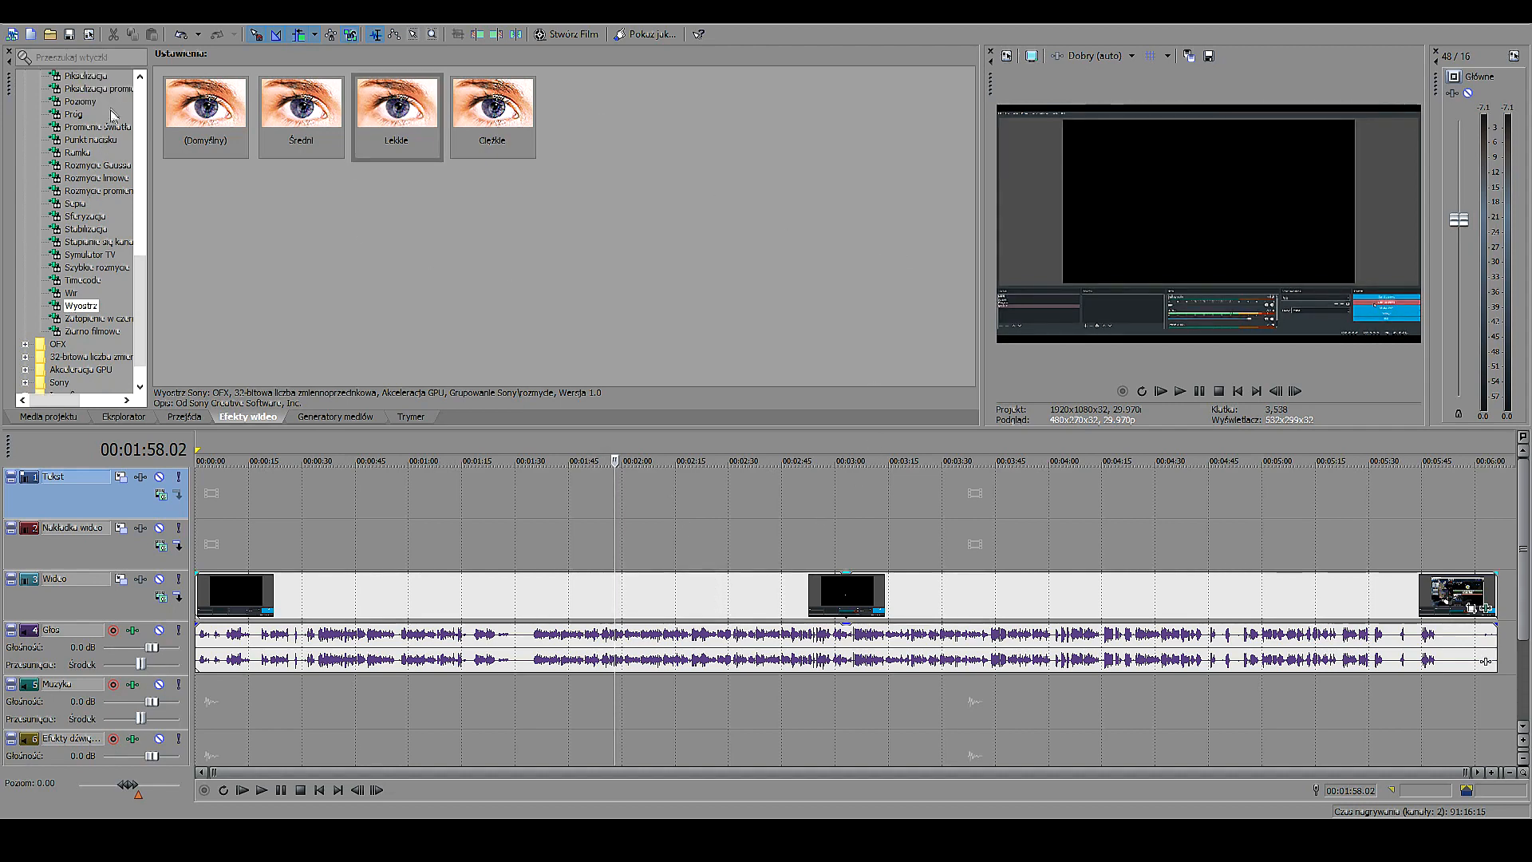
click(80, 102)
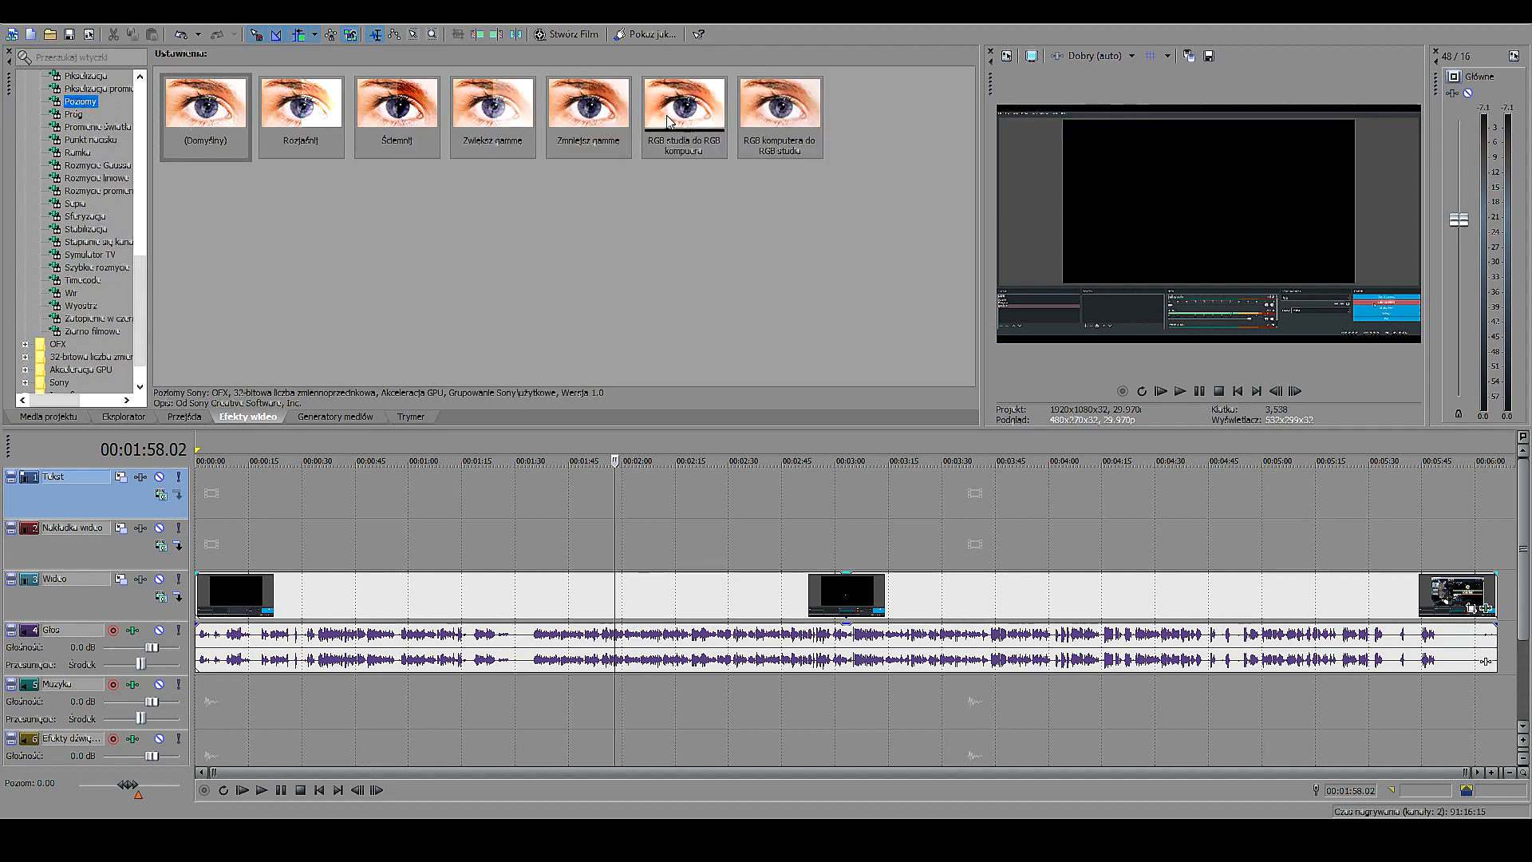
click(685, 102)
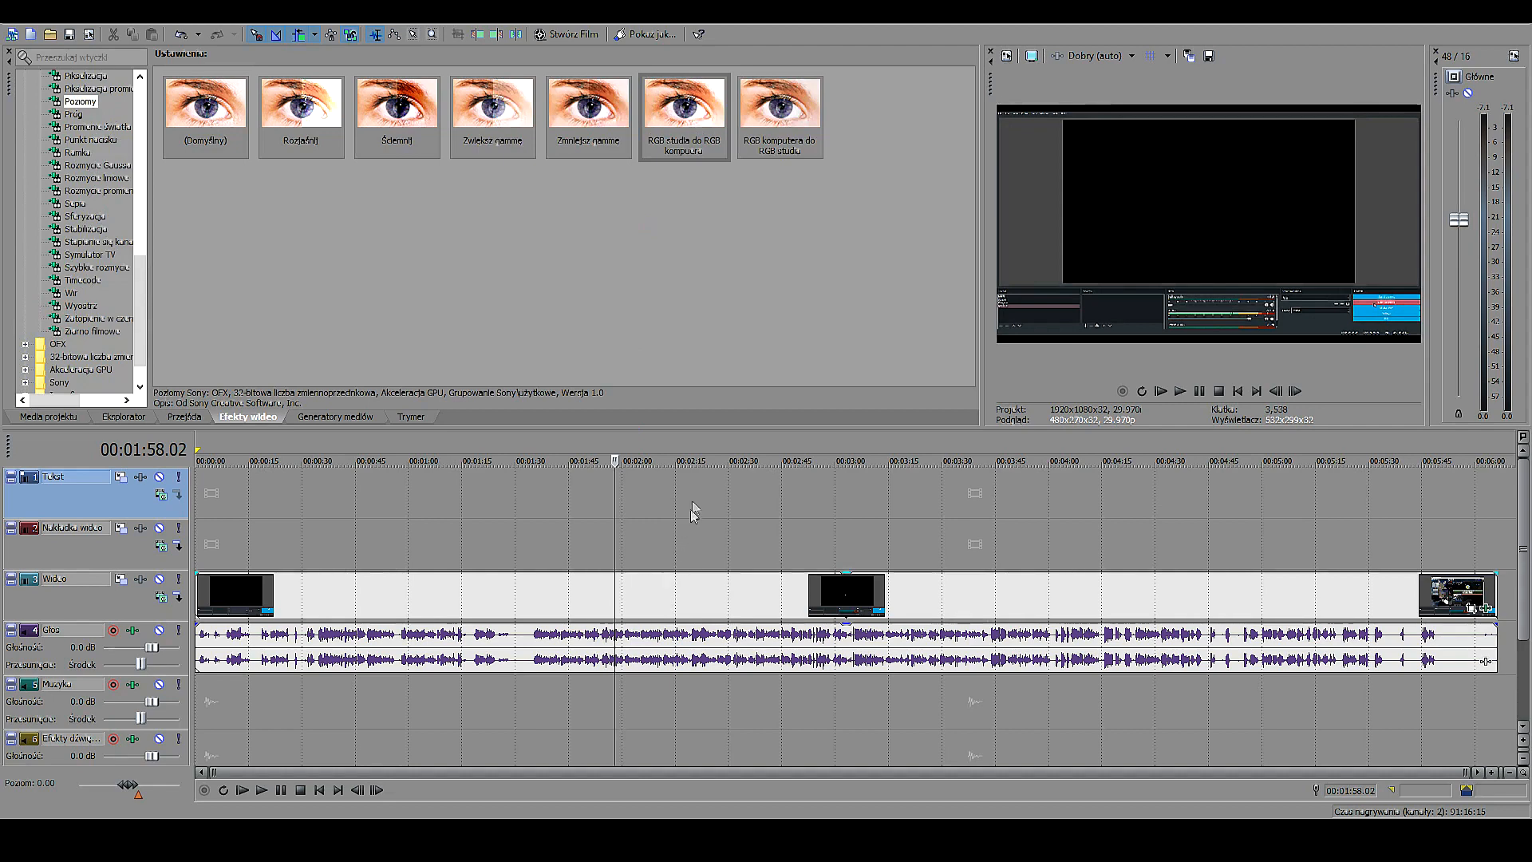
mouse_move(948, 251)
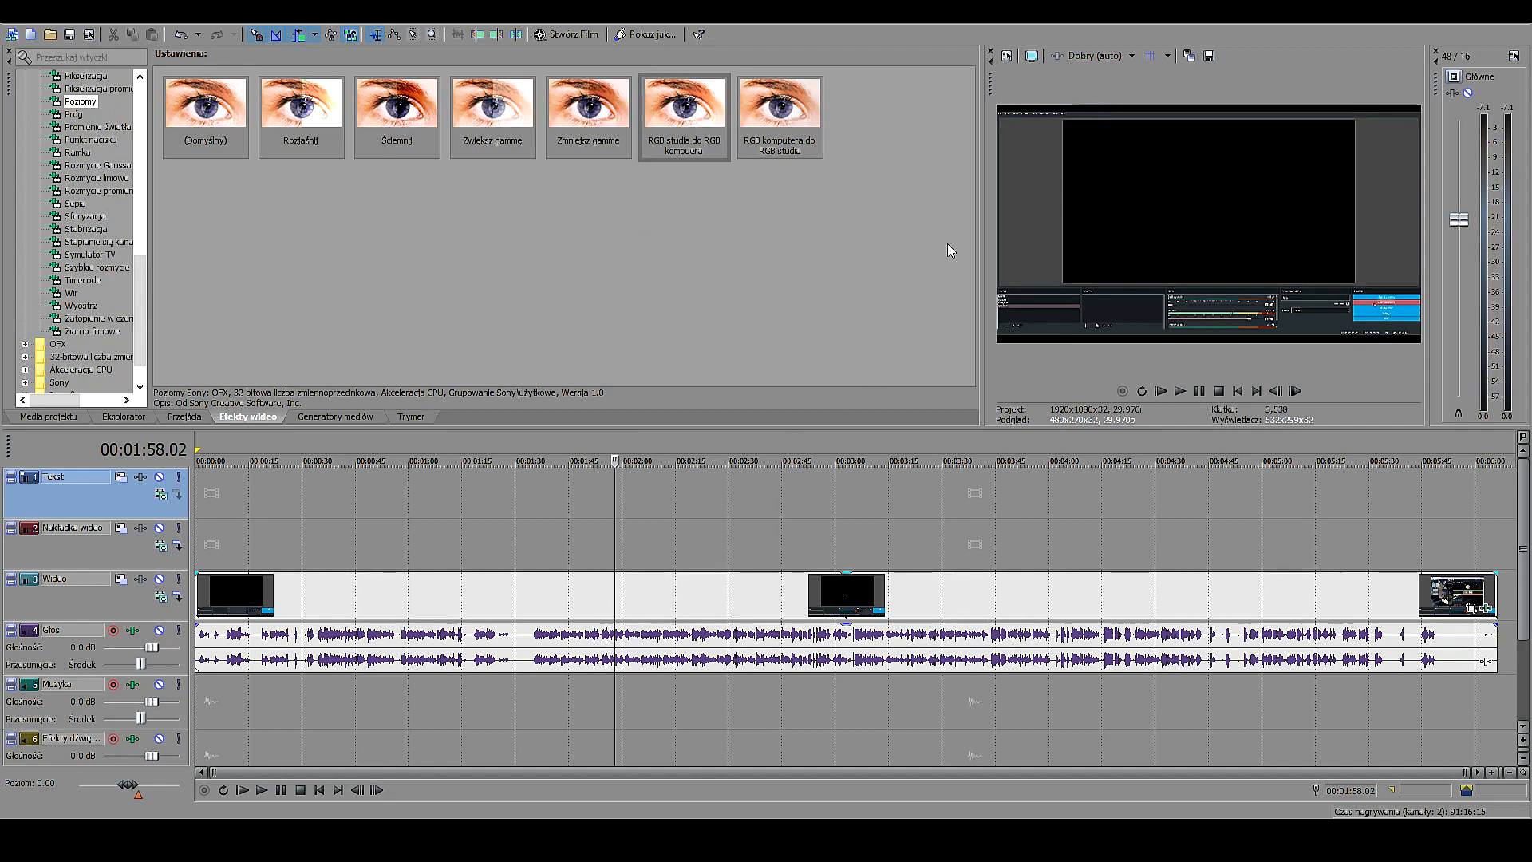
mouse_move(635, 515)
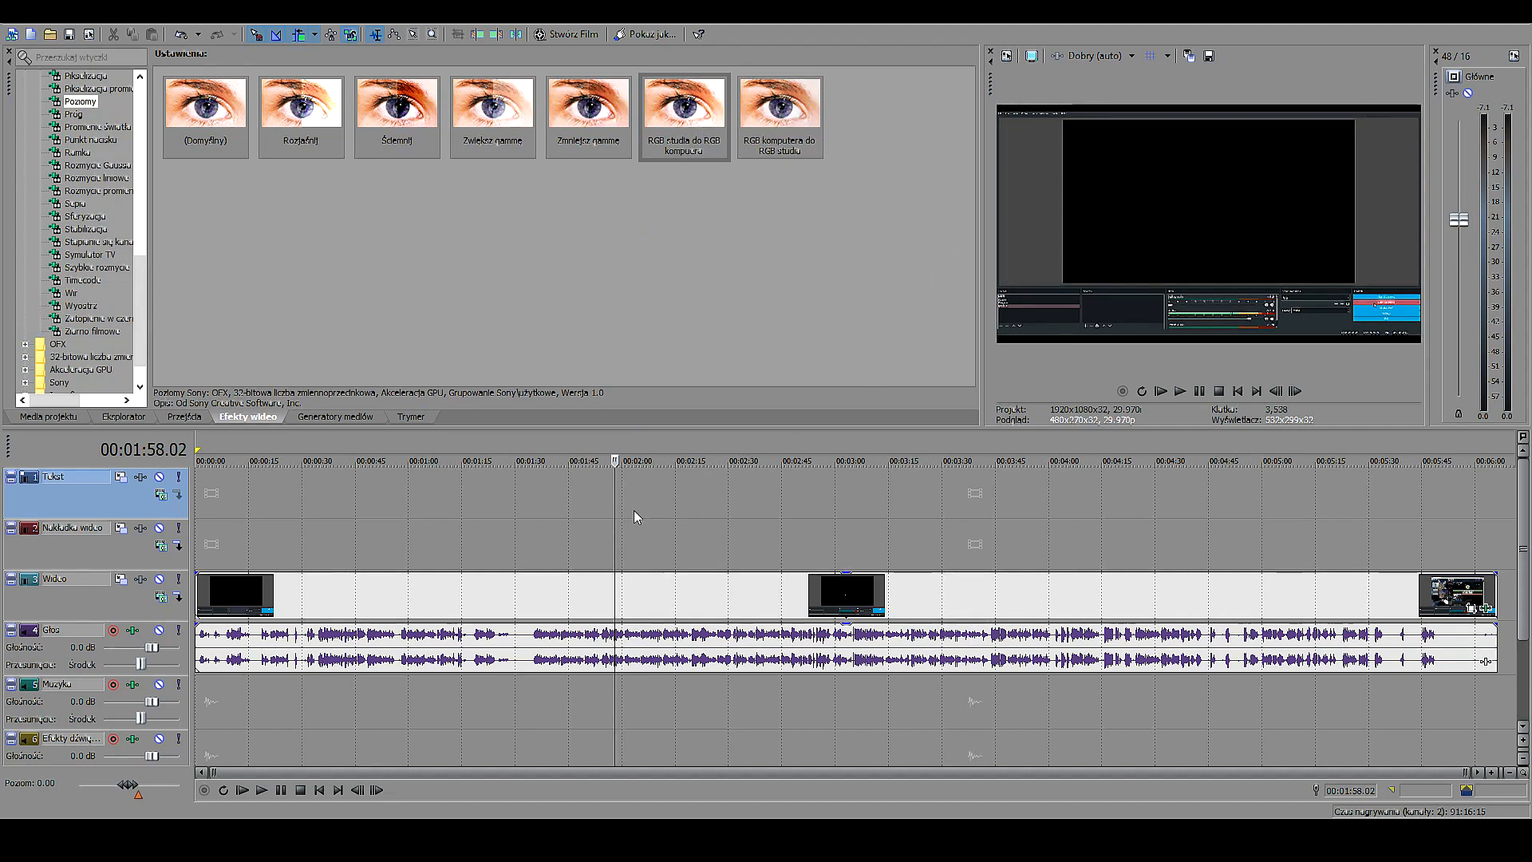
mouse_move(622, 506)
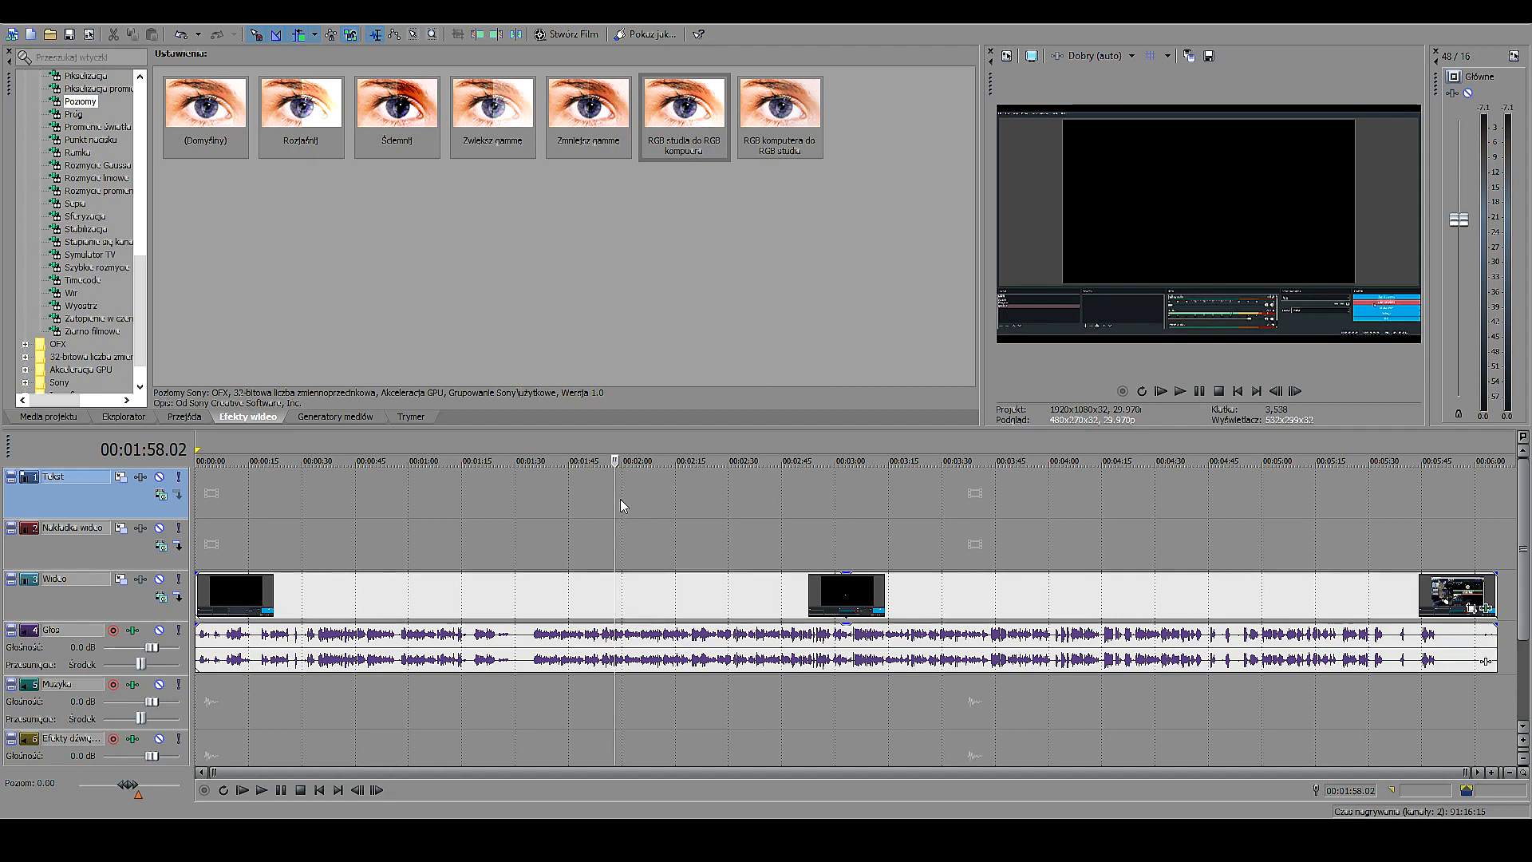
mouse_move(882, 540)
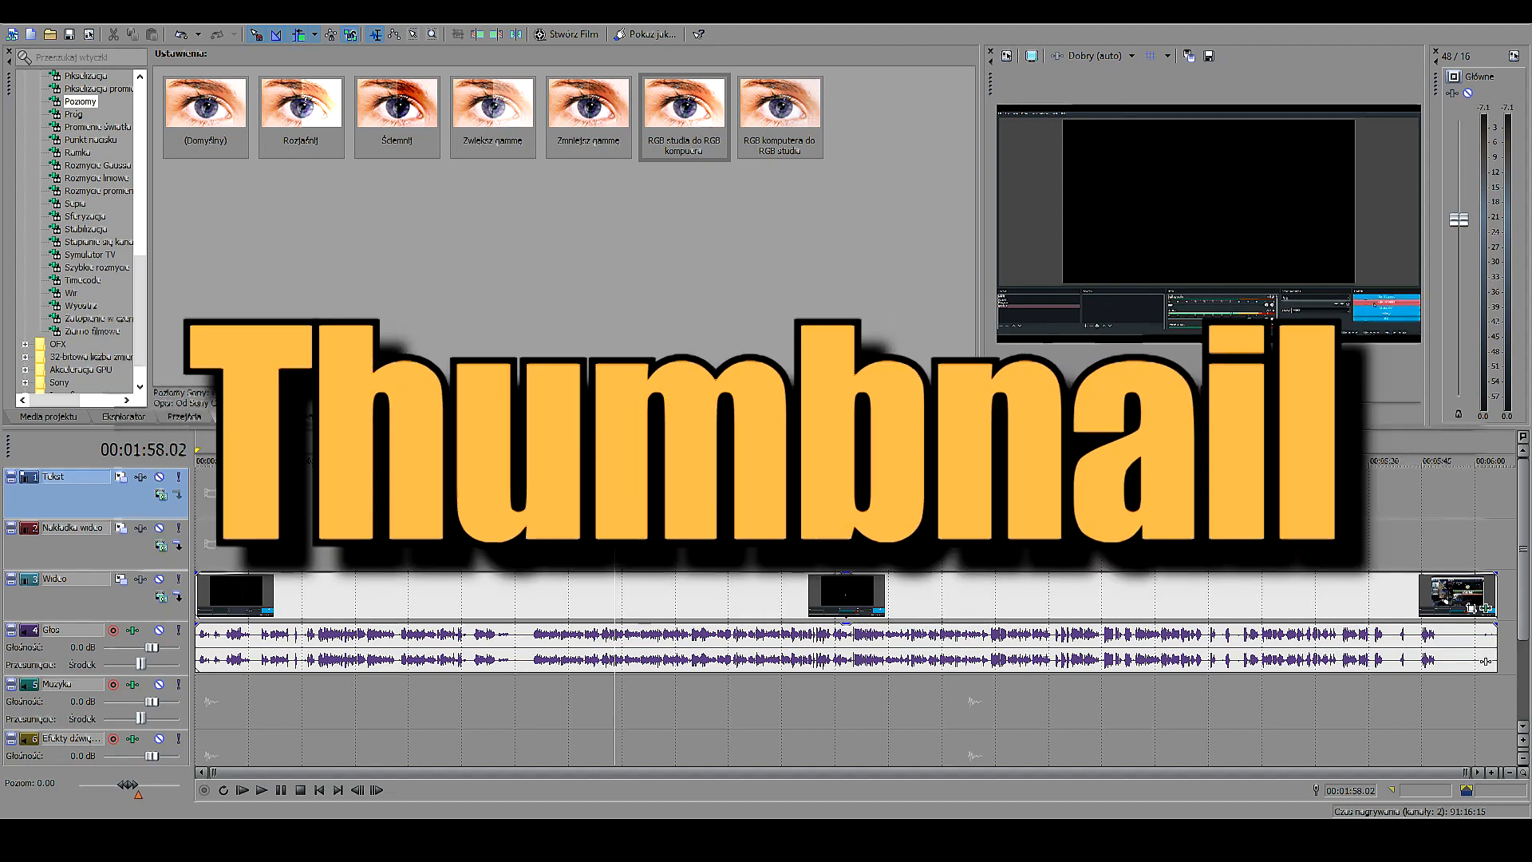
click(249, 416)
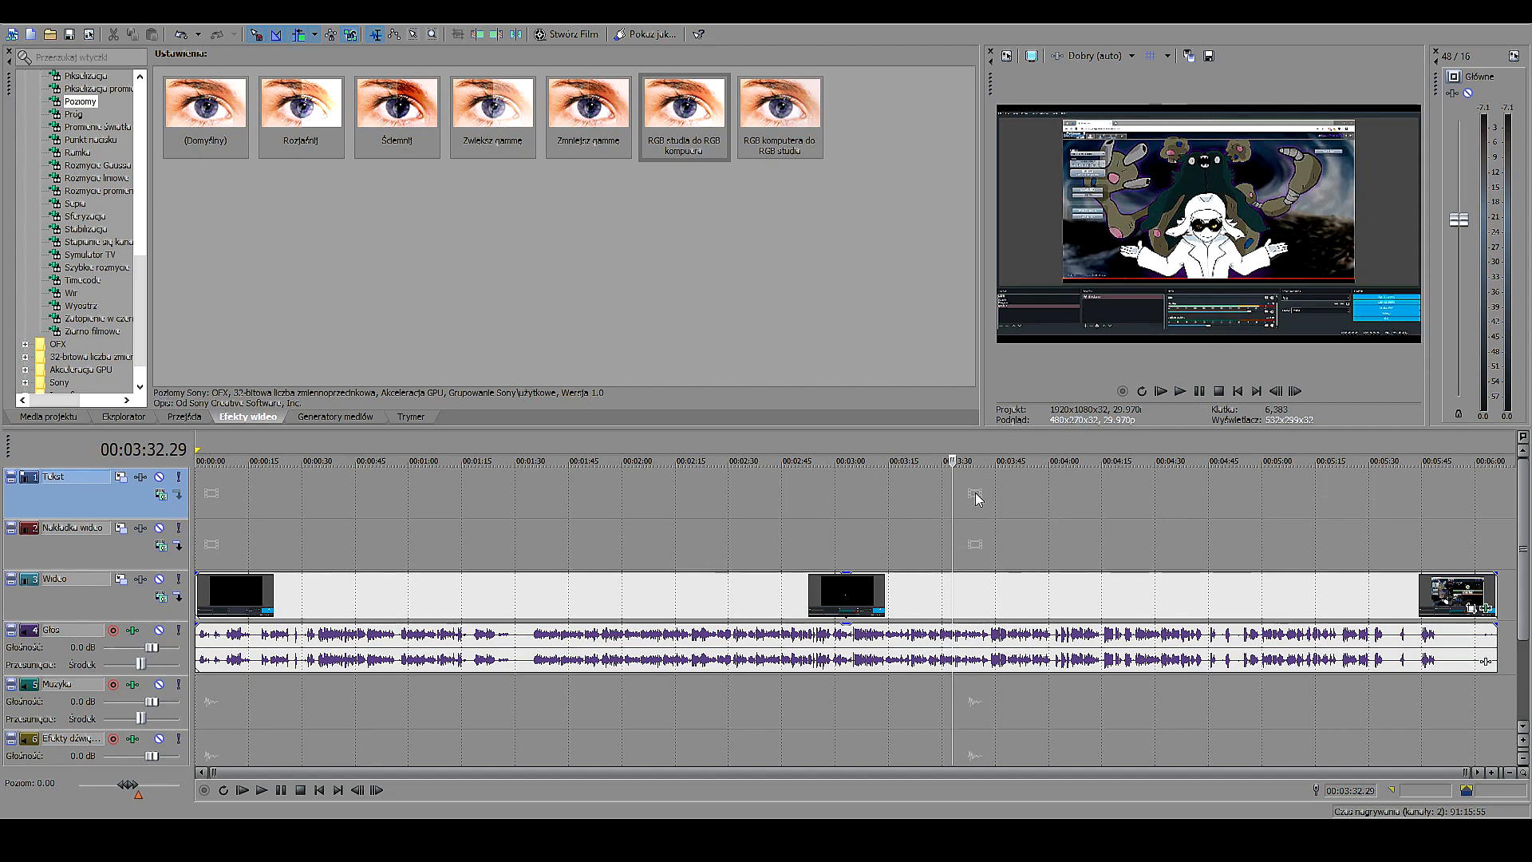
mouse_move(963, 504)
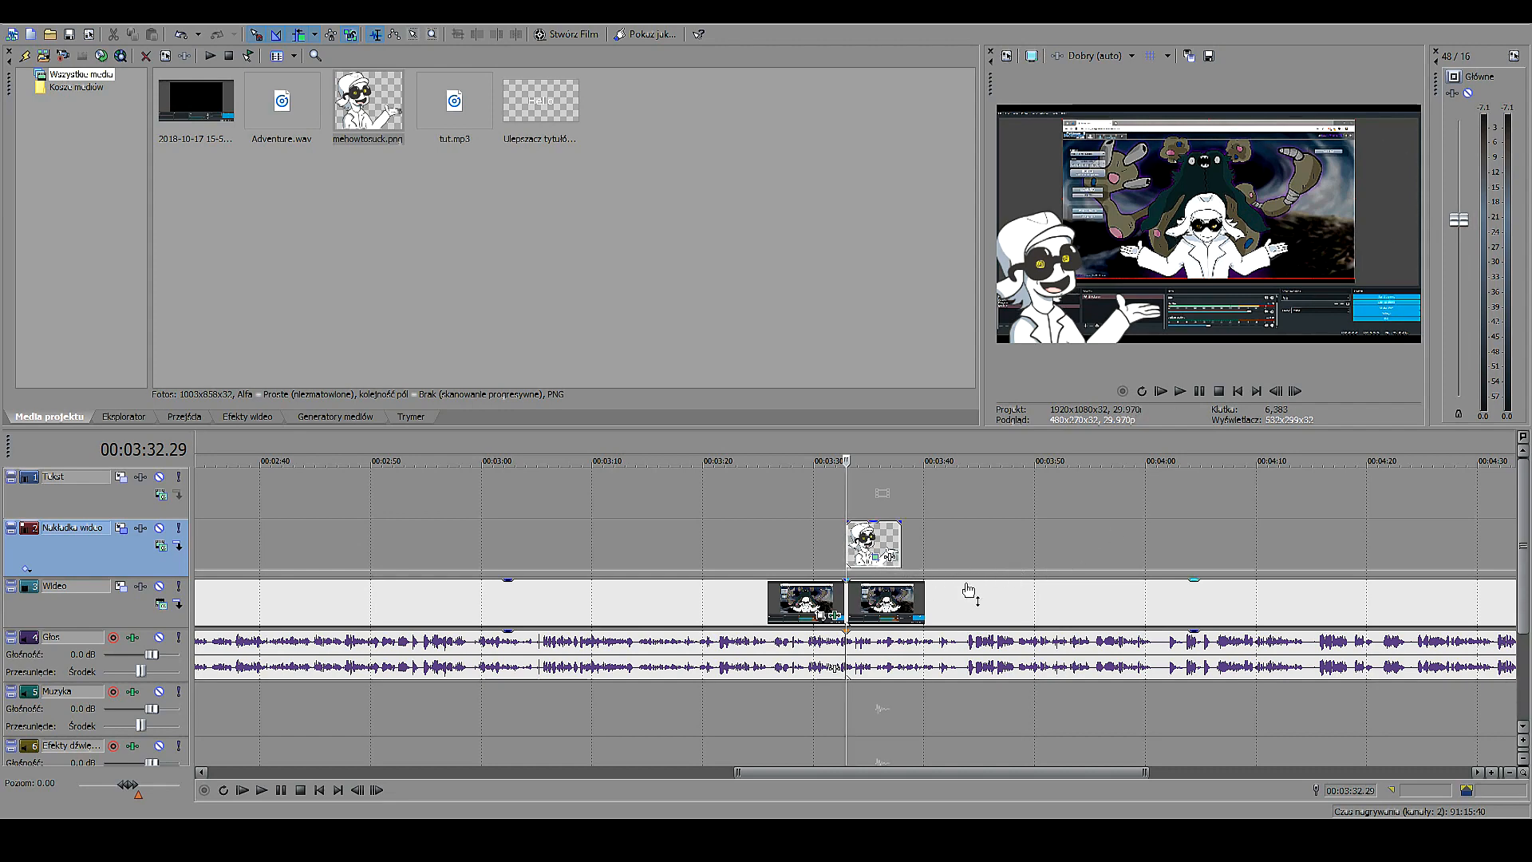
mouse_move(967, 603)
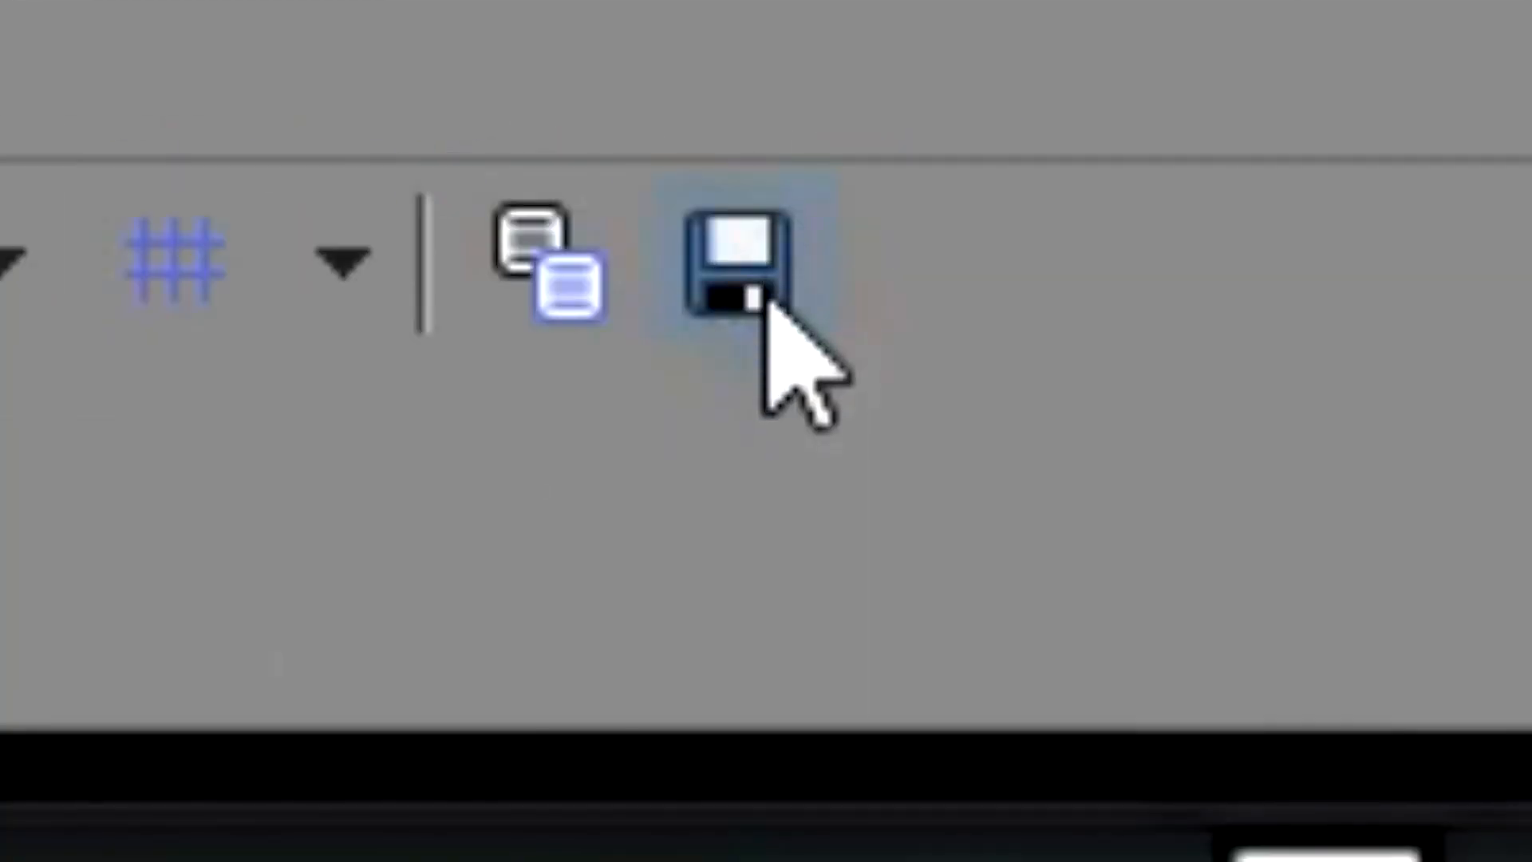
mouse_move(782, 372)
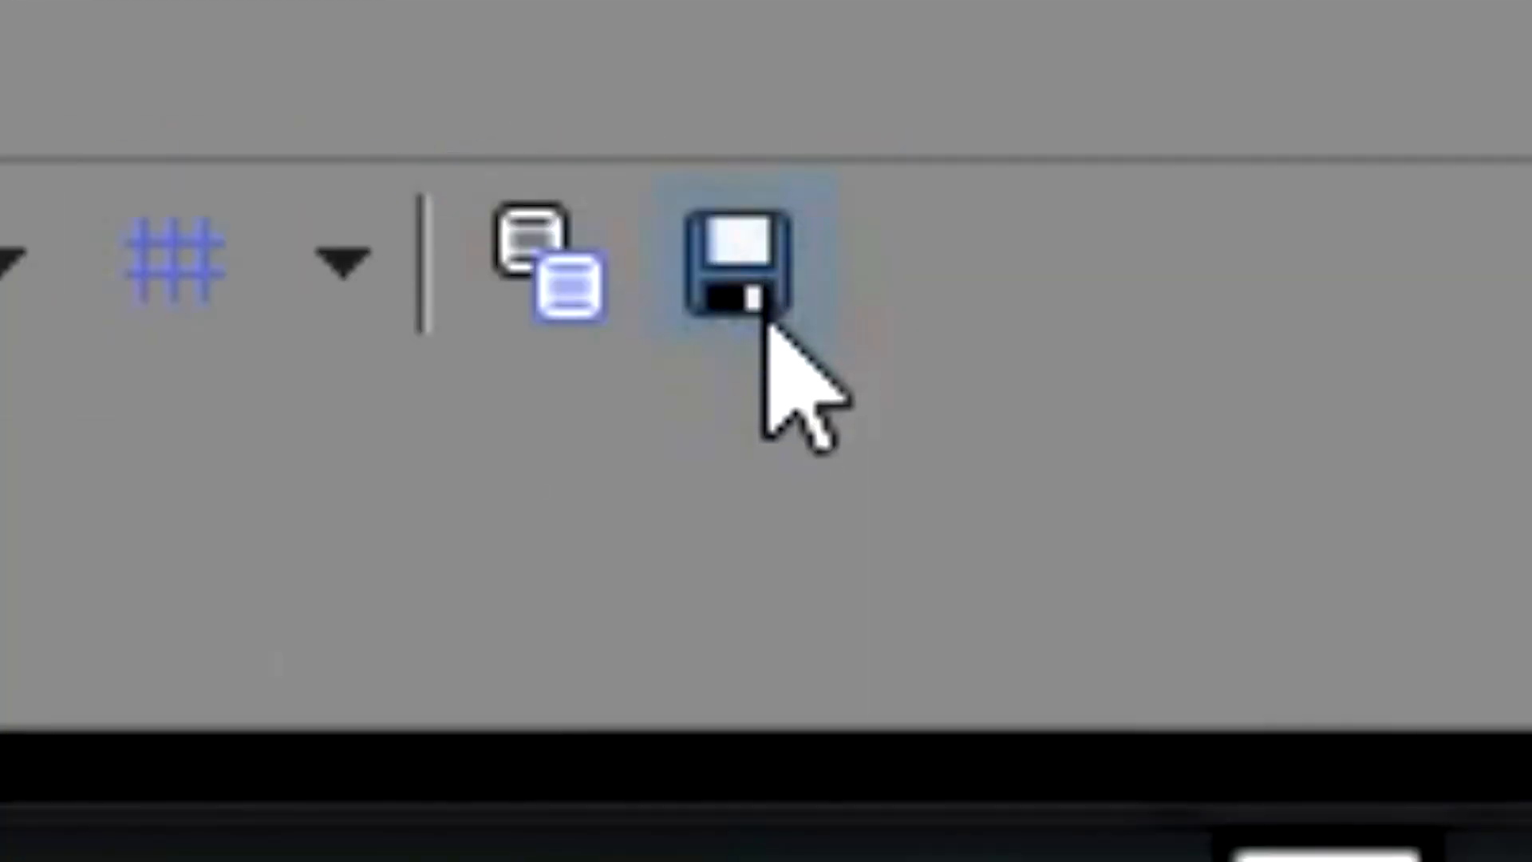
Step: Save the Tutorial title frame as a snapshot image for the thumbnail
click(728, 258)
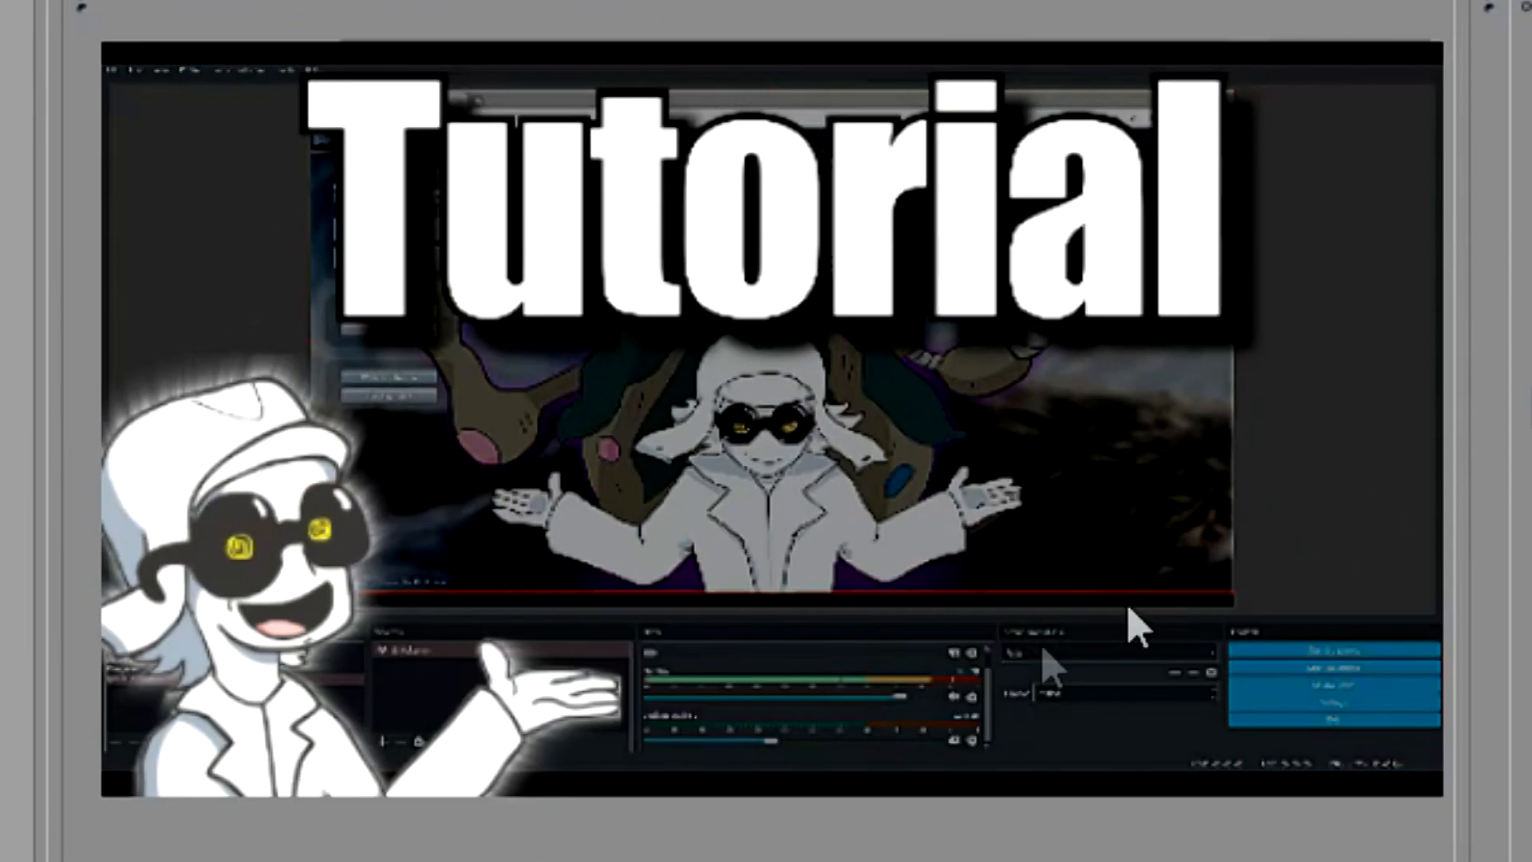
mouse_move(1235, 425)
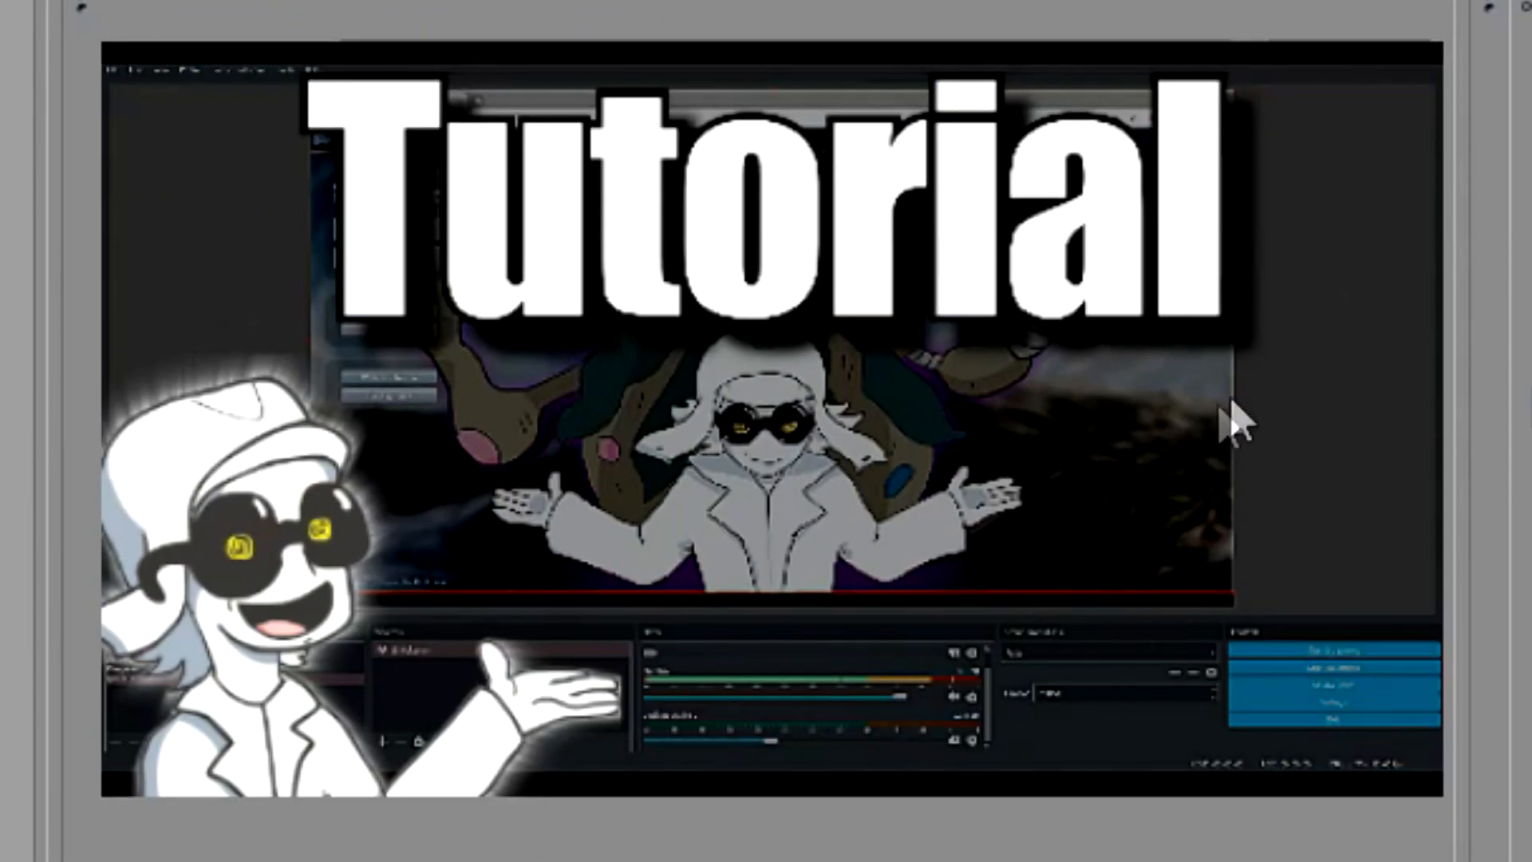
mouse_move(943, 116)
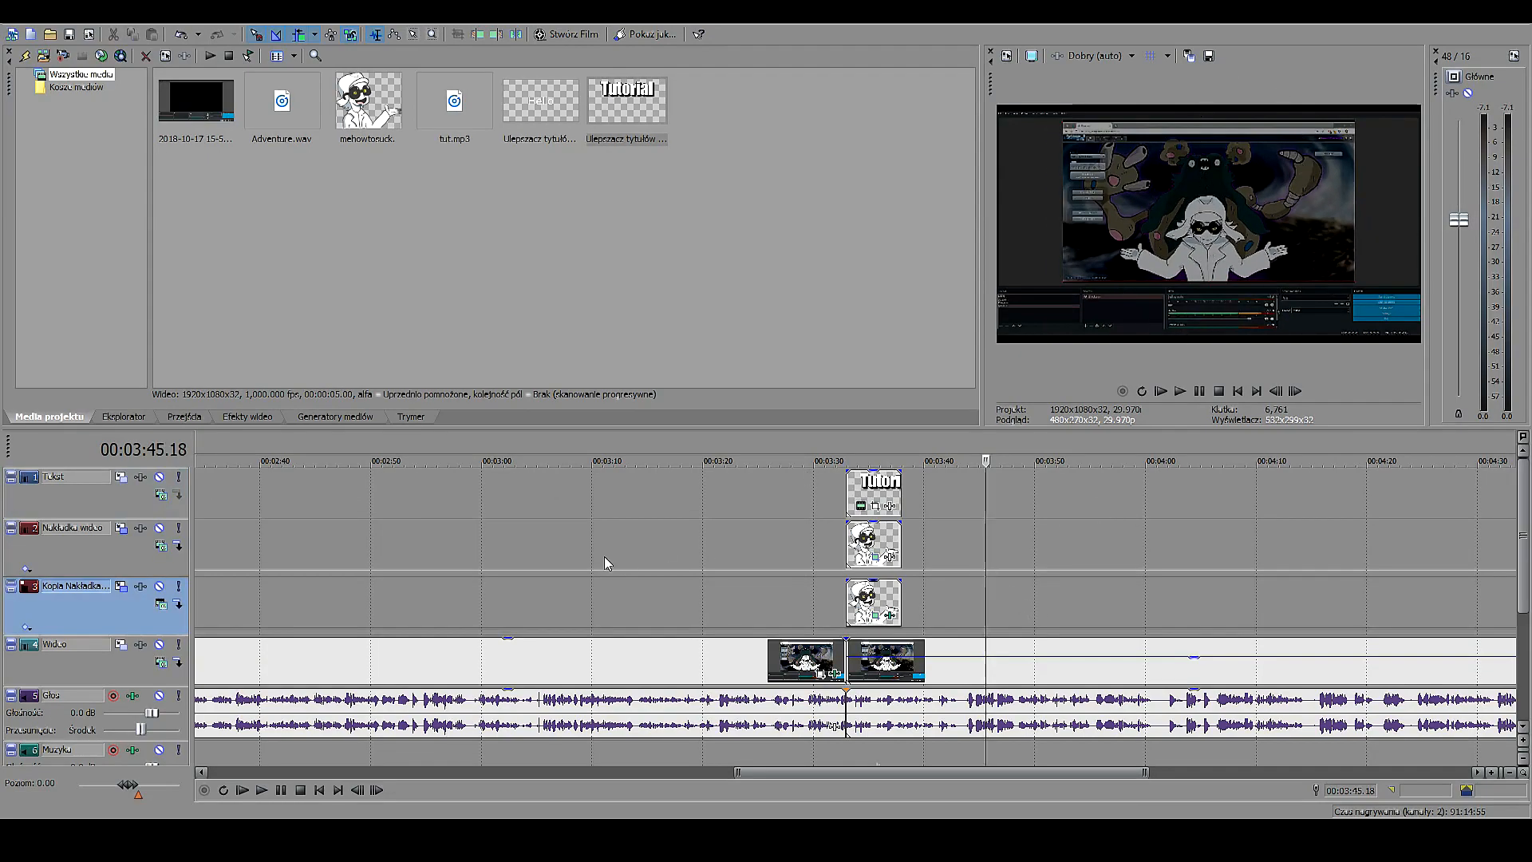
click(603, 460)
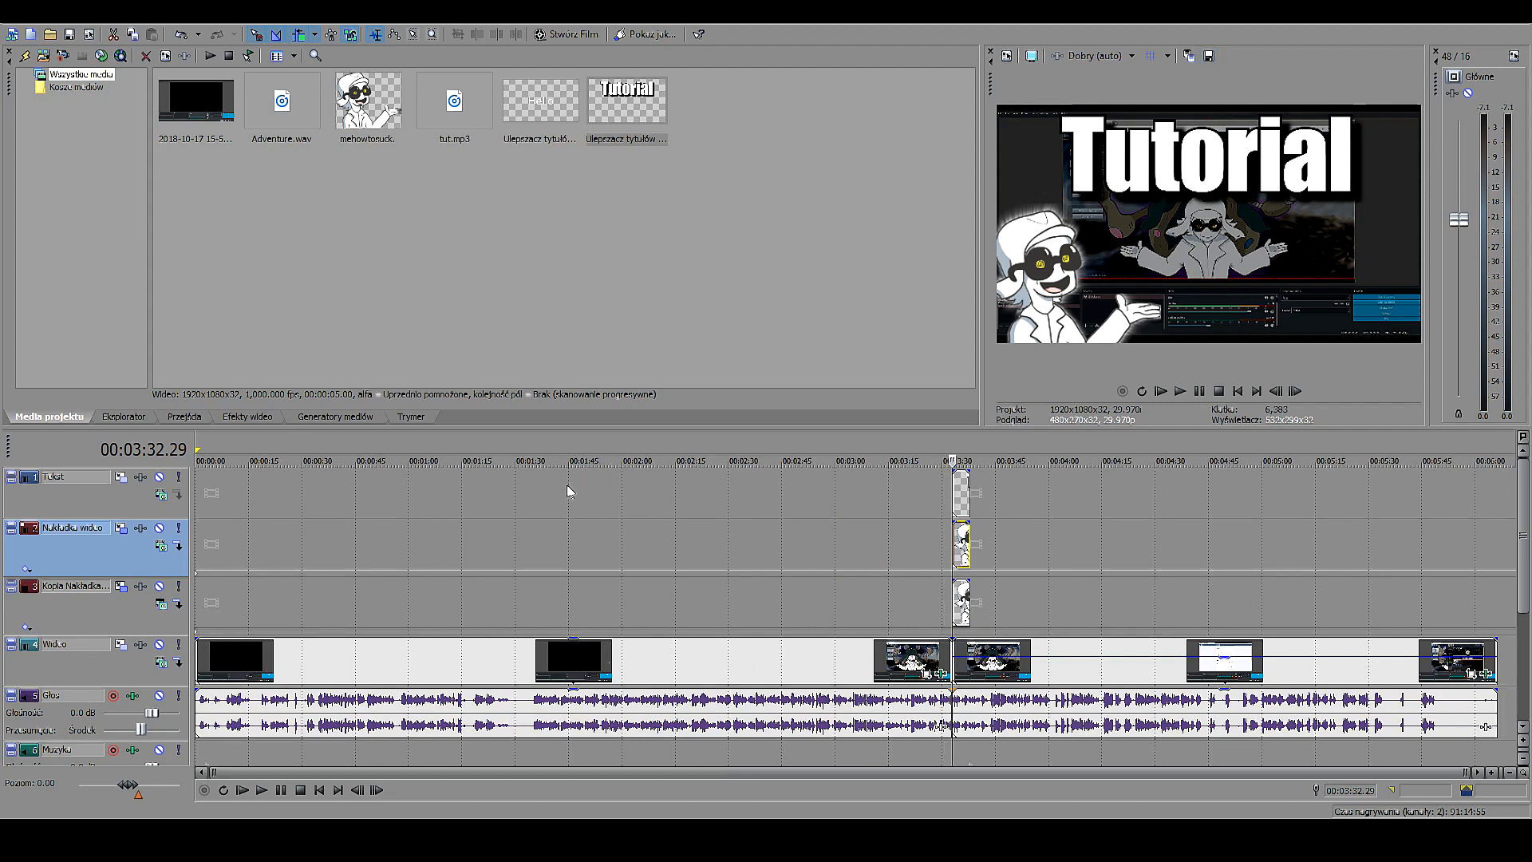
mouse_move(575, 493)
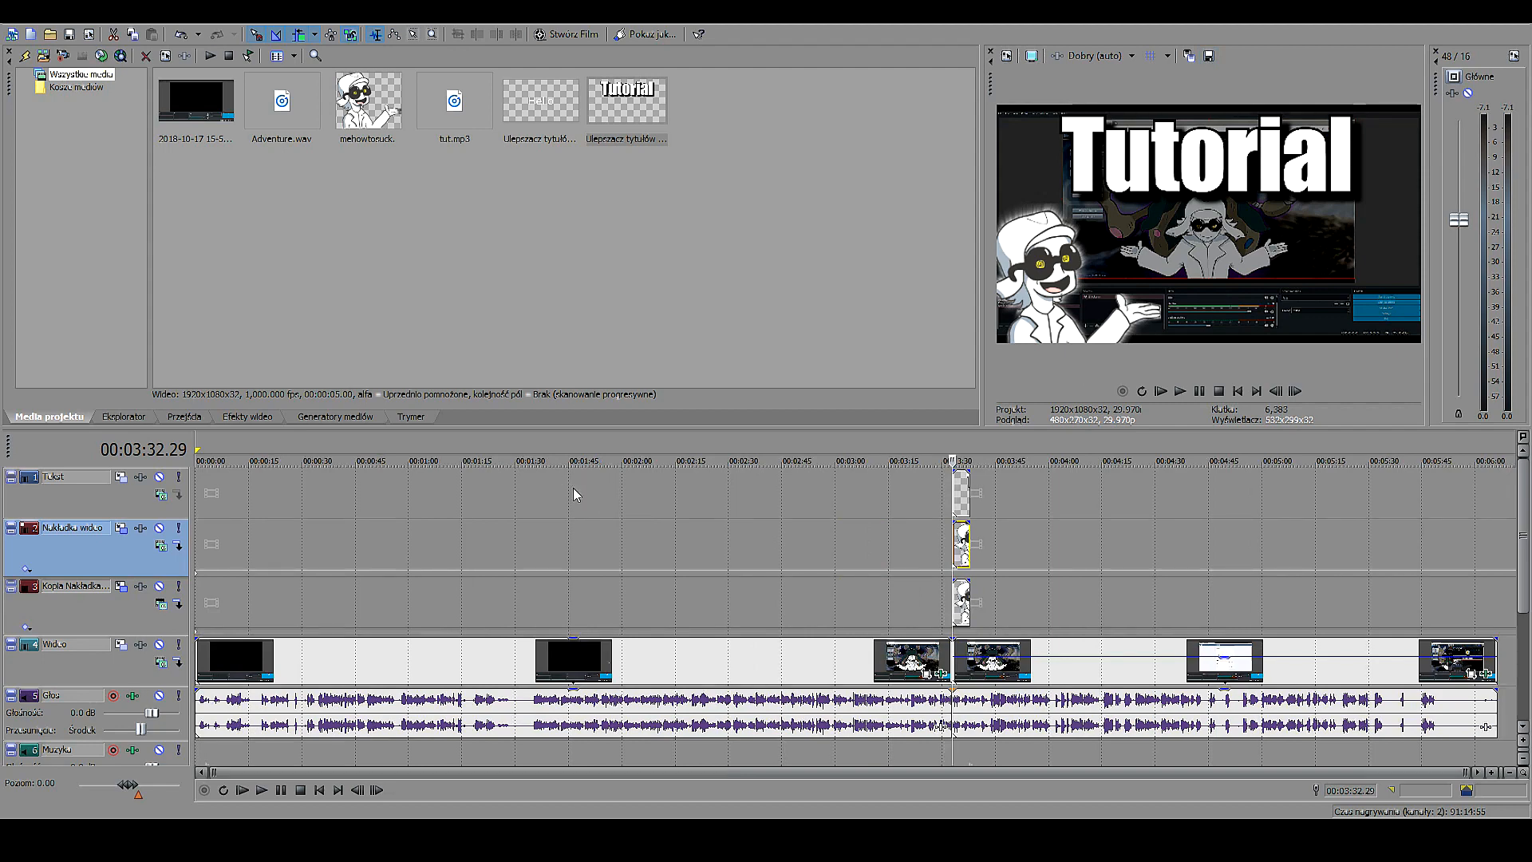
mouse_move(542, 621)
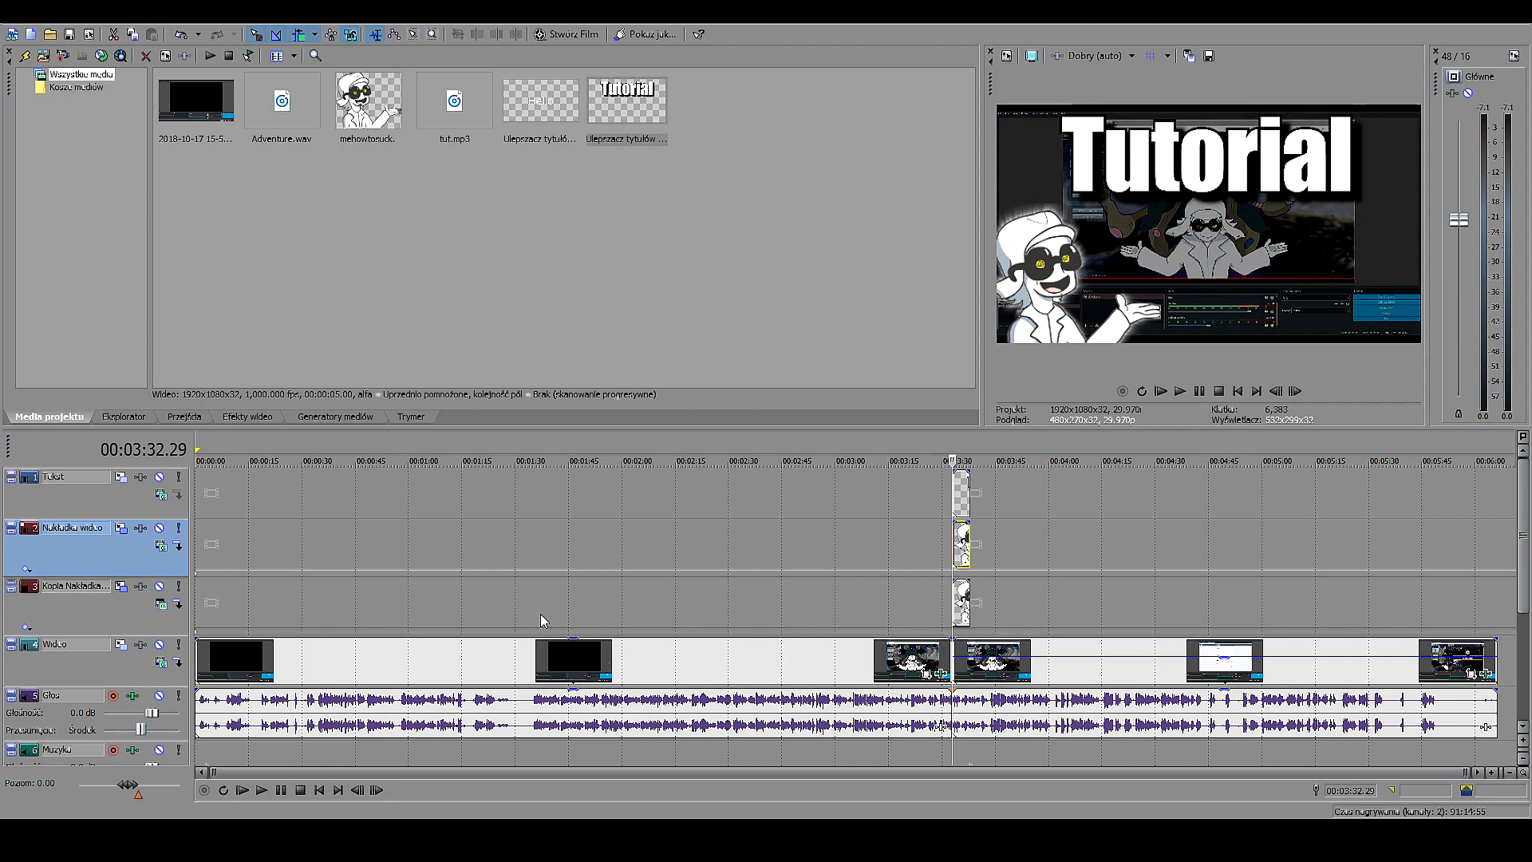
mouse_move(565, 634)
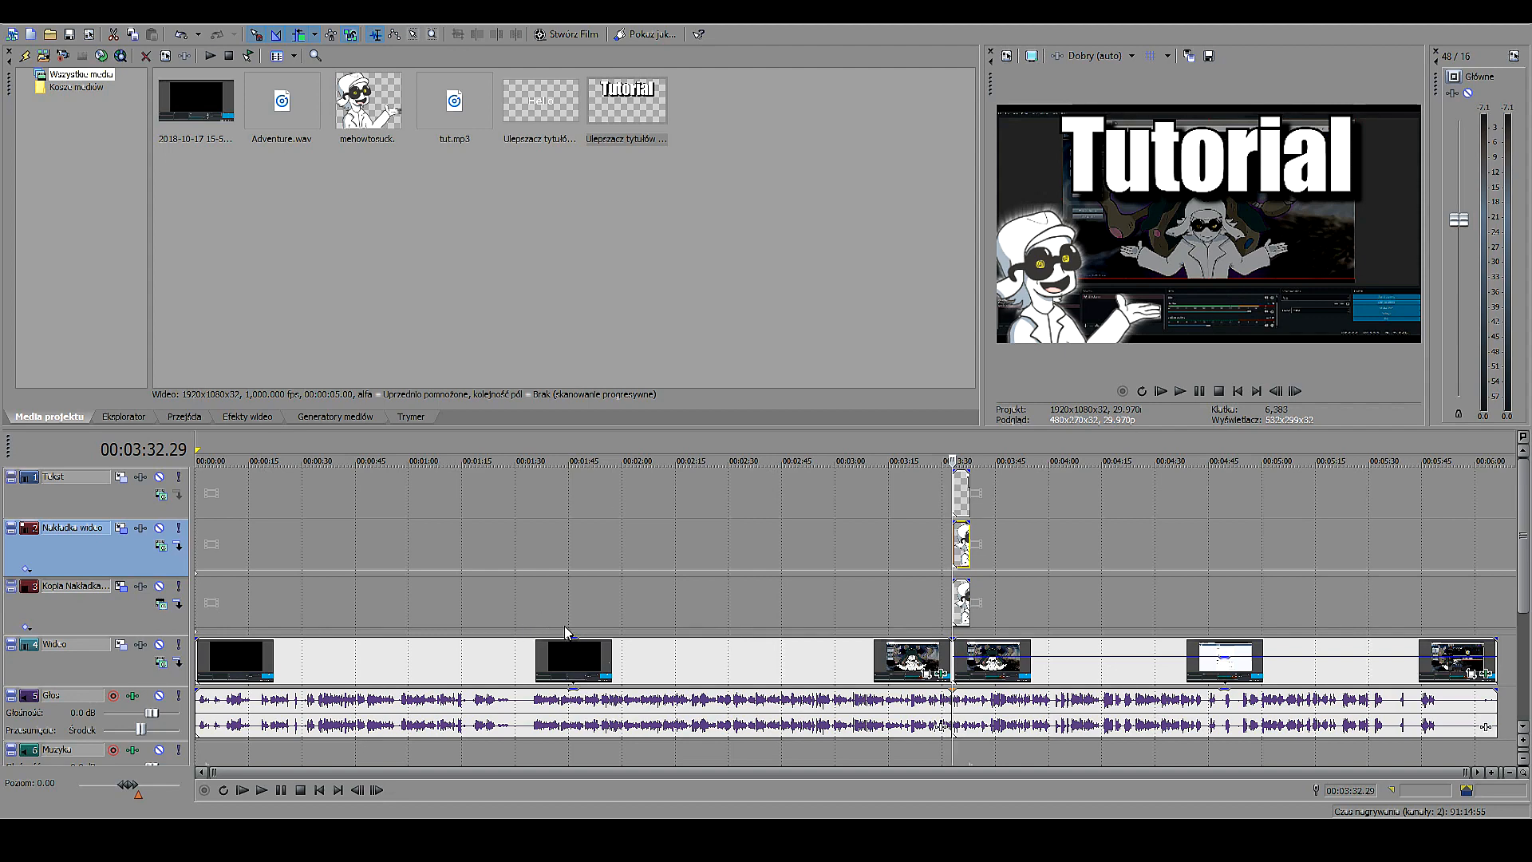
mouse_move(795, 568)
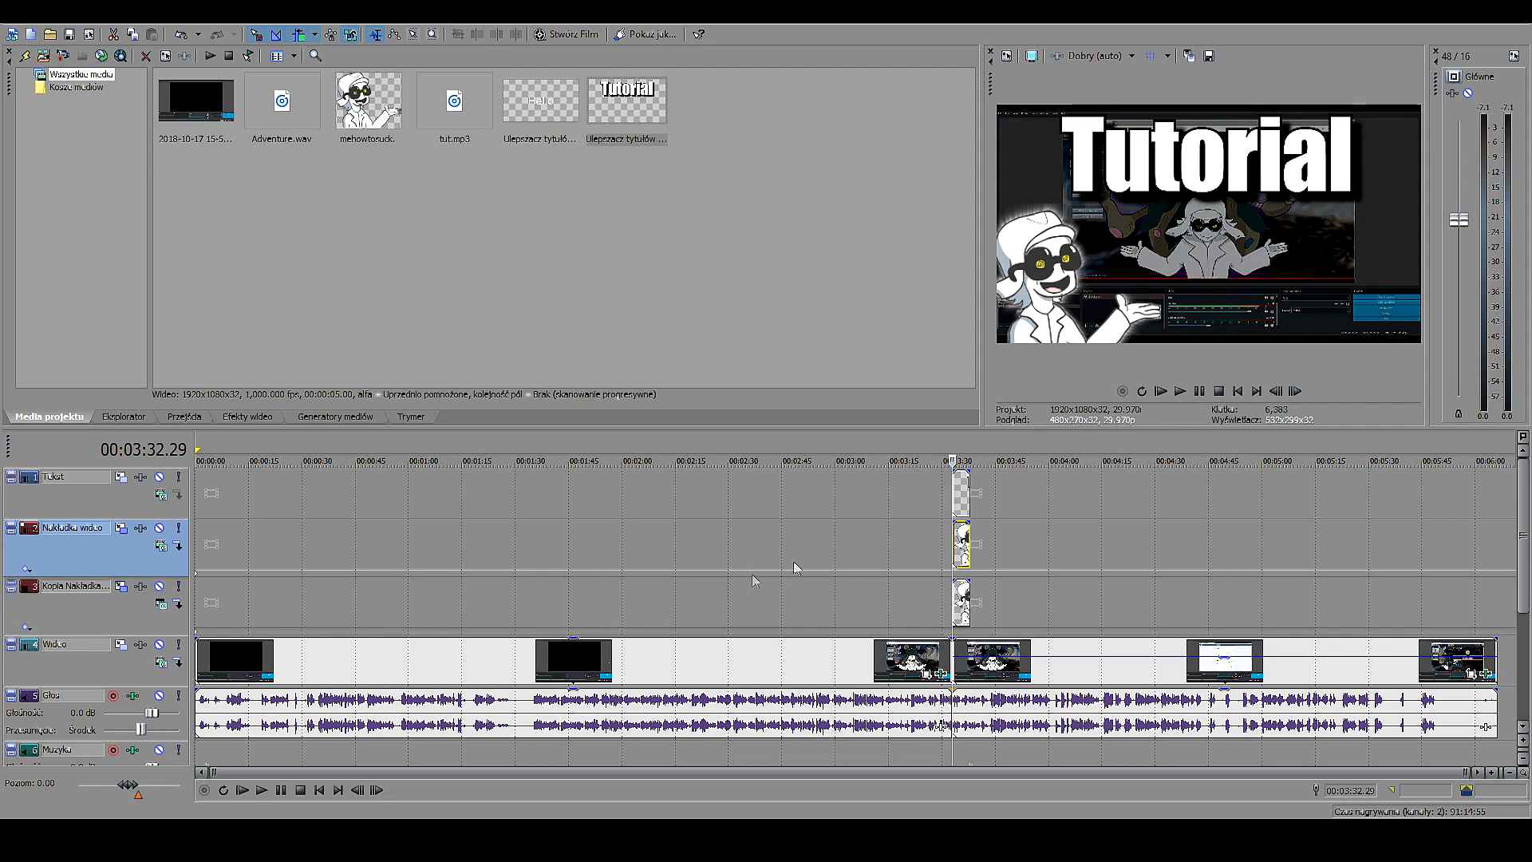
mouse_move(926, 489)
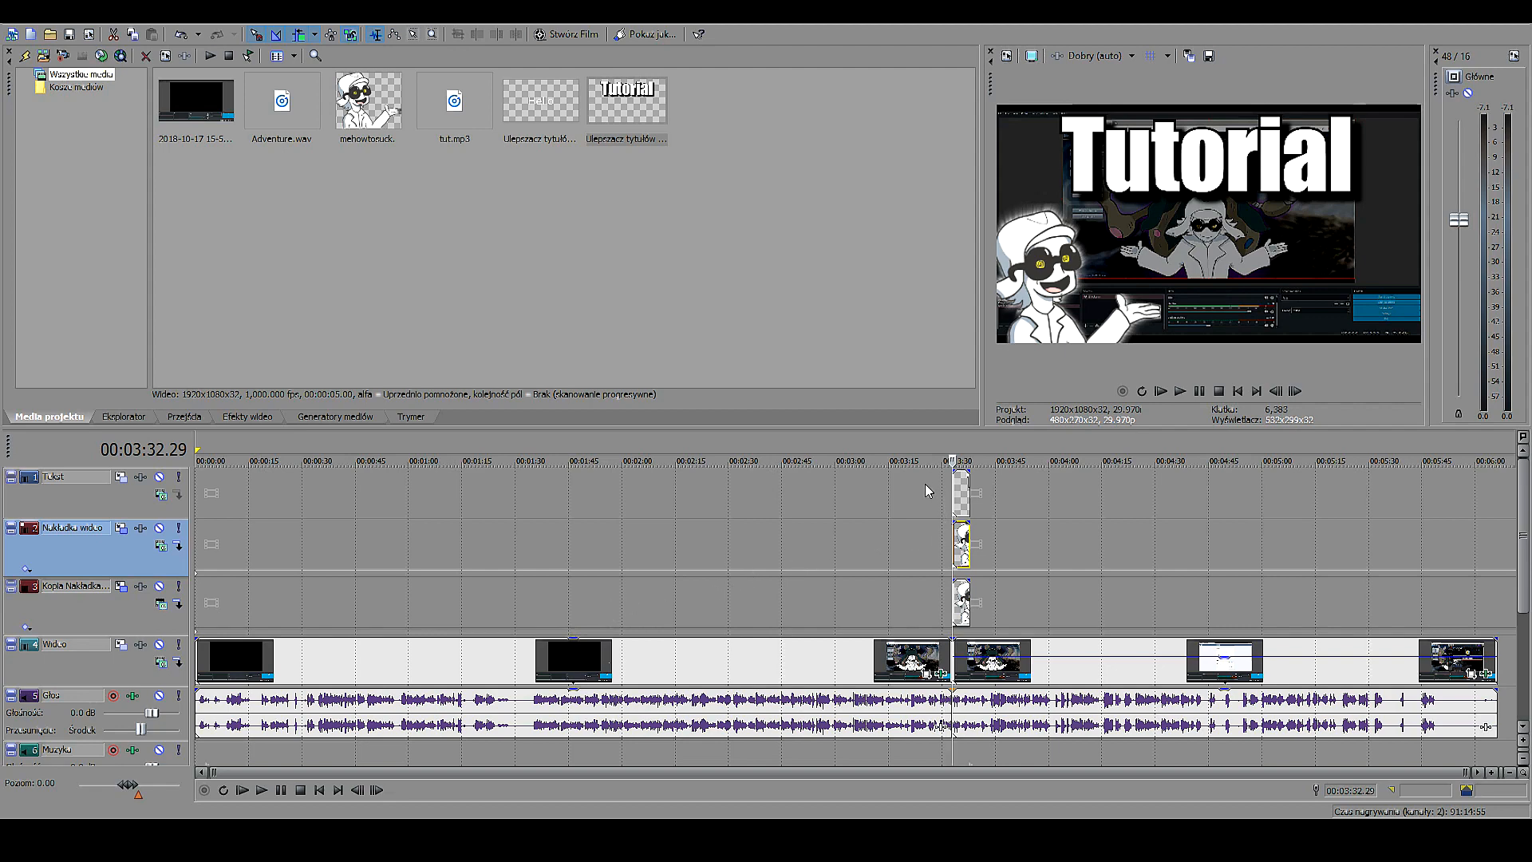
mouse_move(916, 496)
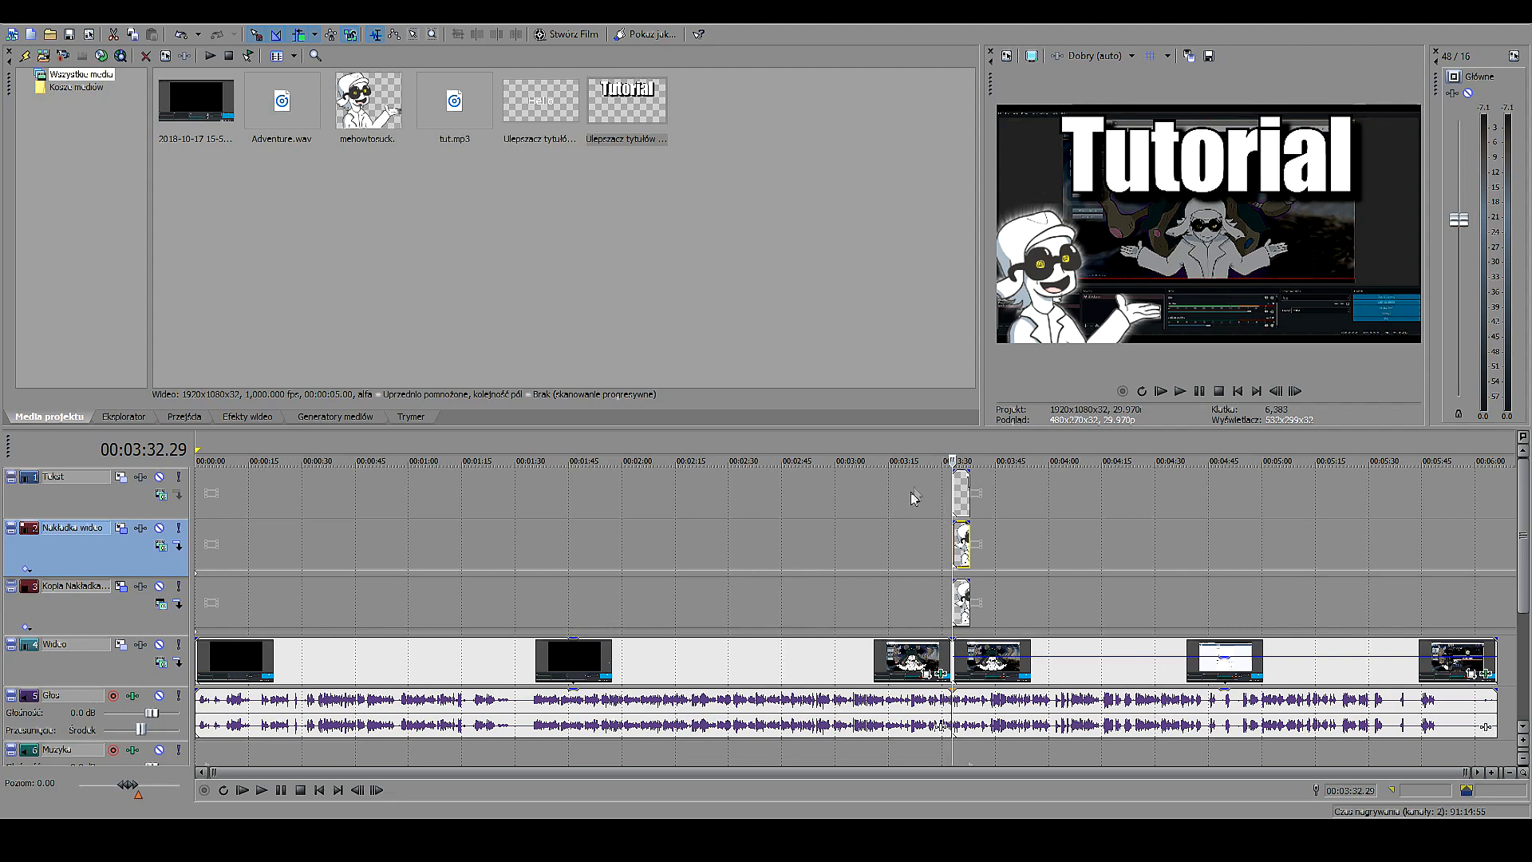
mouse_move(911, 630)
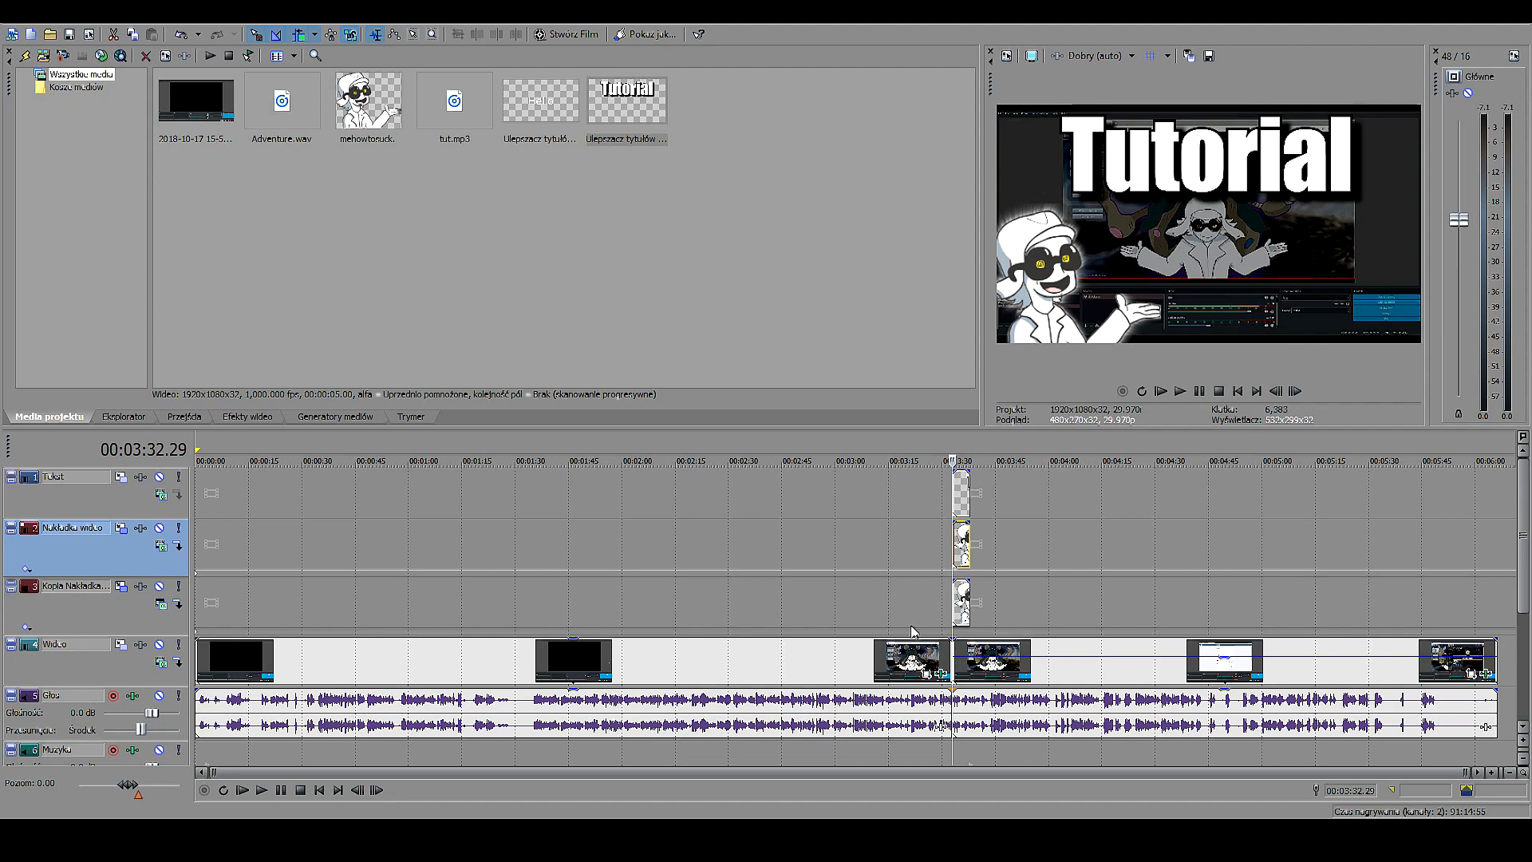
mouse_move(897, 525)
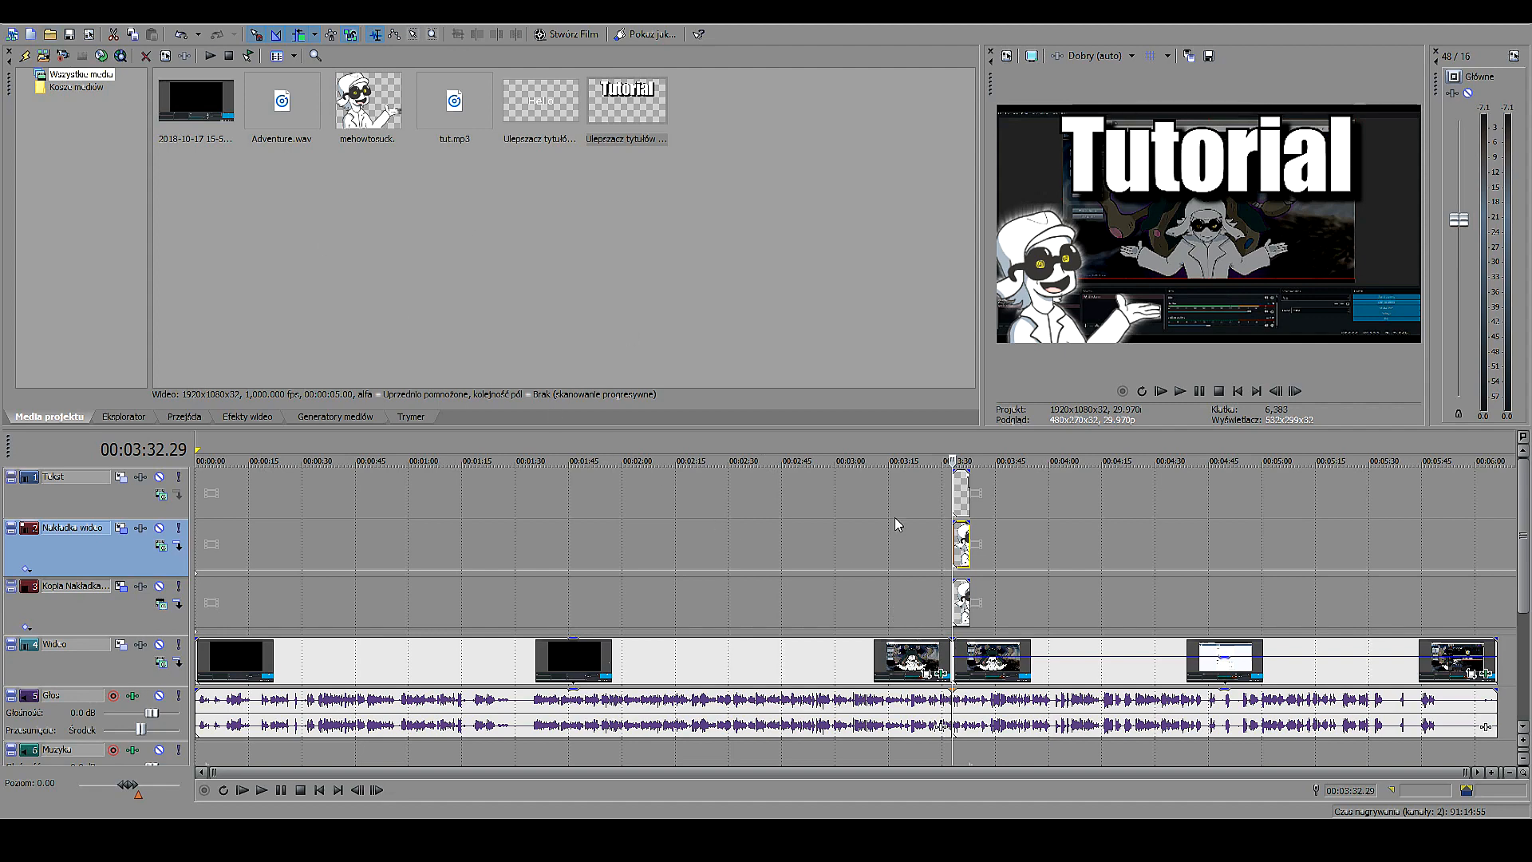
mouse_move(1198, 532)
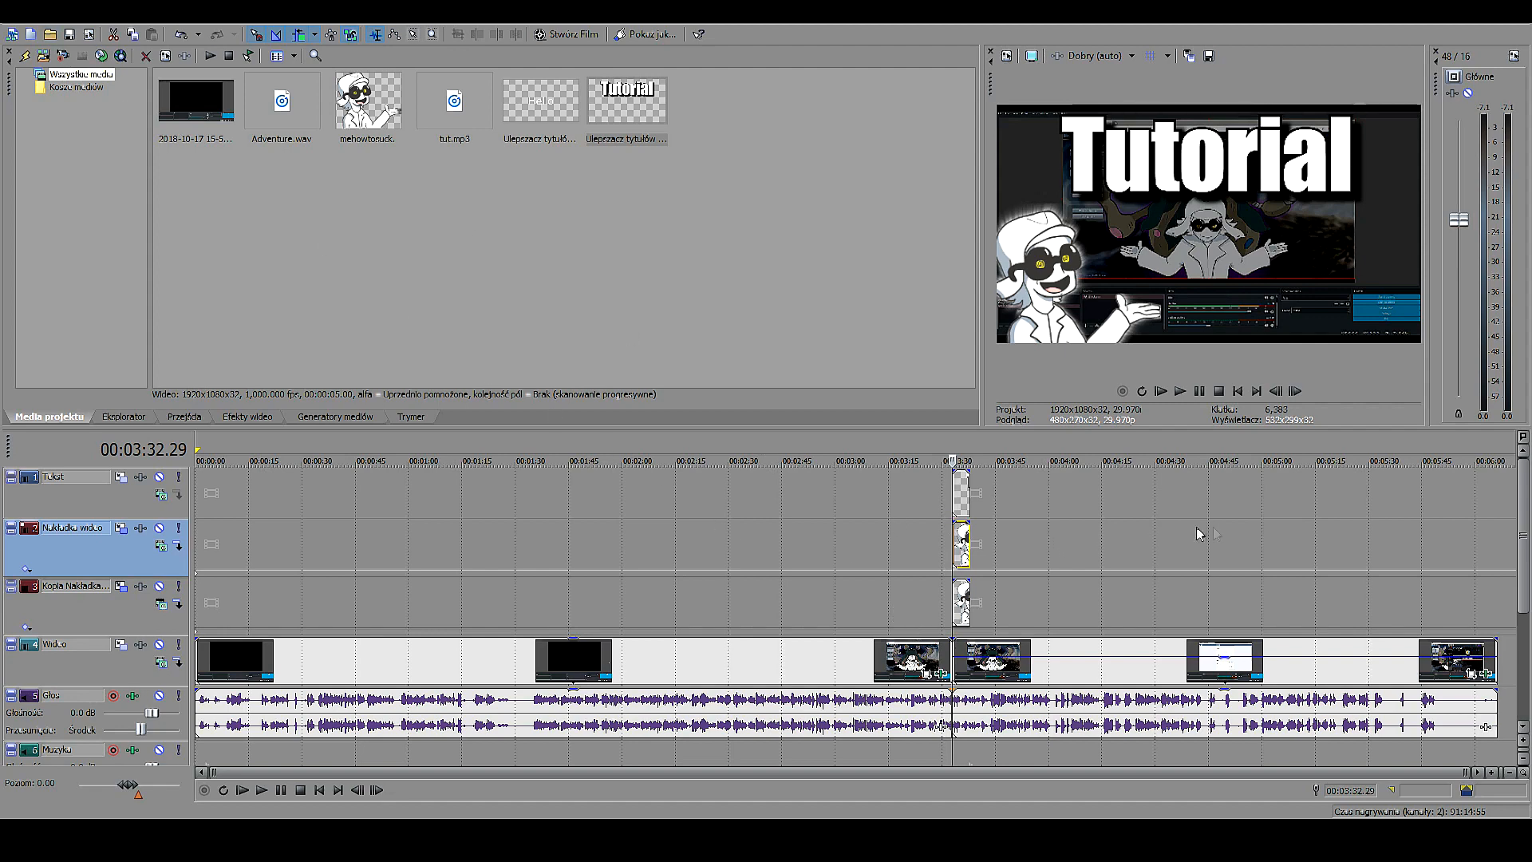
mouse_move(1238, 481)
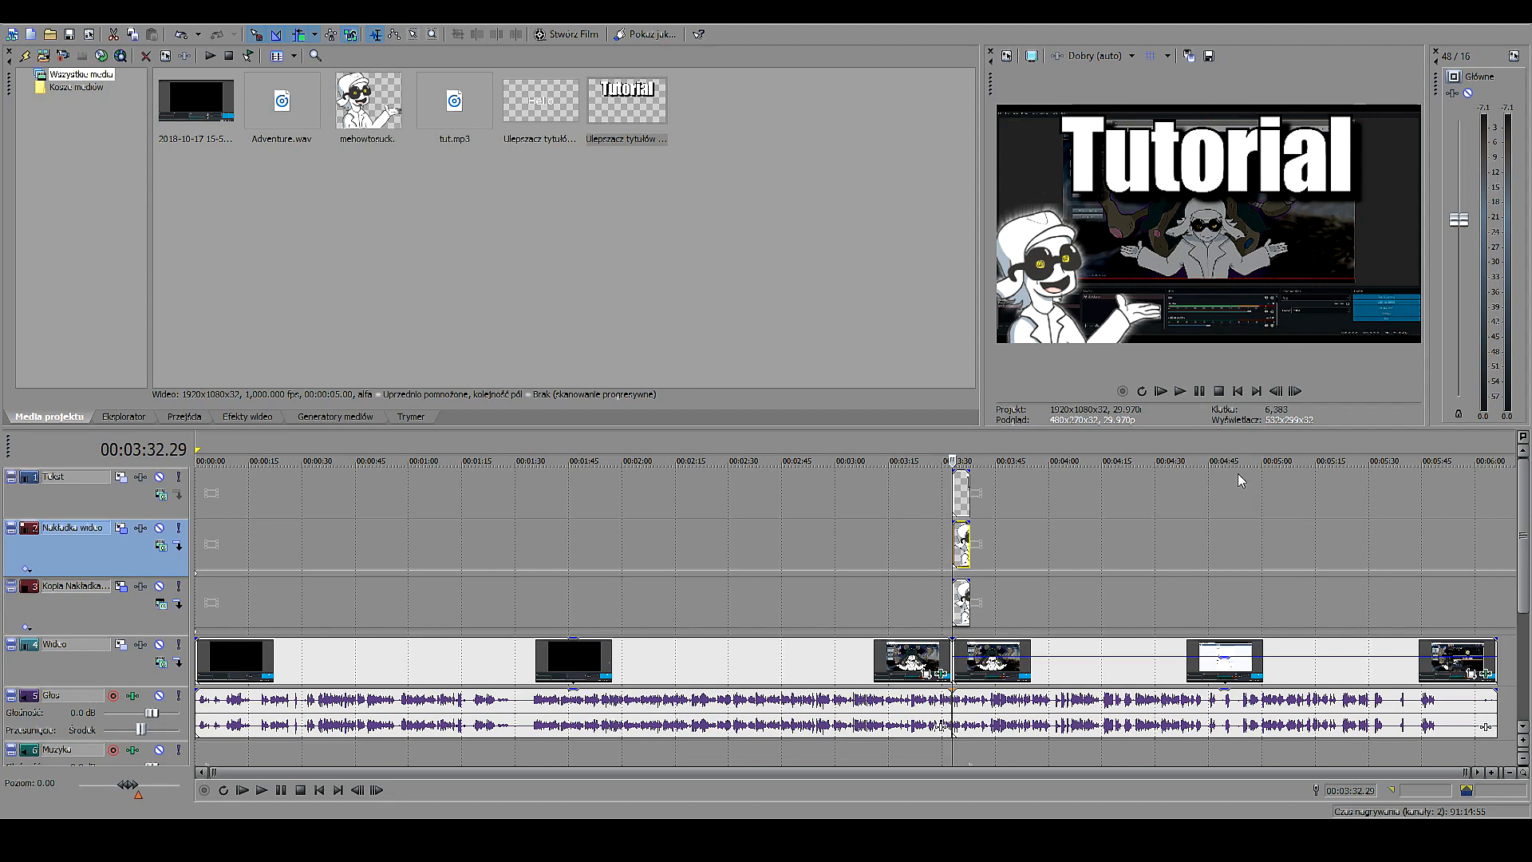
mouse_move(1196, 458)
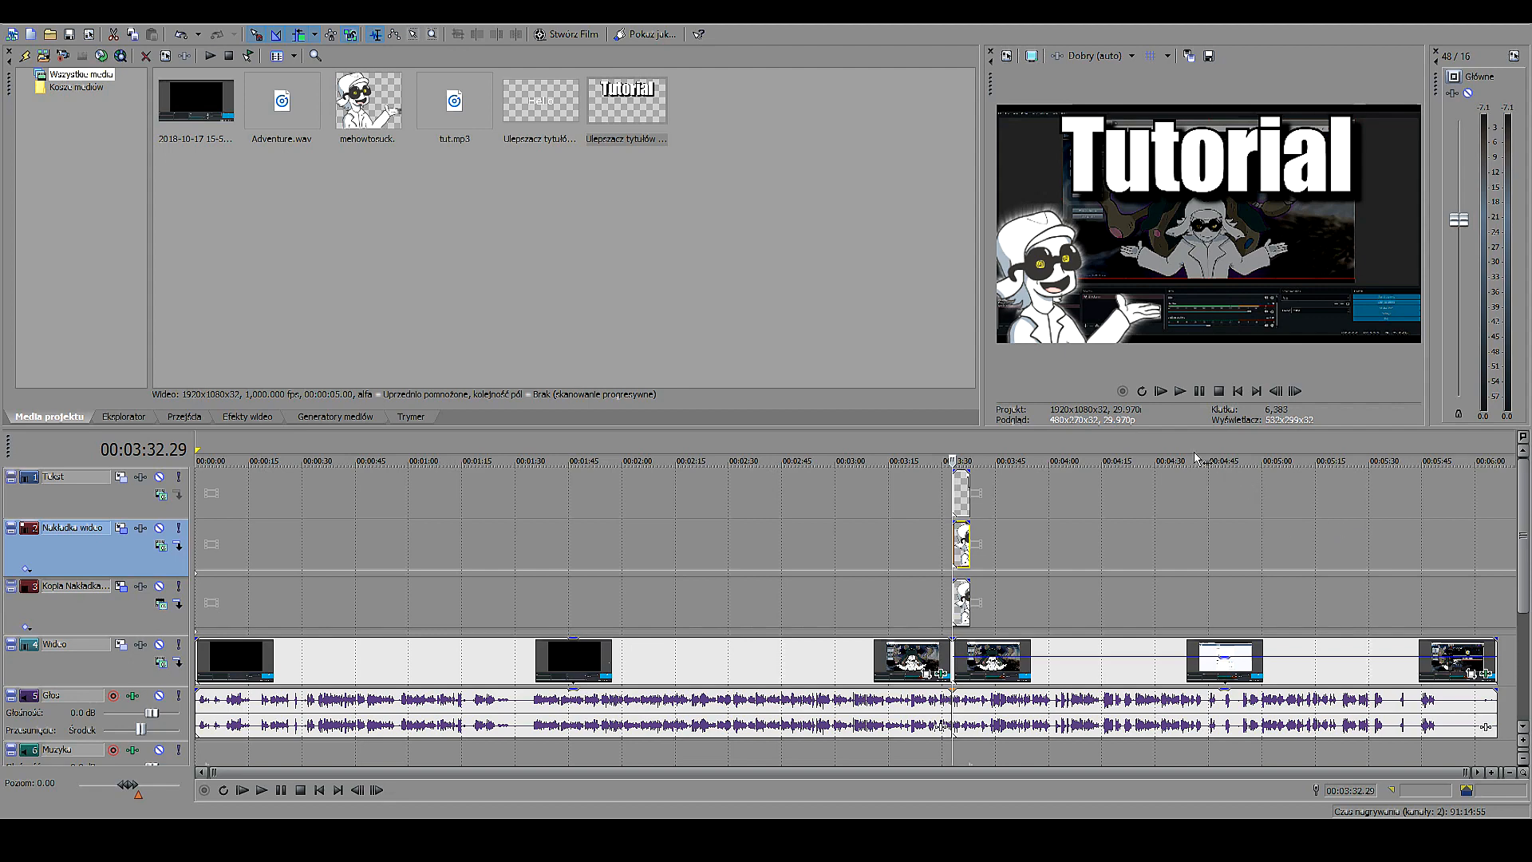
mouse_move(1125, 495)
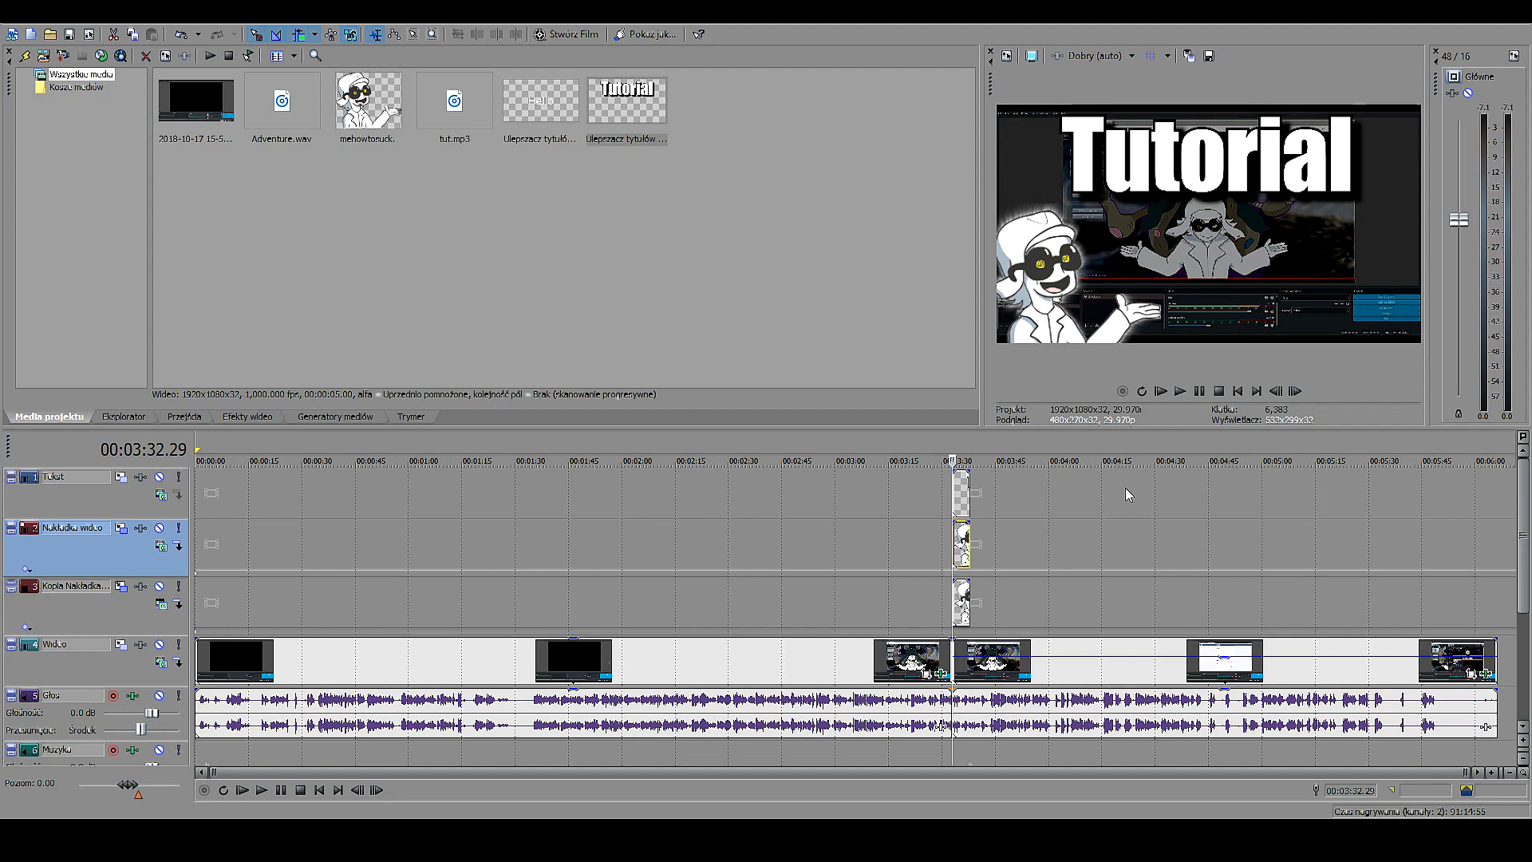